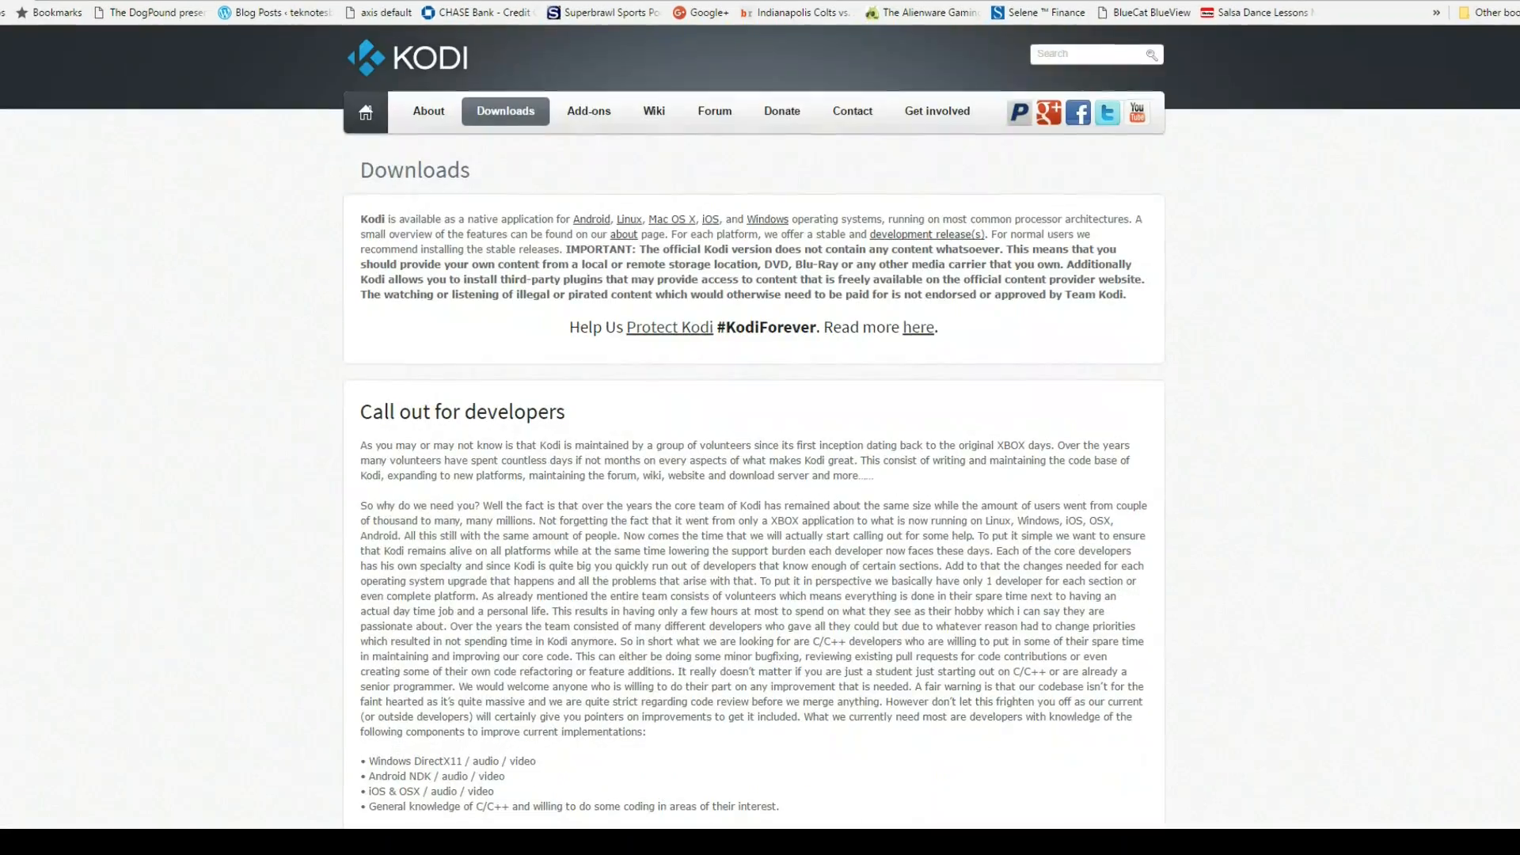
Save the kodi-17.0-Krypton_rc2.exe installer into the Downloads folder.
scroll(down, 3)
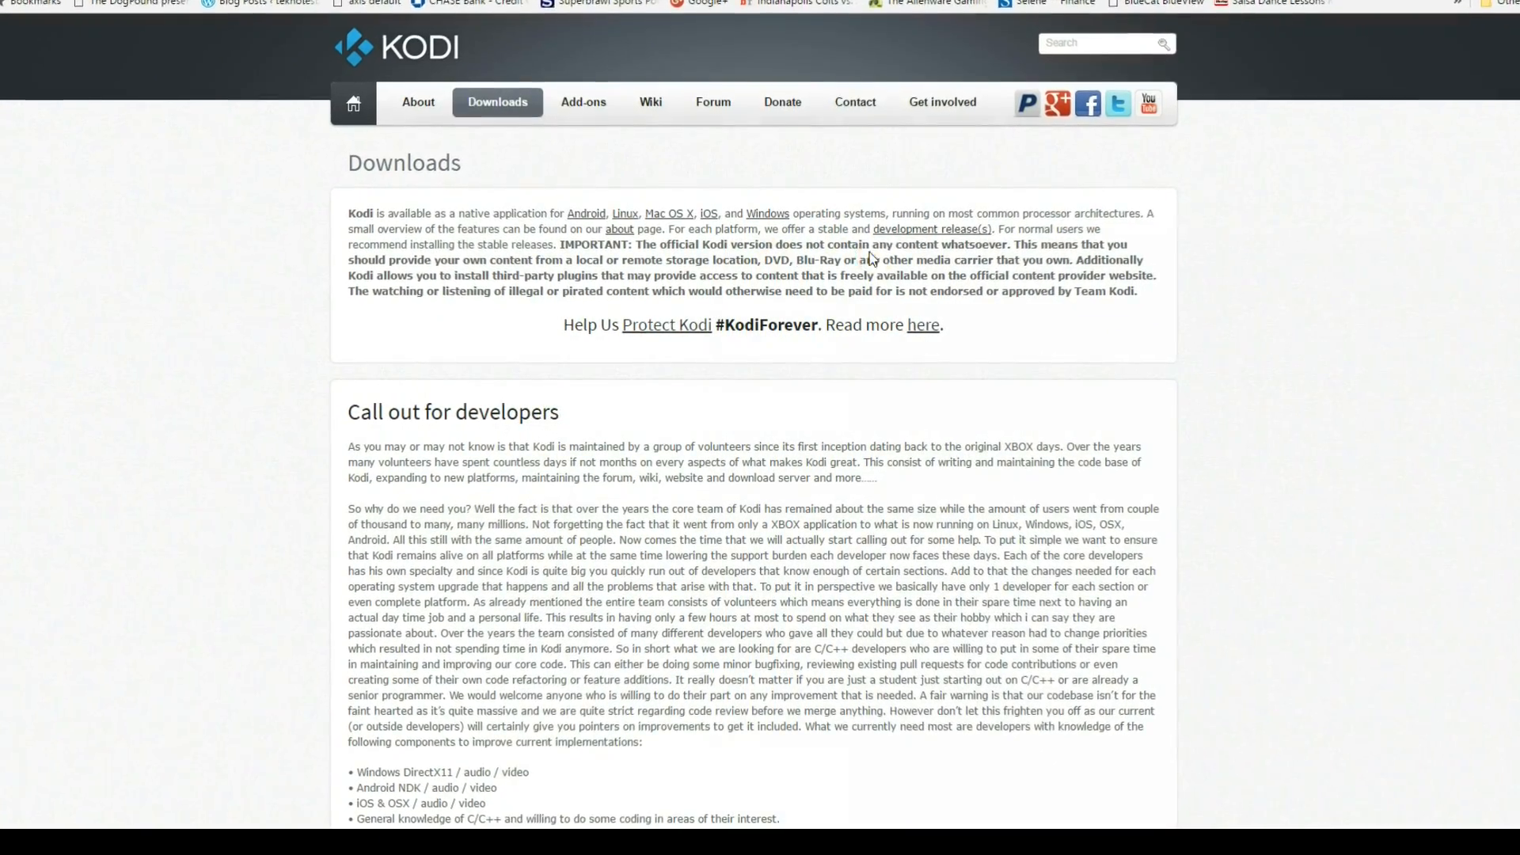
scroll(down, 3)
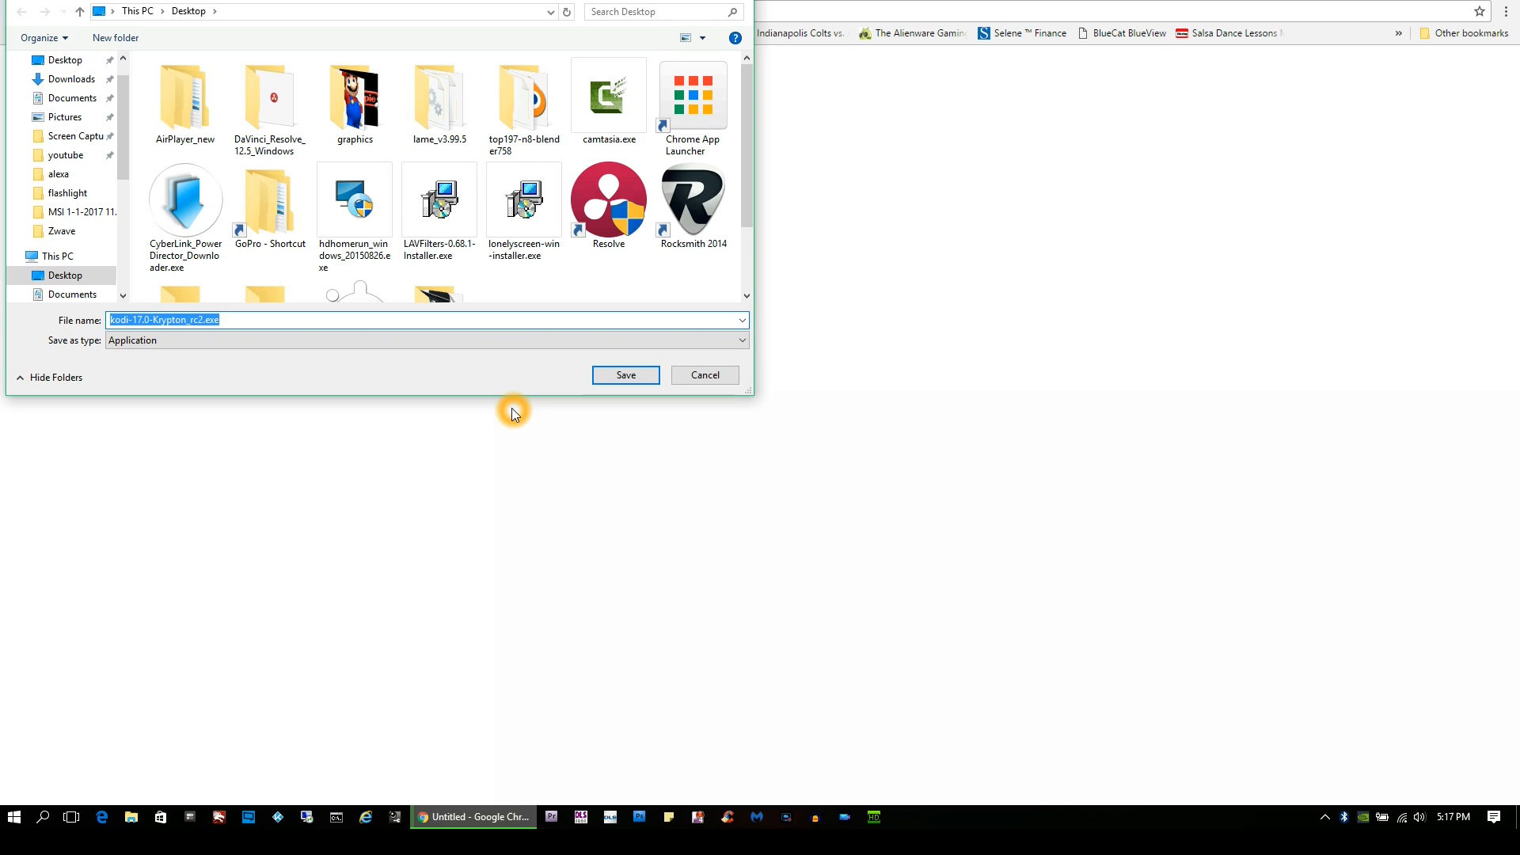
click(72, 79)
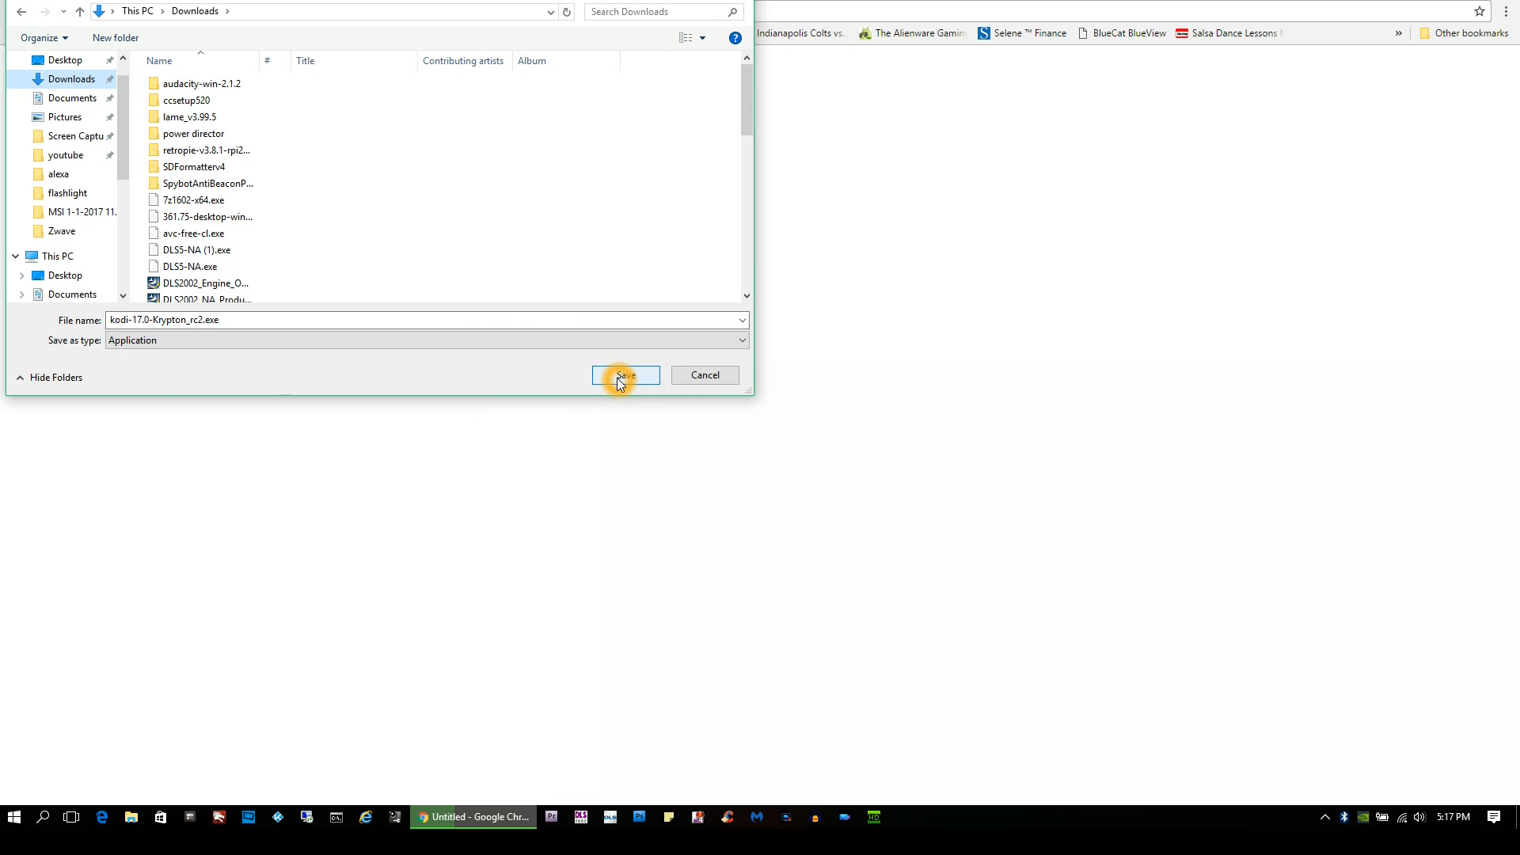
click(625, 375)
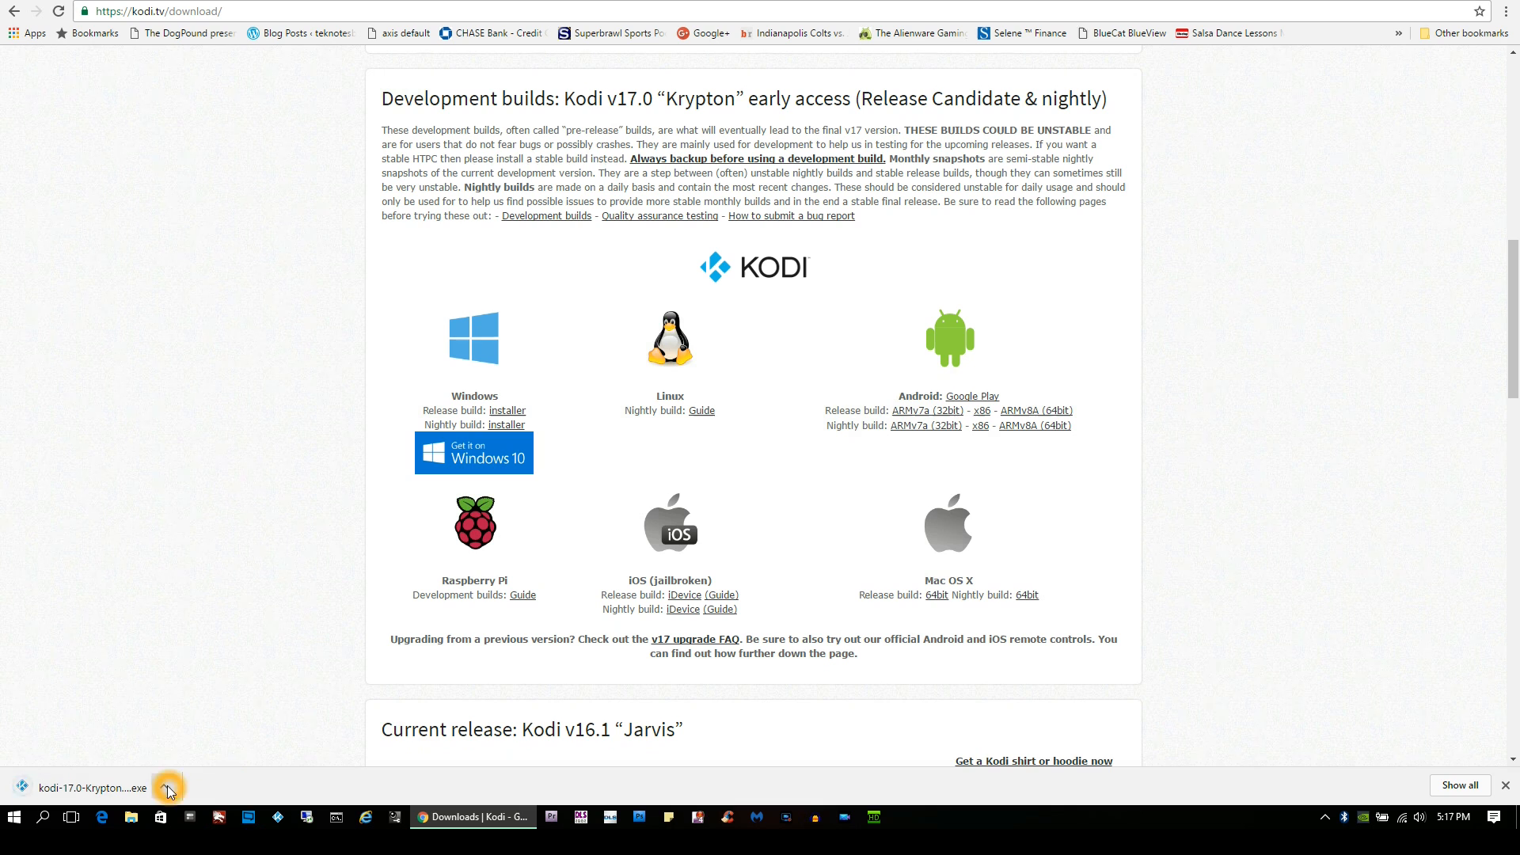
Launch the downloaded Kodi installer from its folder in File Explorer.
click(168, 787)
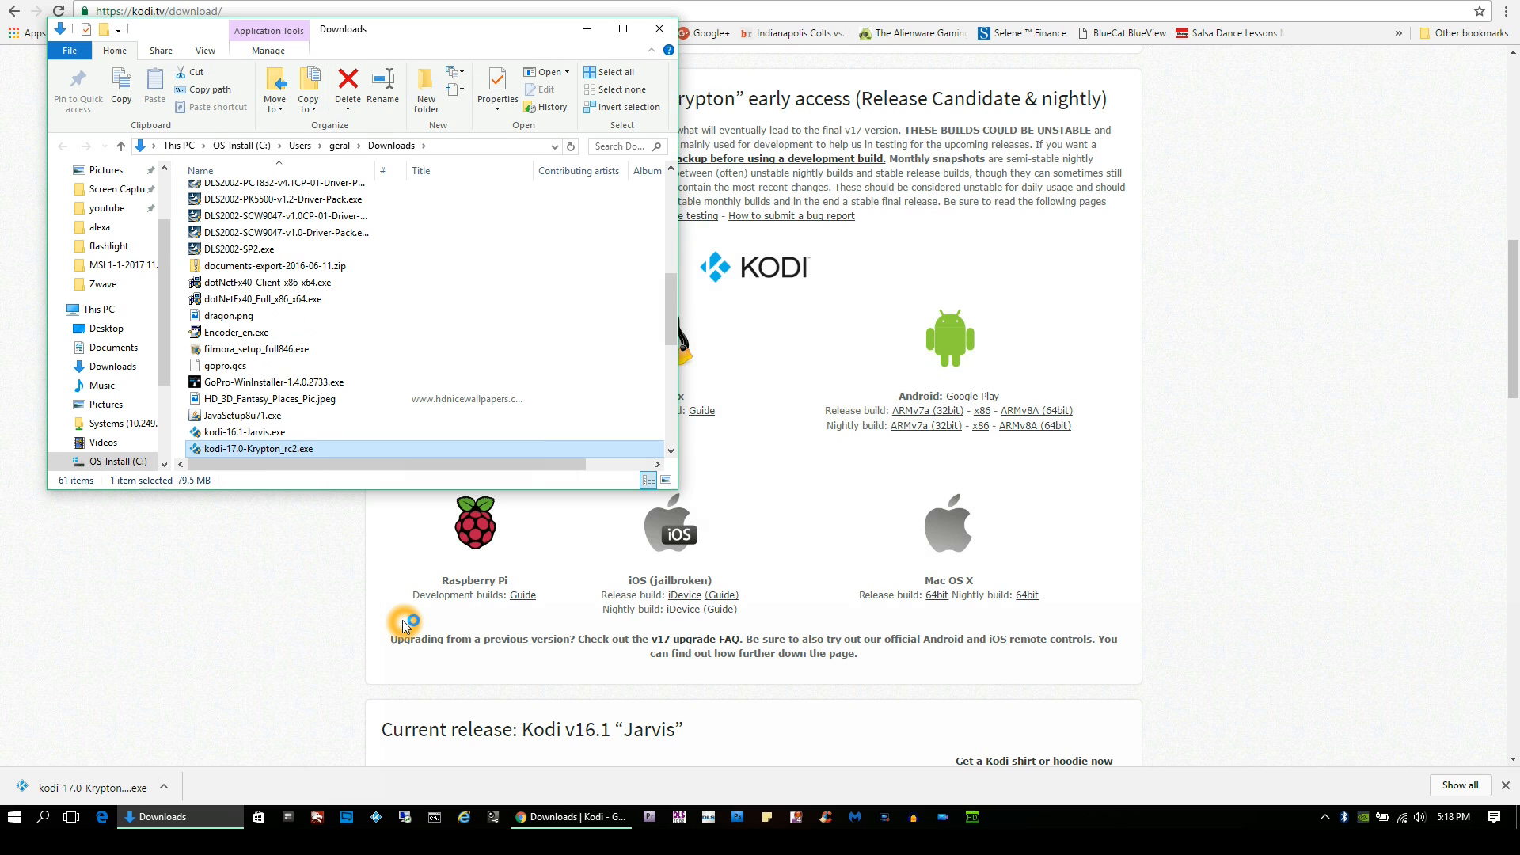
double_click(259, 448)
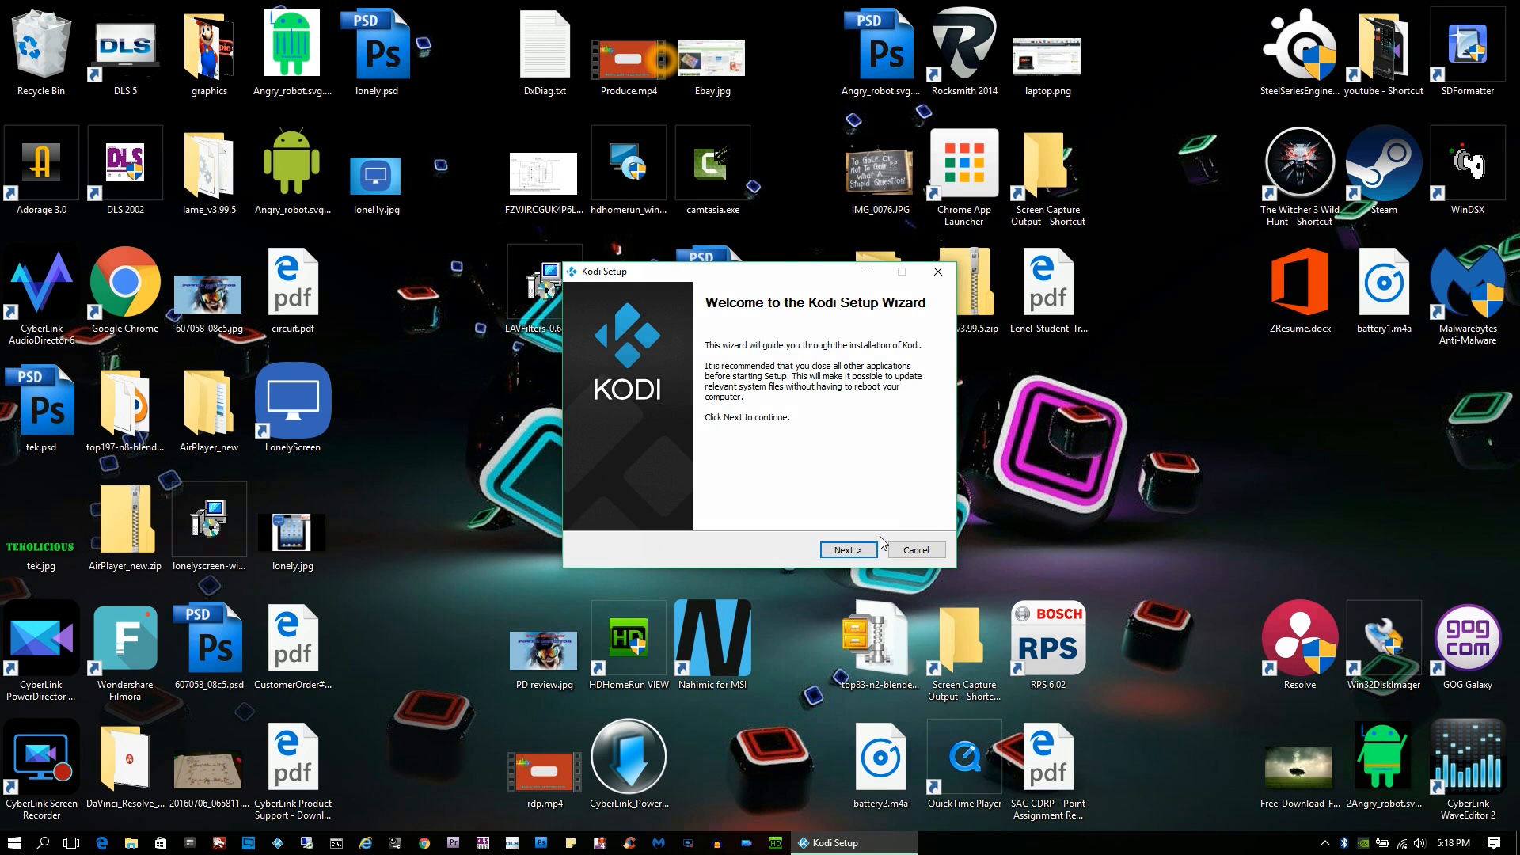
Install Kodi 17 with full components over the previous installation, showing detailed progress.
click(848, 549)
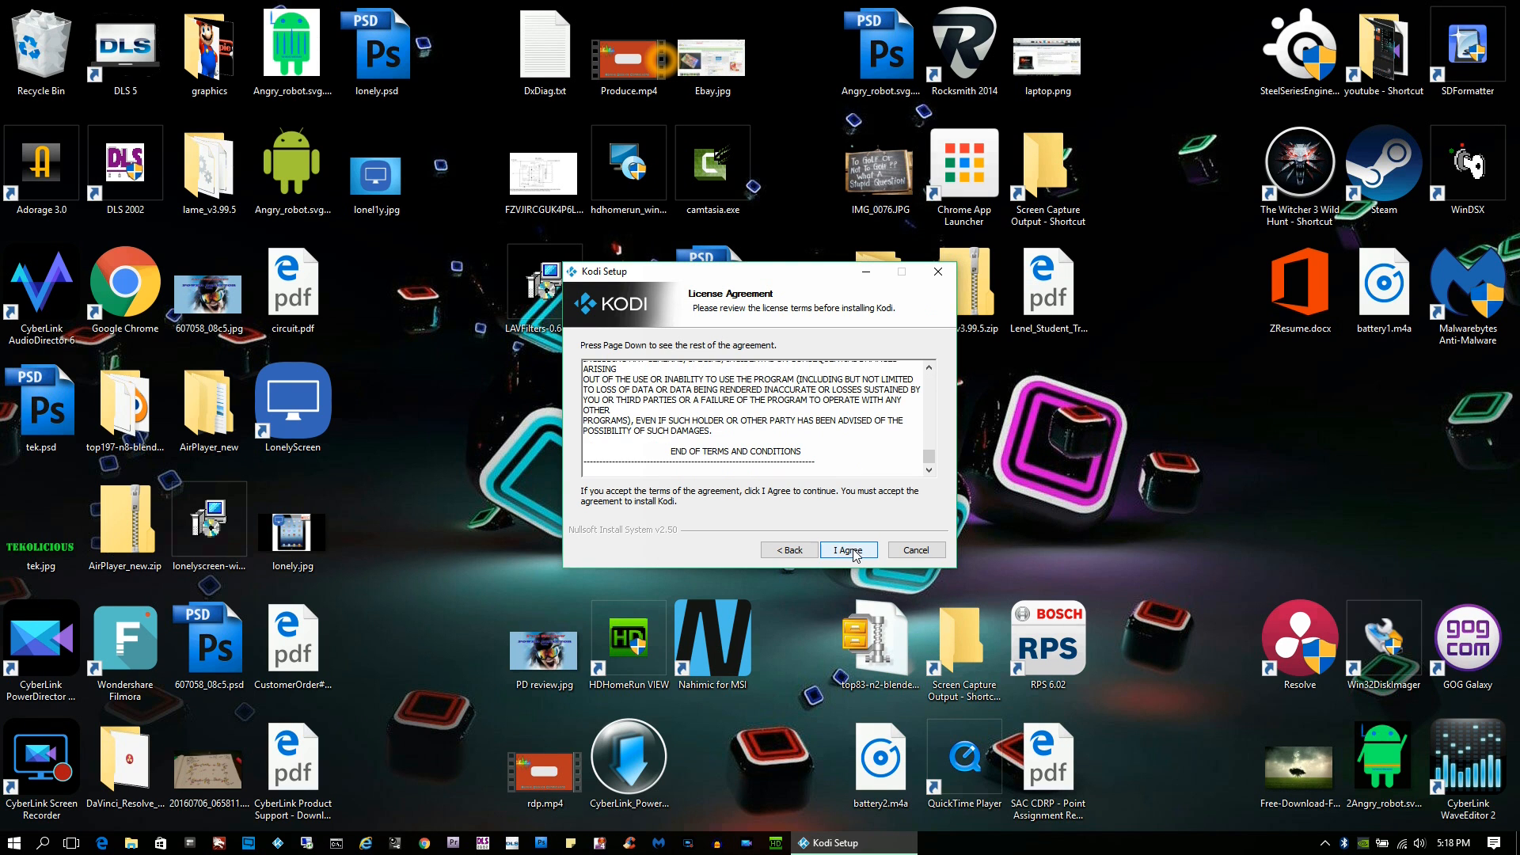
click(847, 549)
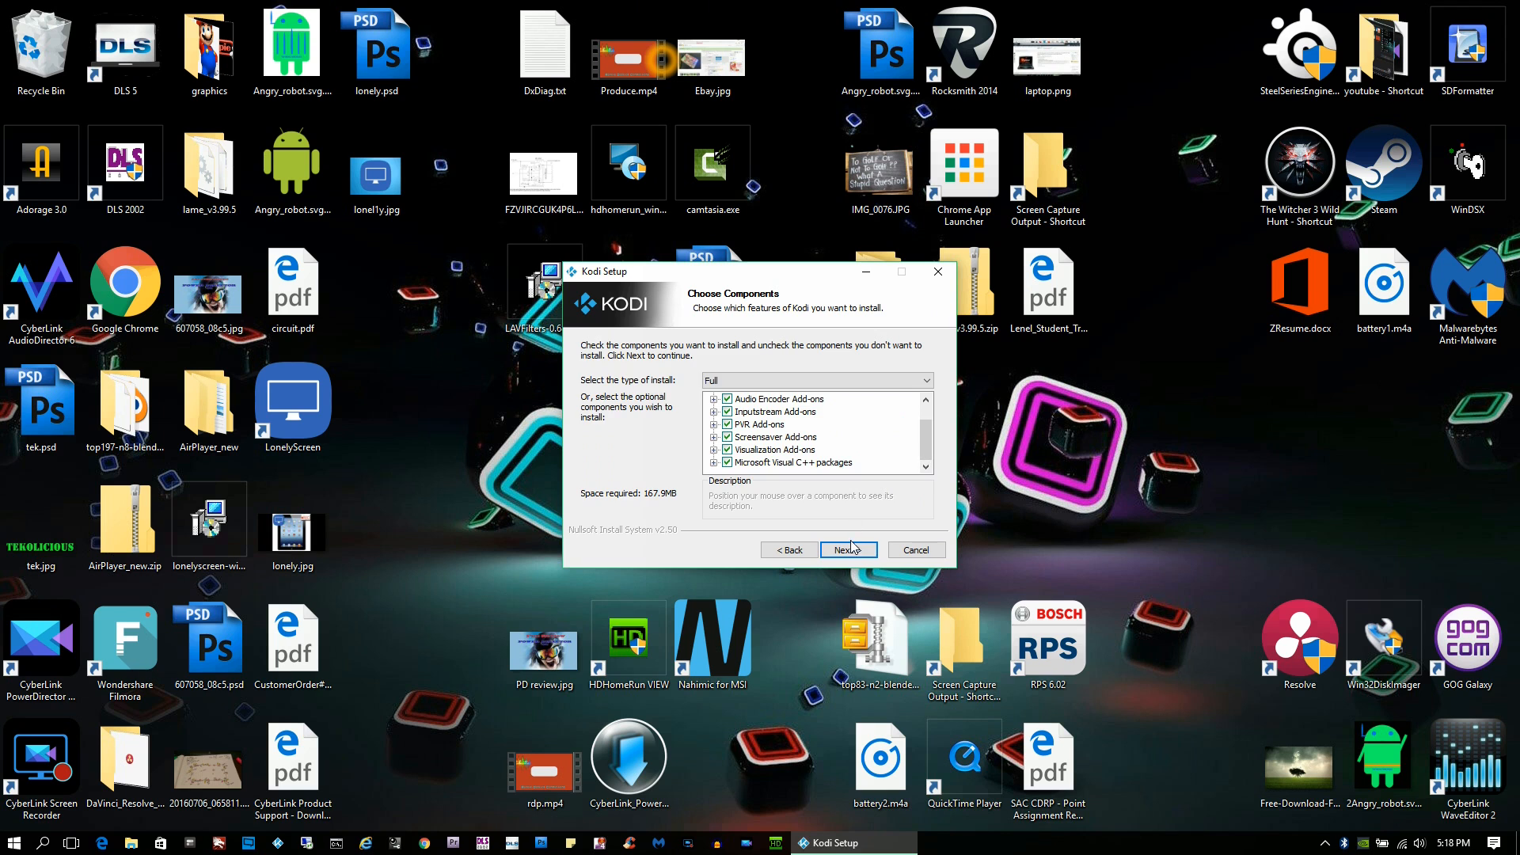
click(845, 549)
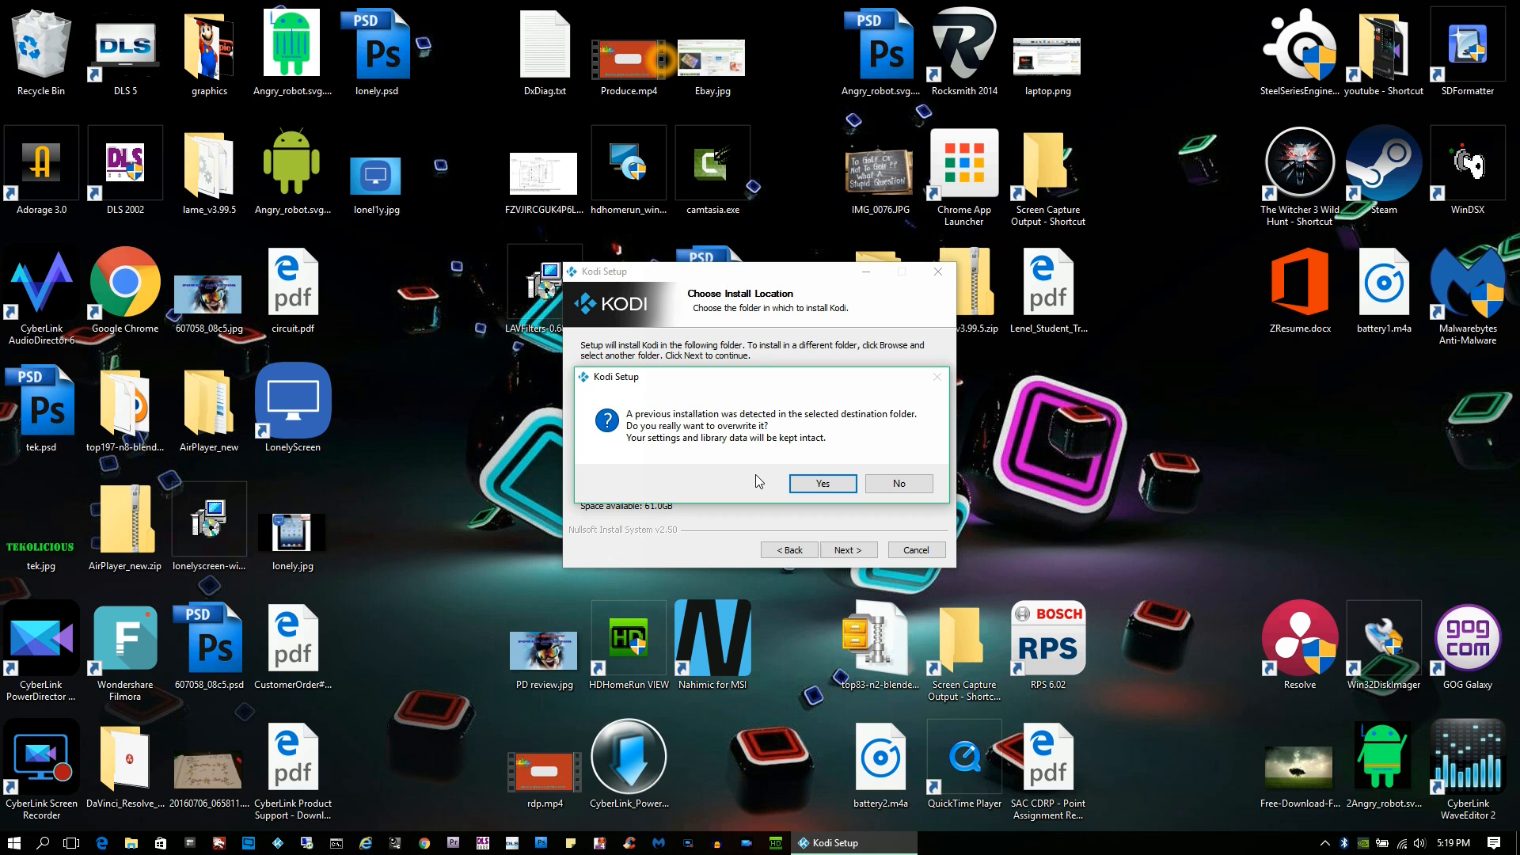
click(820, 483)
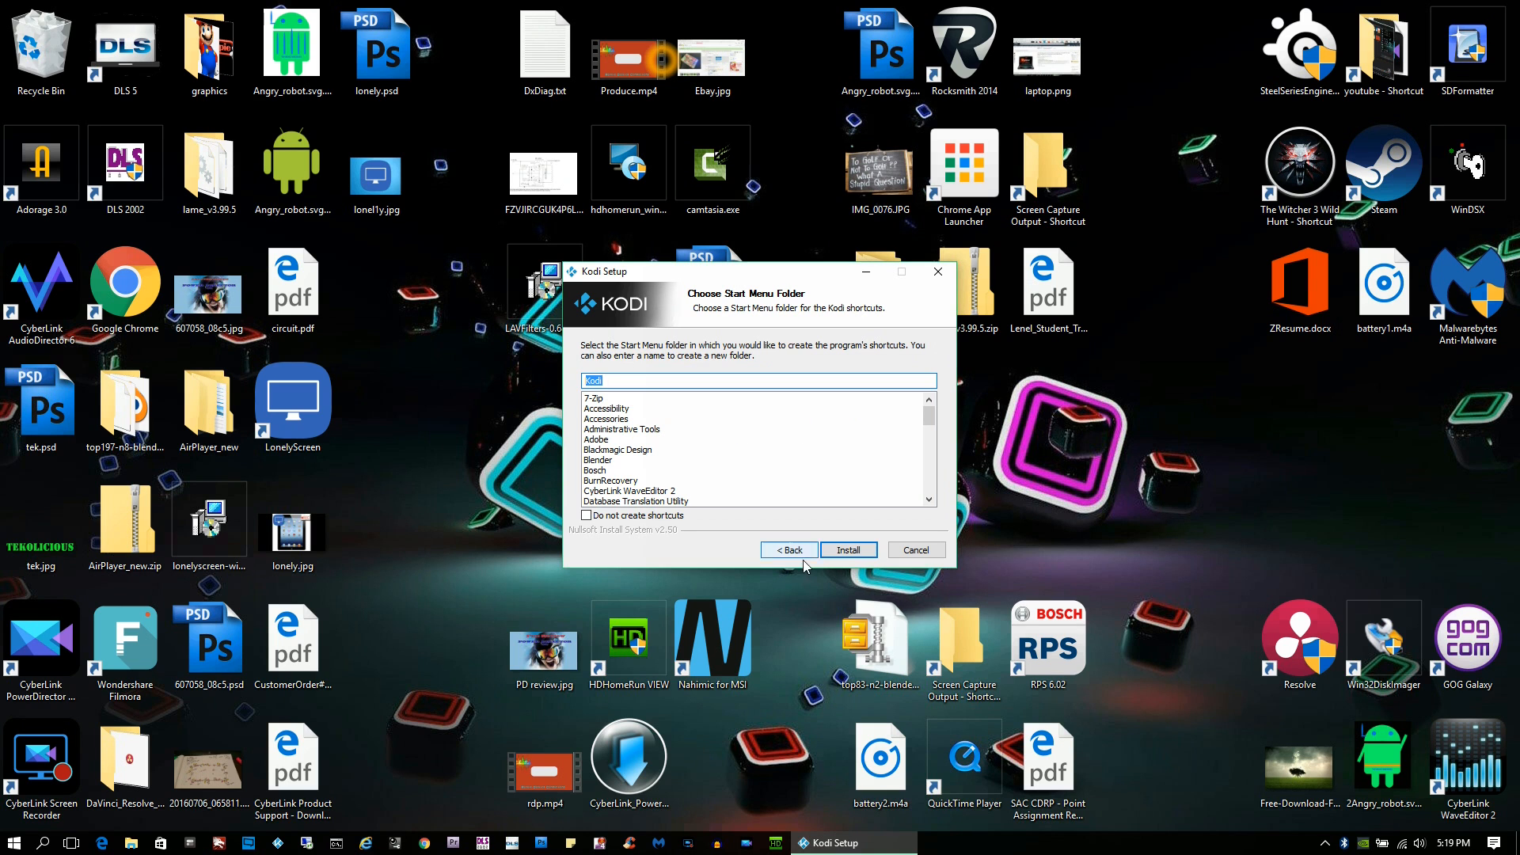
click(846, 550)
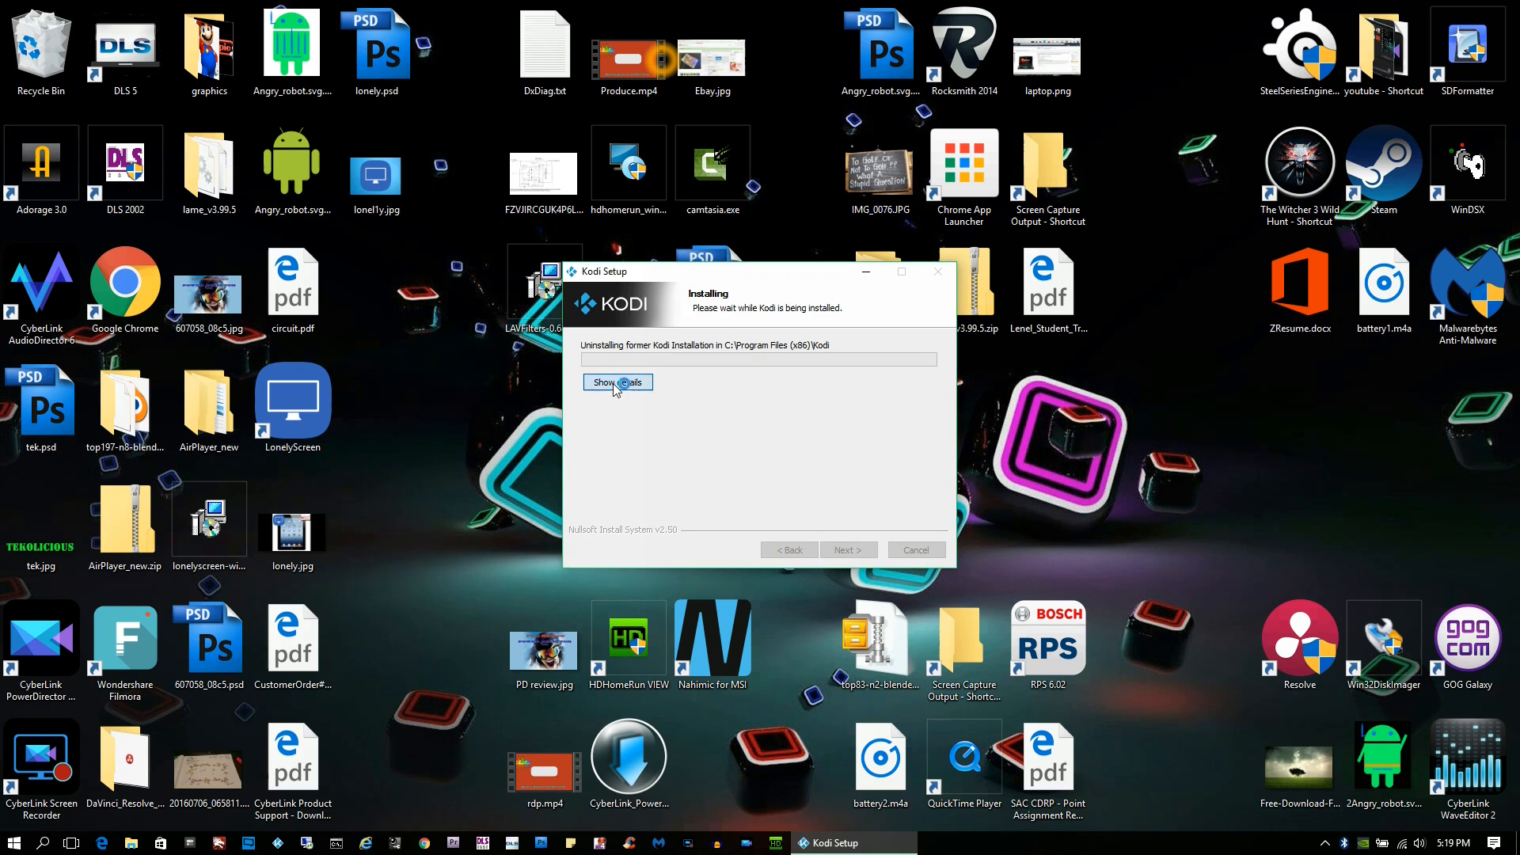
click(617, 381)
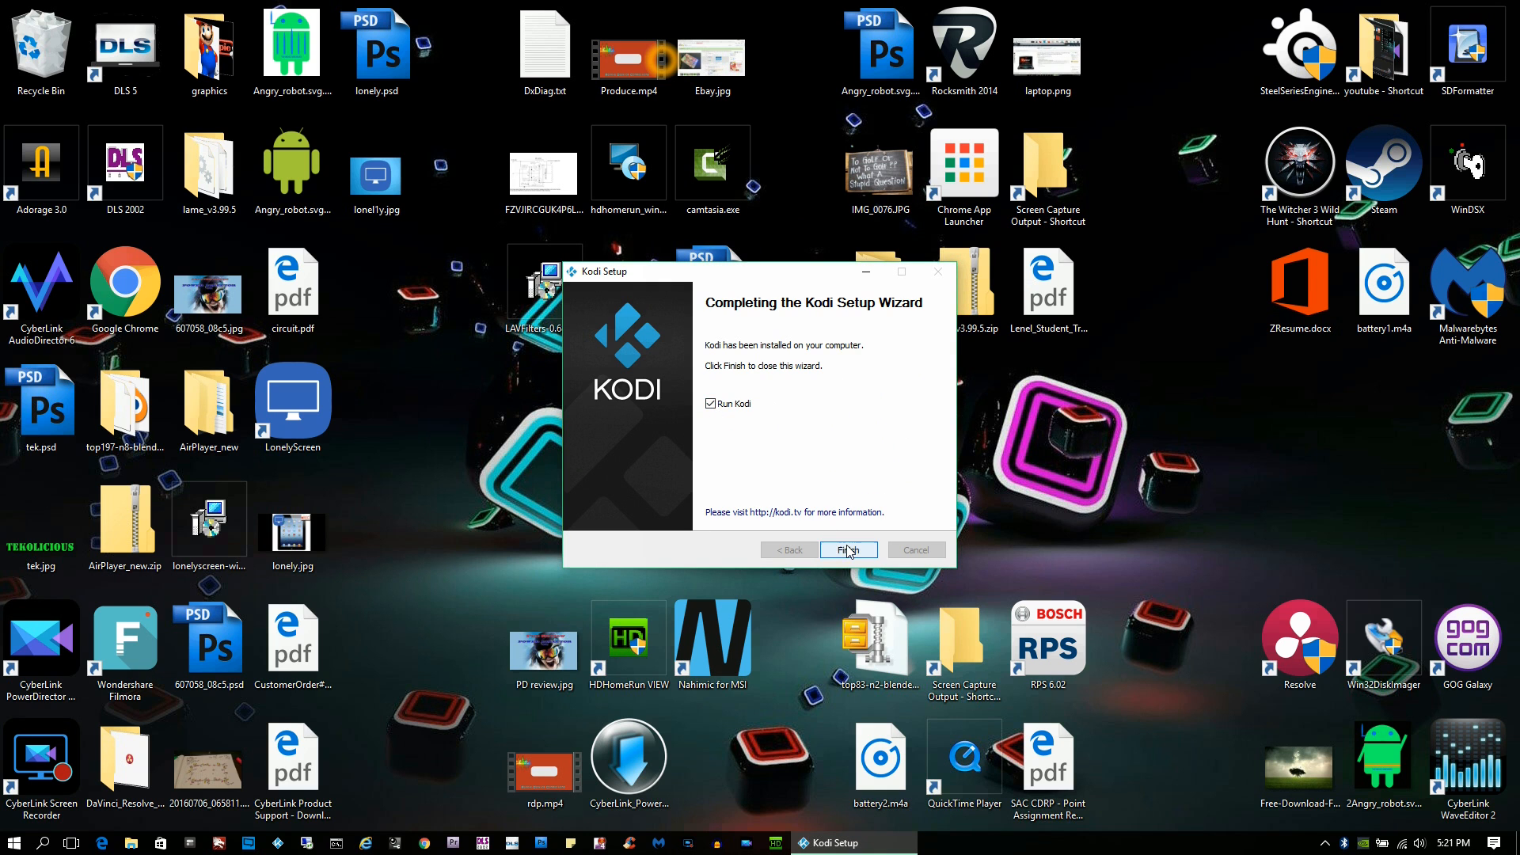
Finish setup to launch Kodi, check the Music add-ons list, and return to the home screen.
click(846, 549)
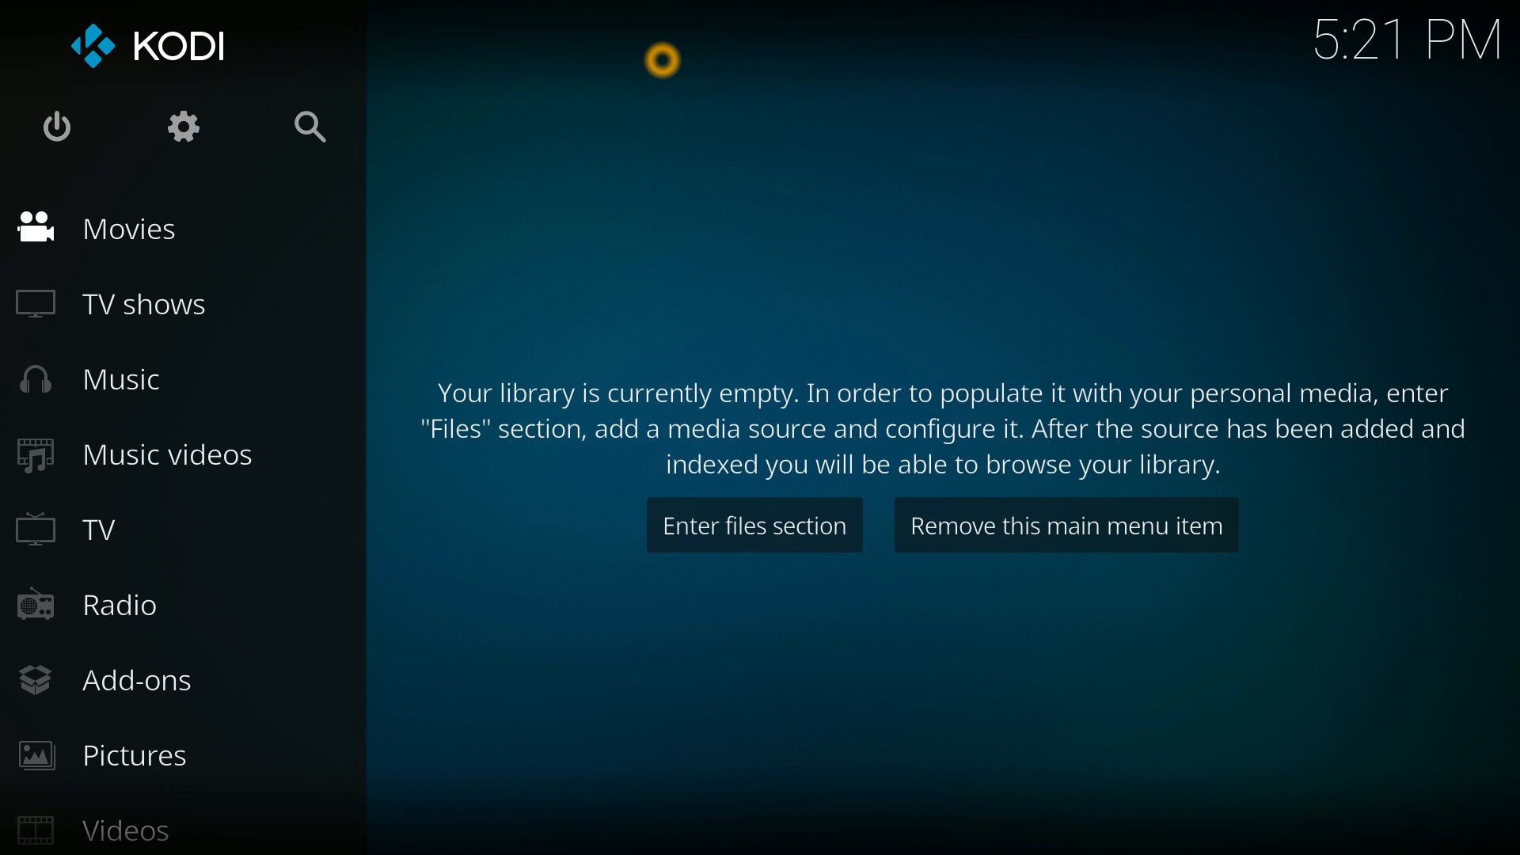
mouse_move(749, 374)
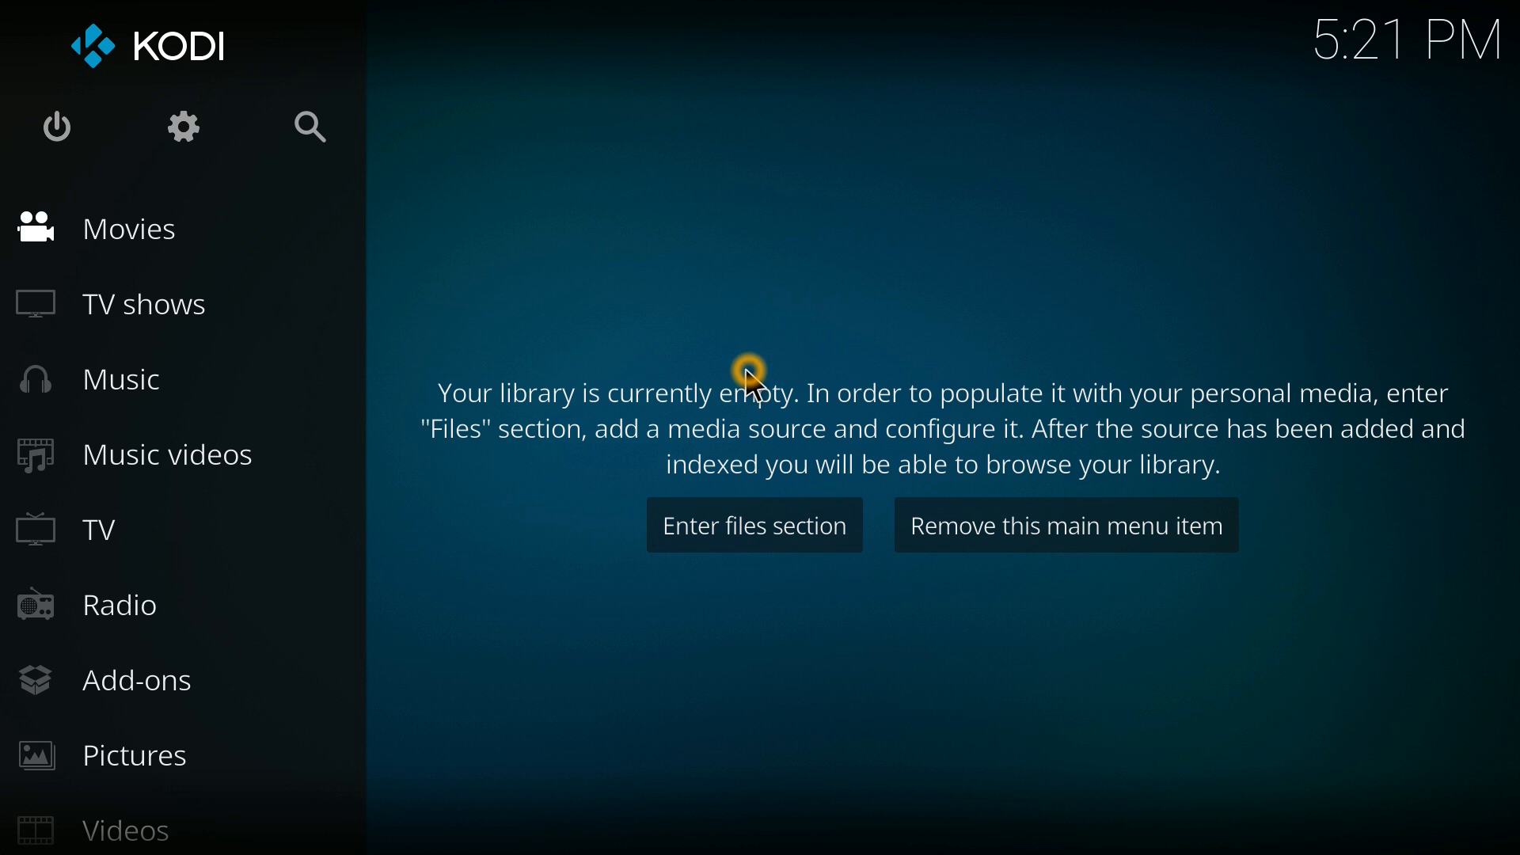
mouse_move(1251, 416)
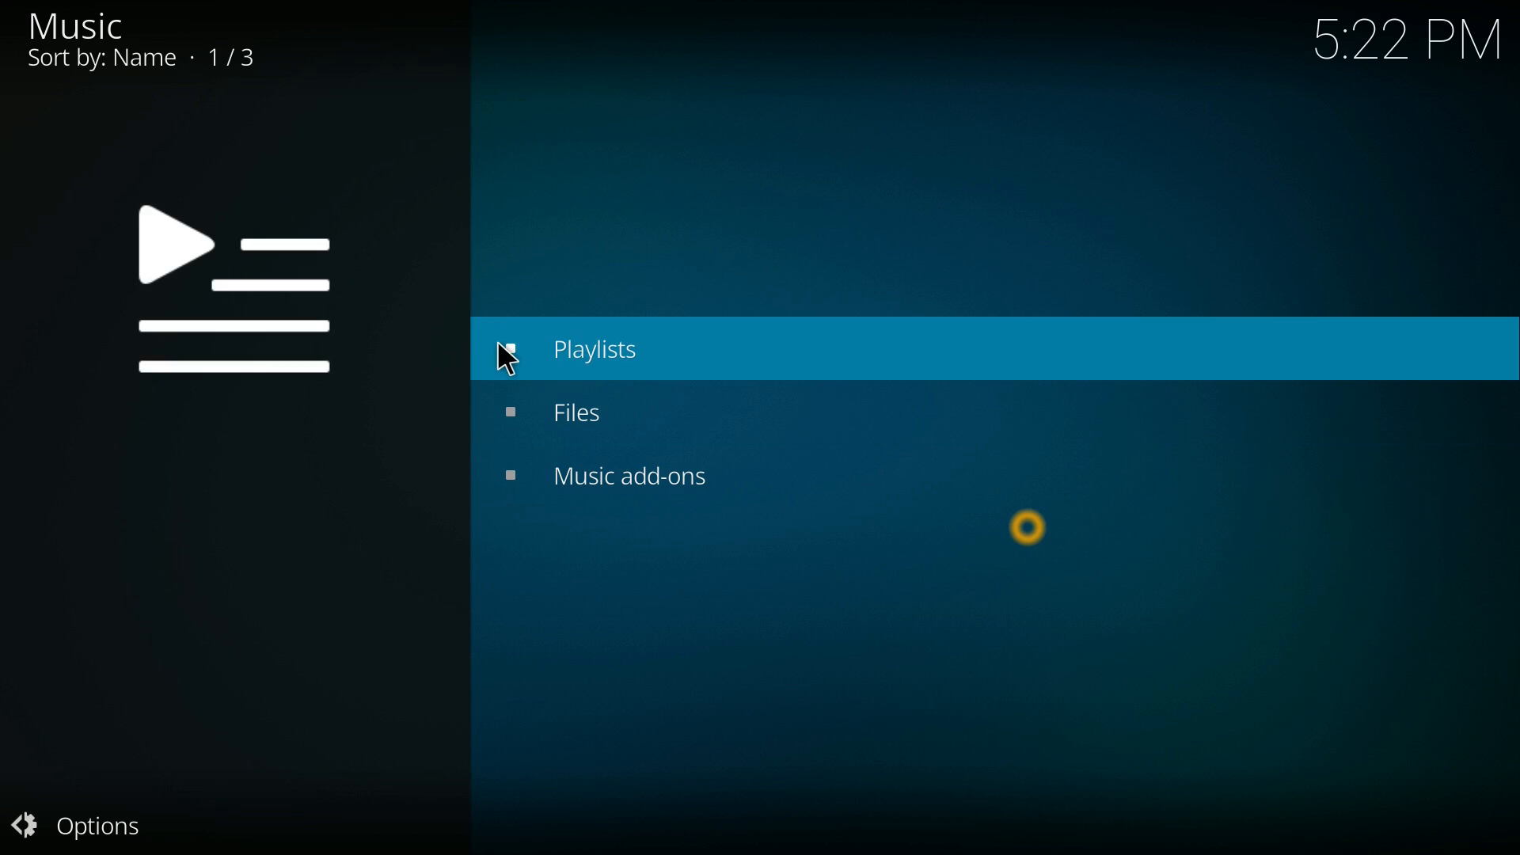
click(629, 475)
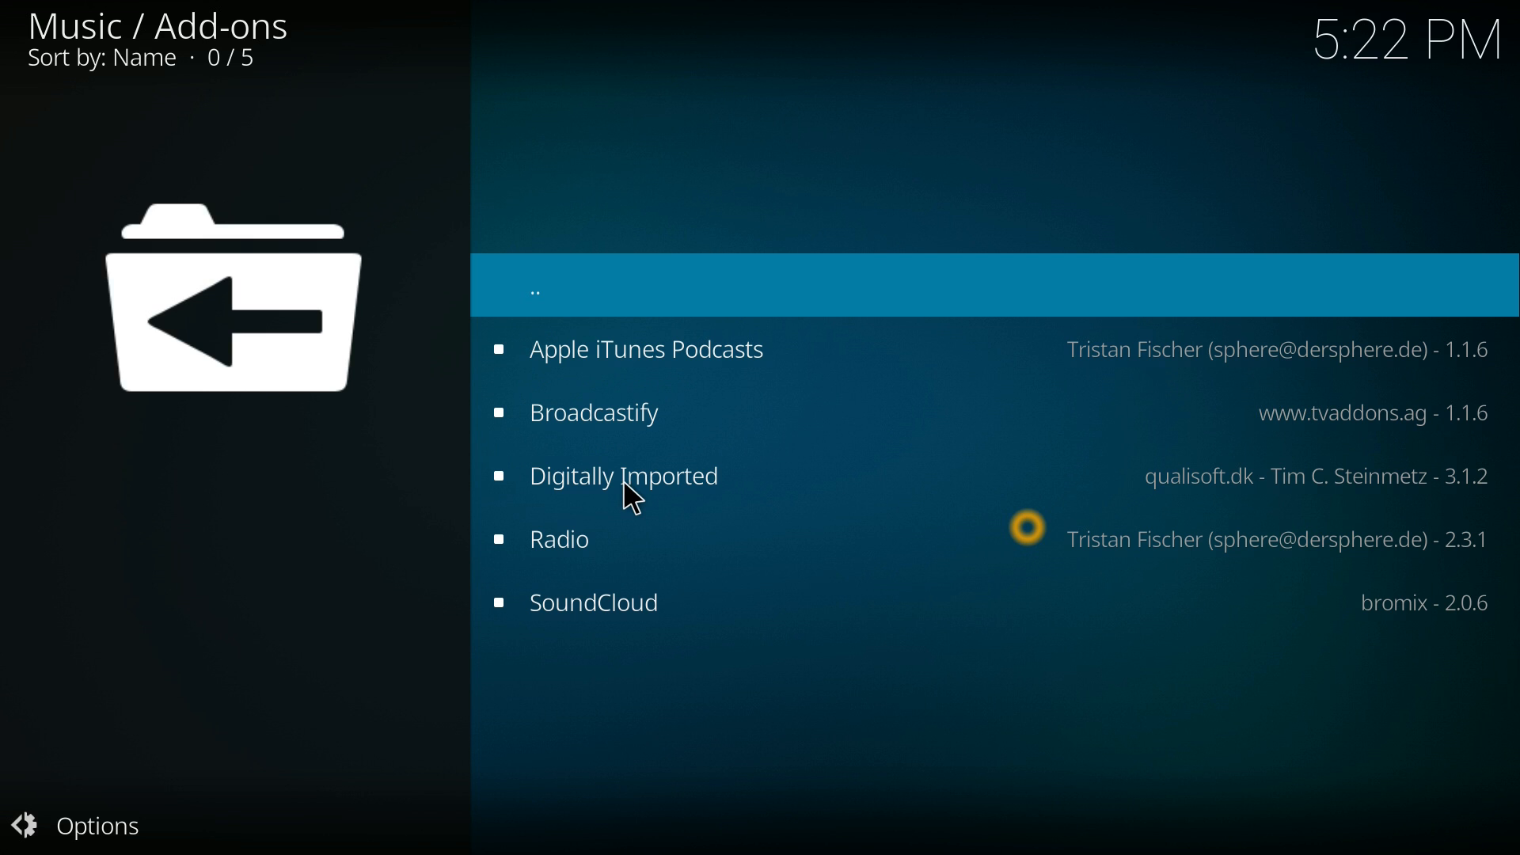
click(559, 539)
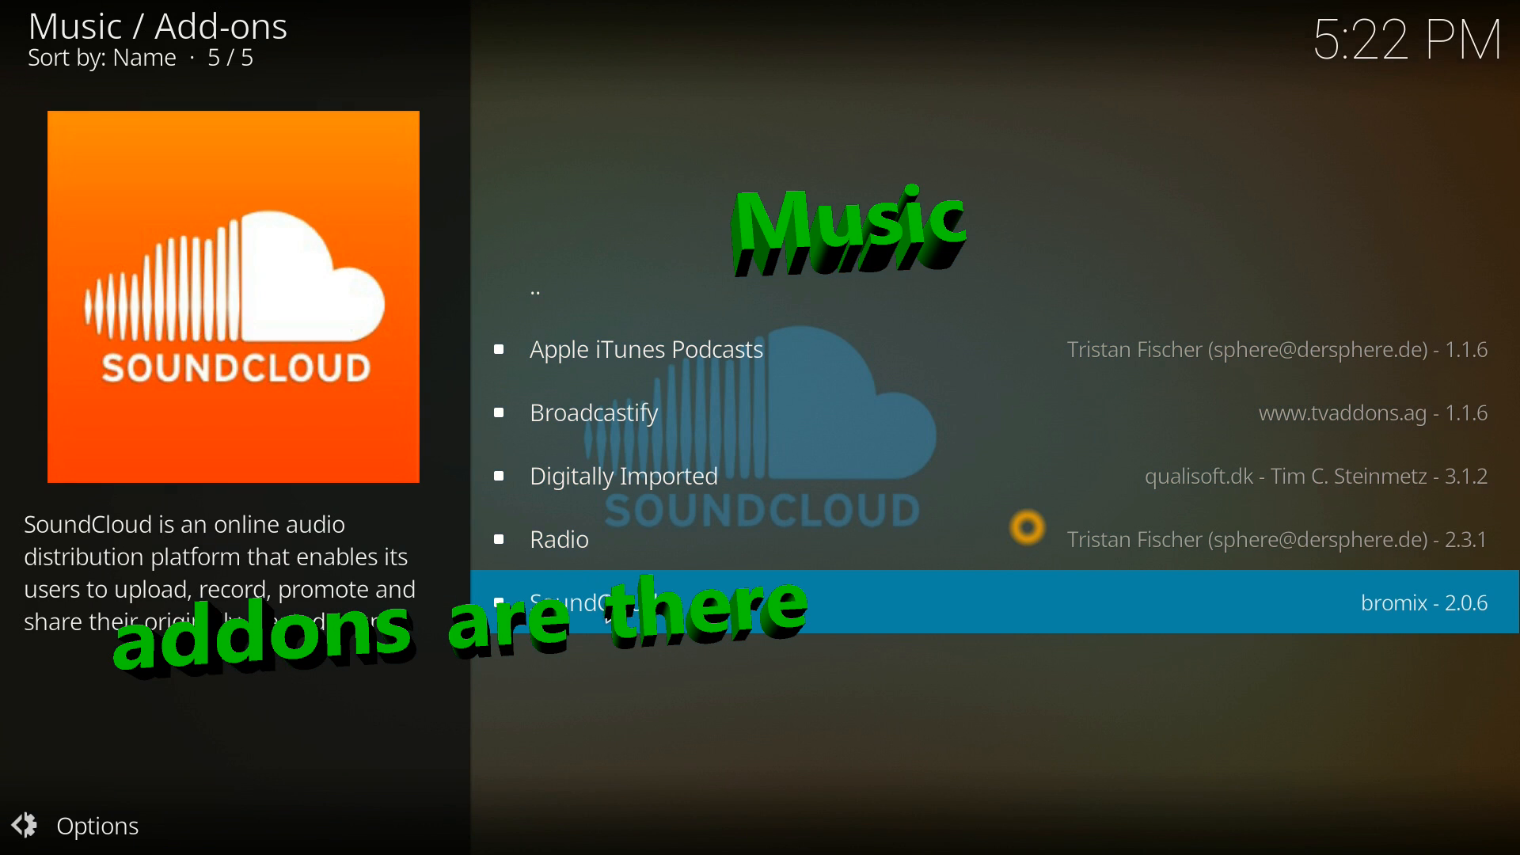
mouse_move(599, 613)
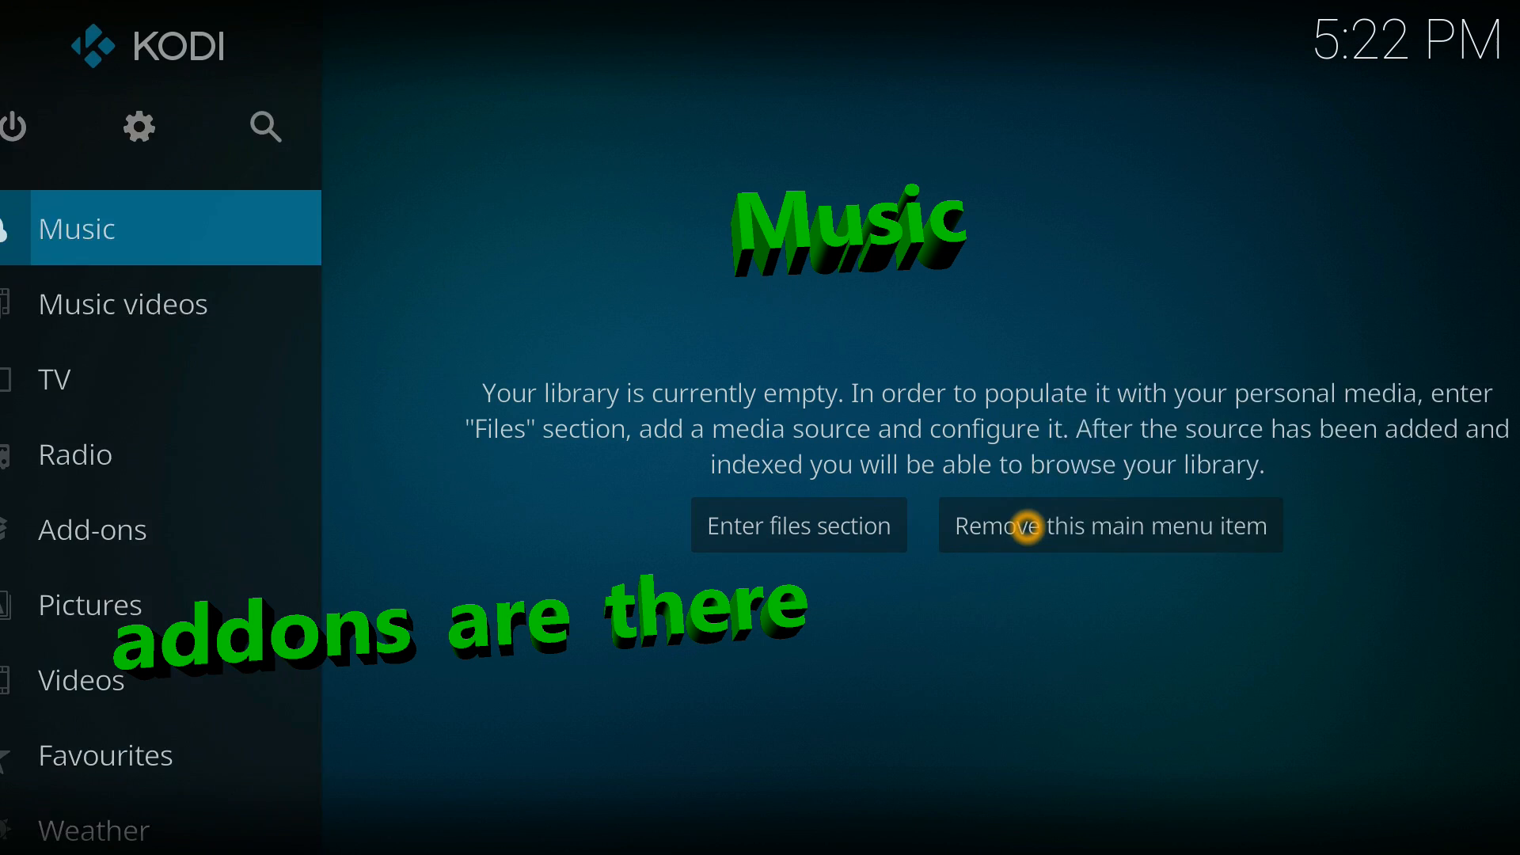
click(119, 455)
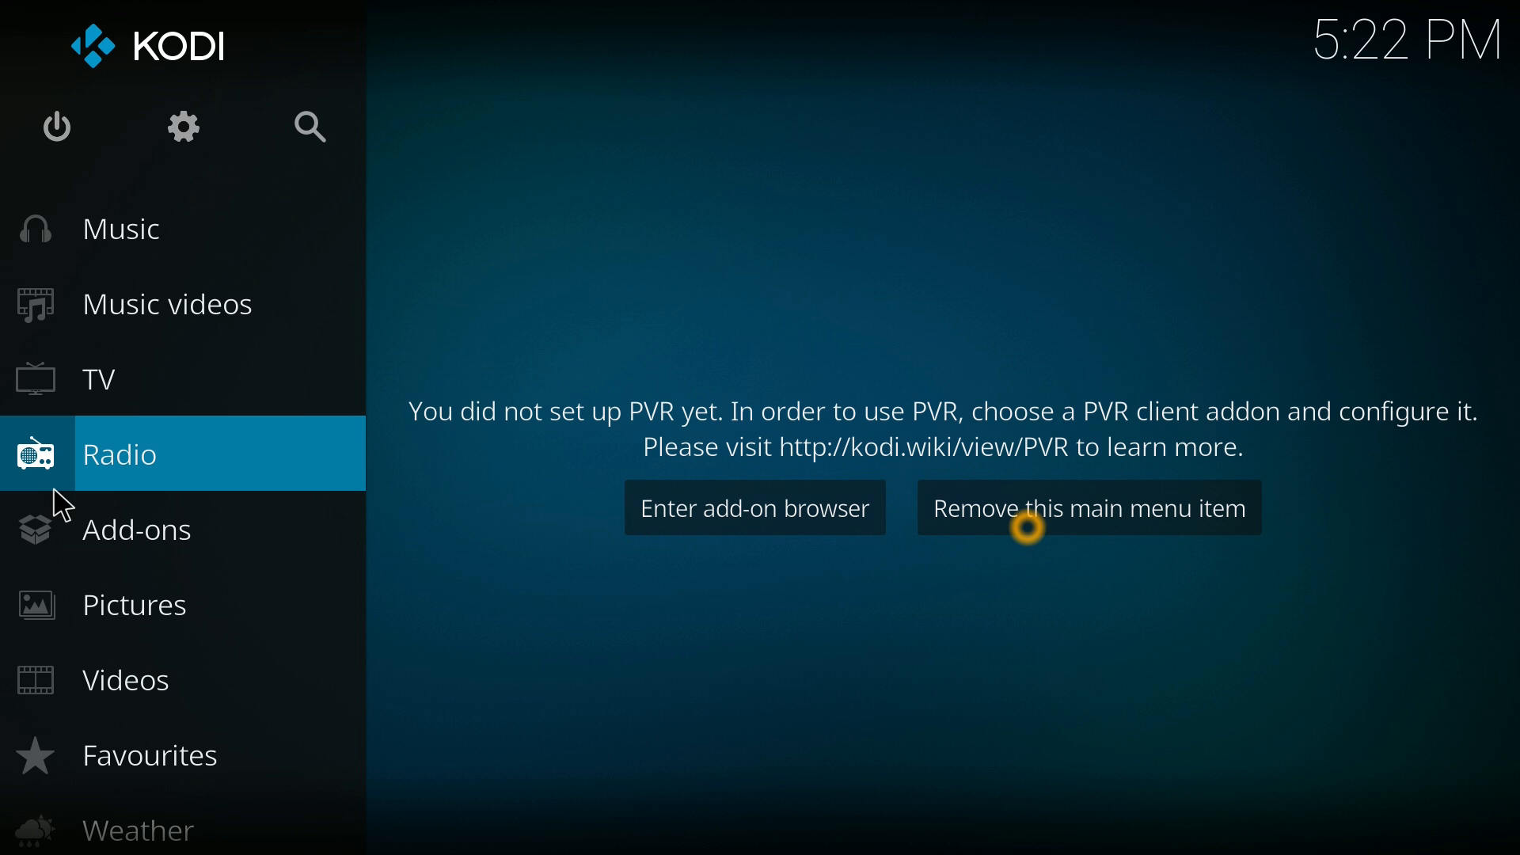
Go to Videos, launch the Exodus add-on and list its 2016 movies.
click(124, 680)
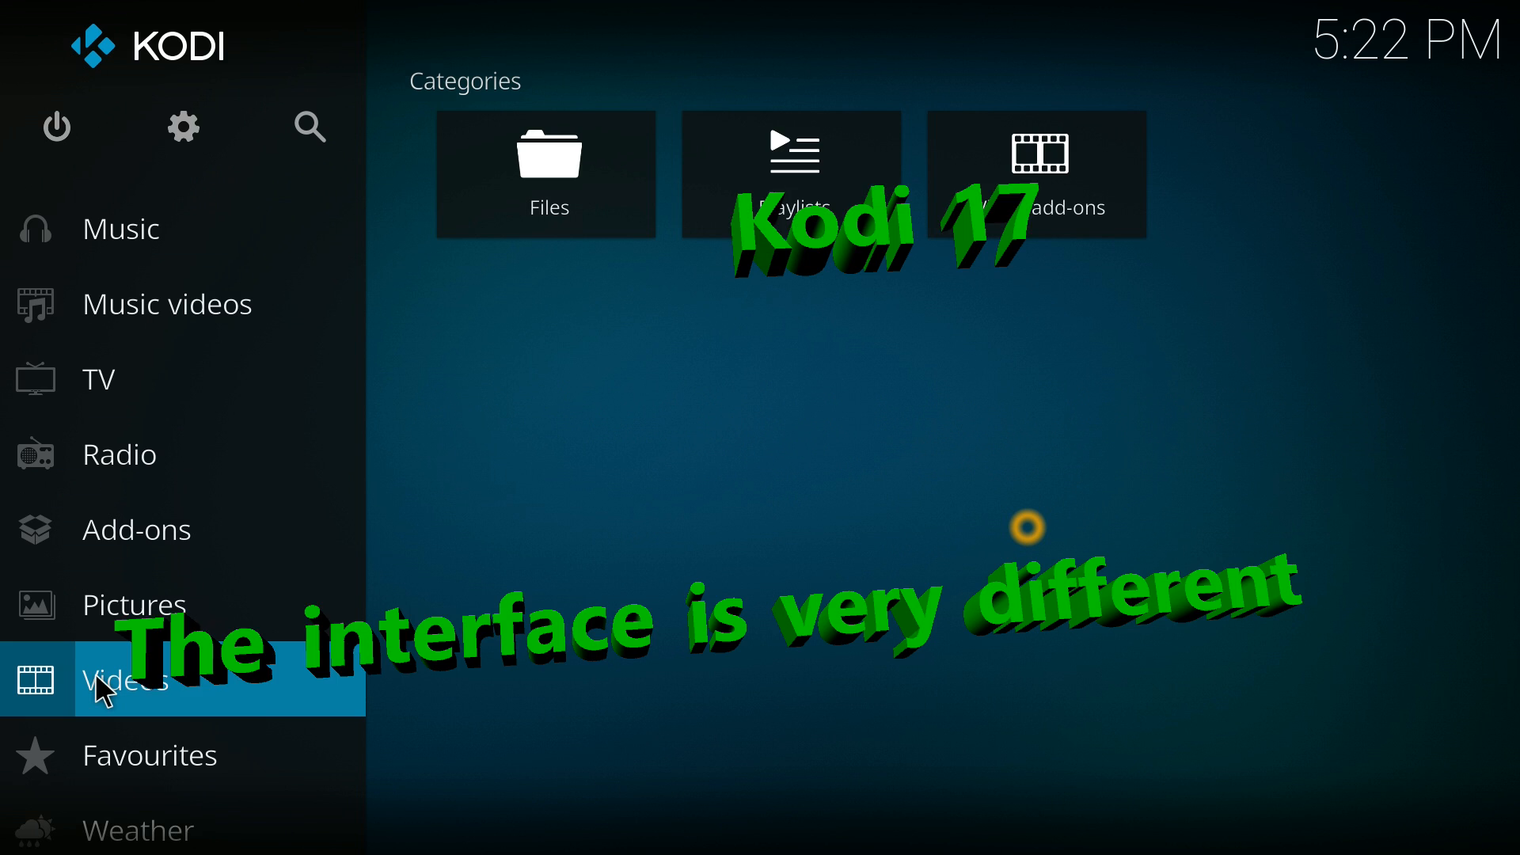
click(123, 674)
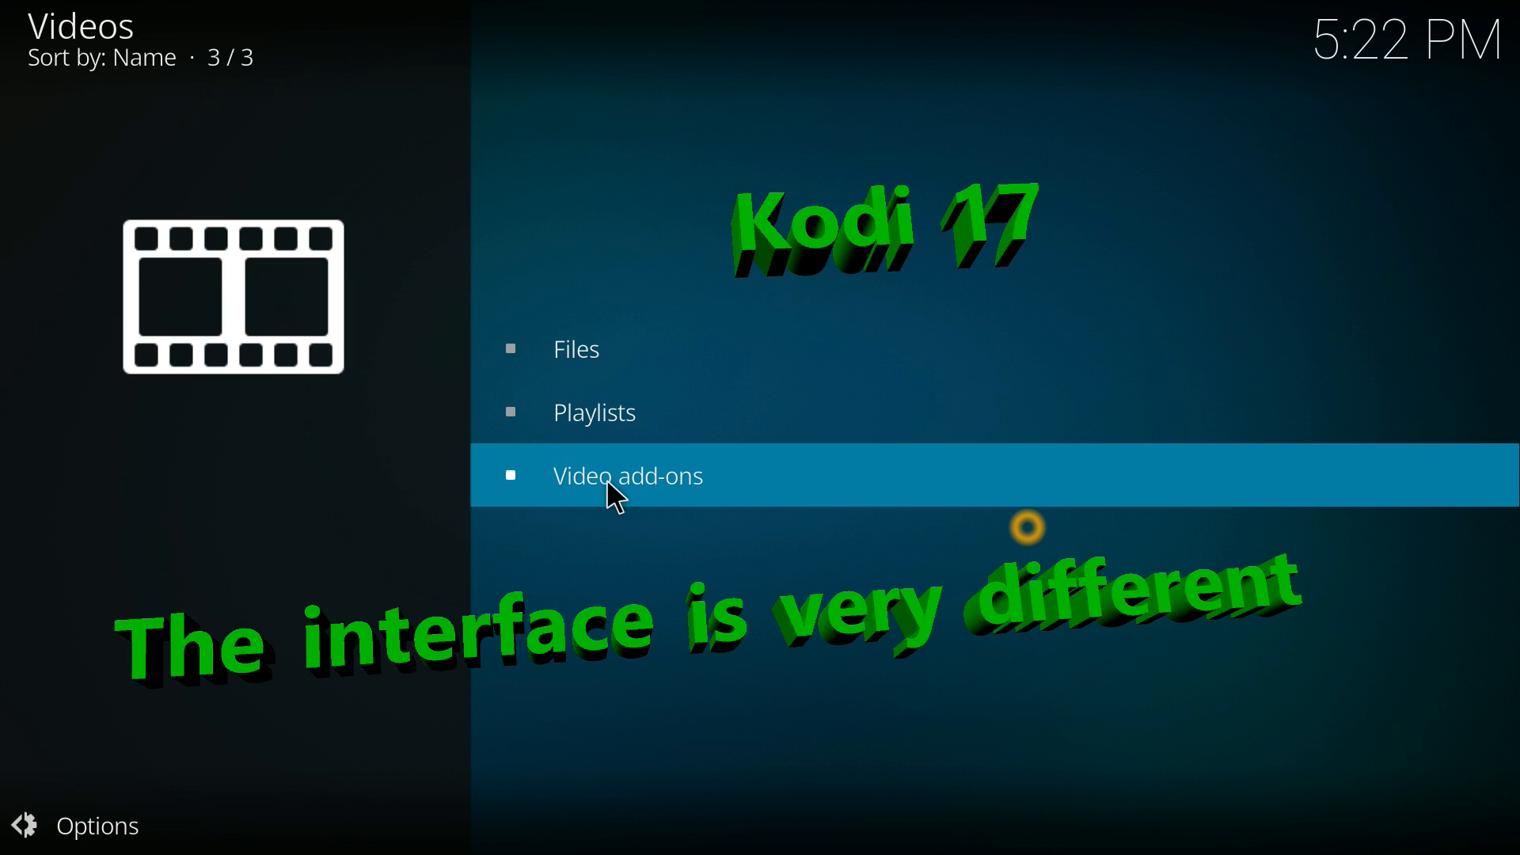
click(627, 476)
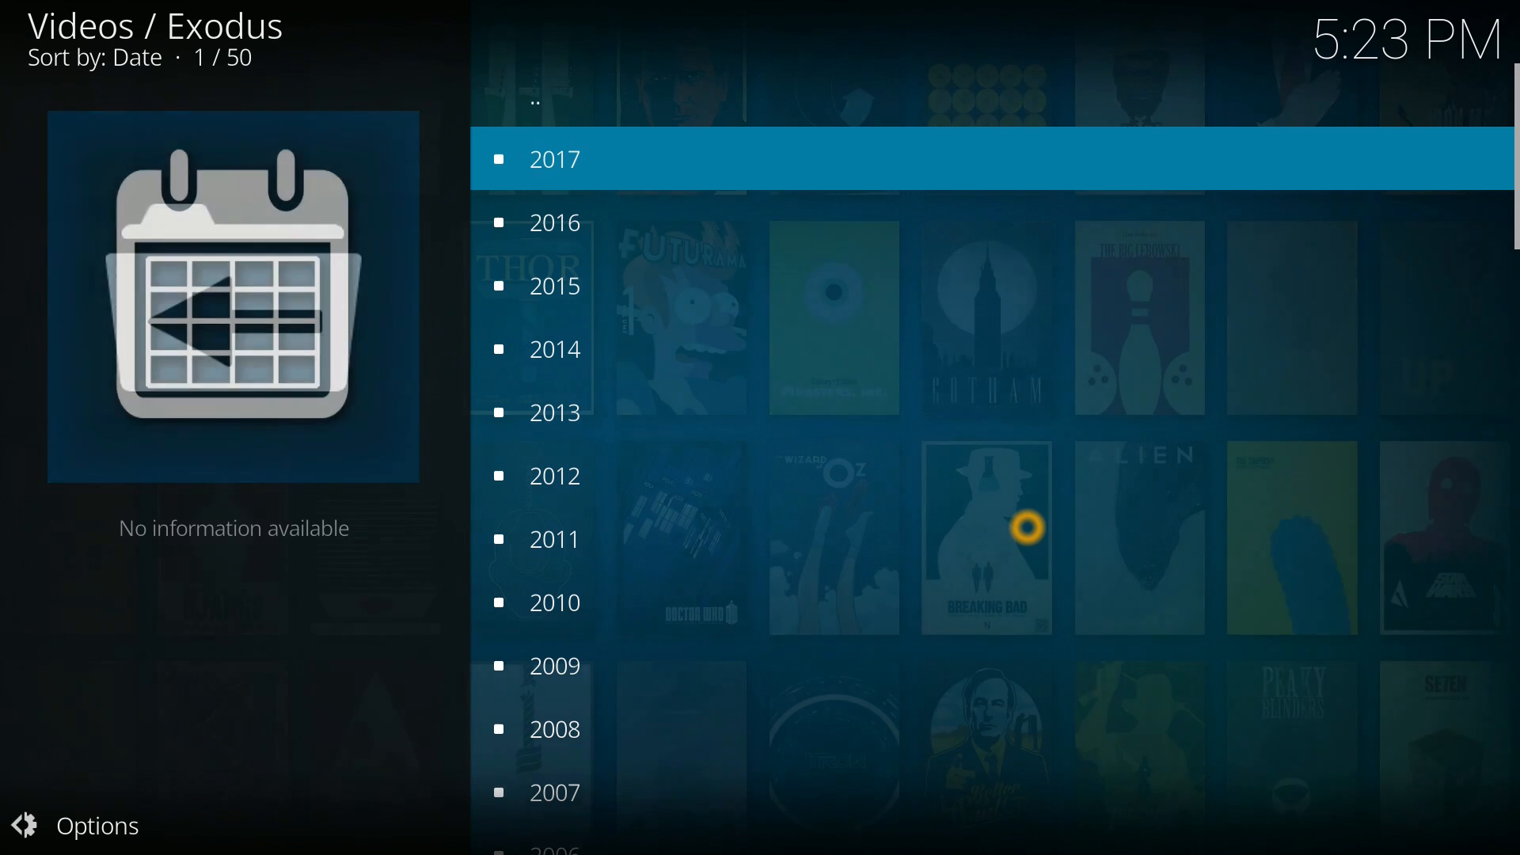
key(down)
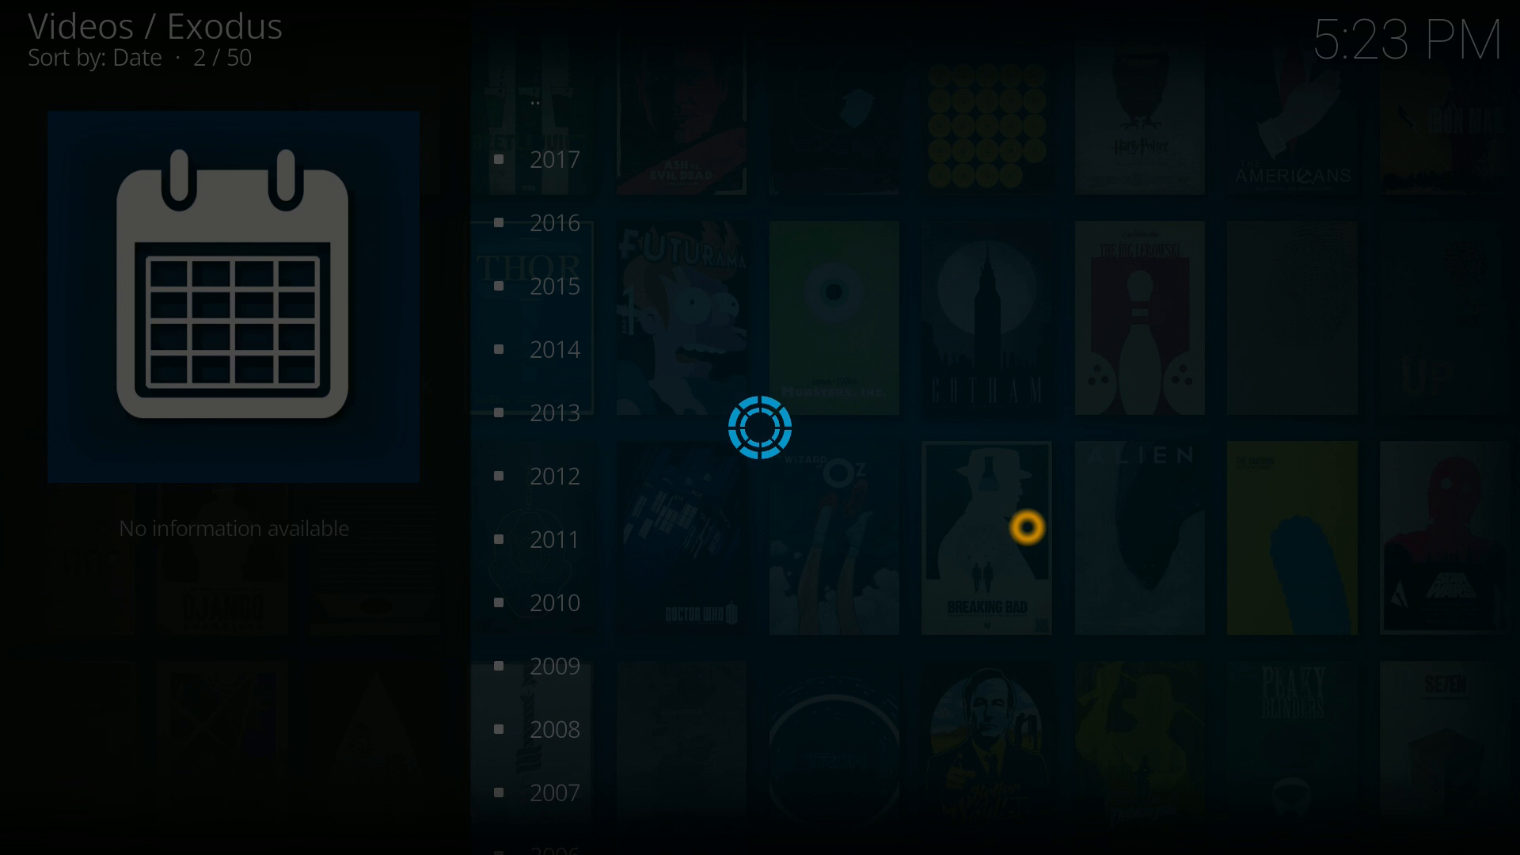
click(552, 223)
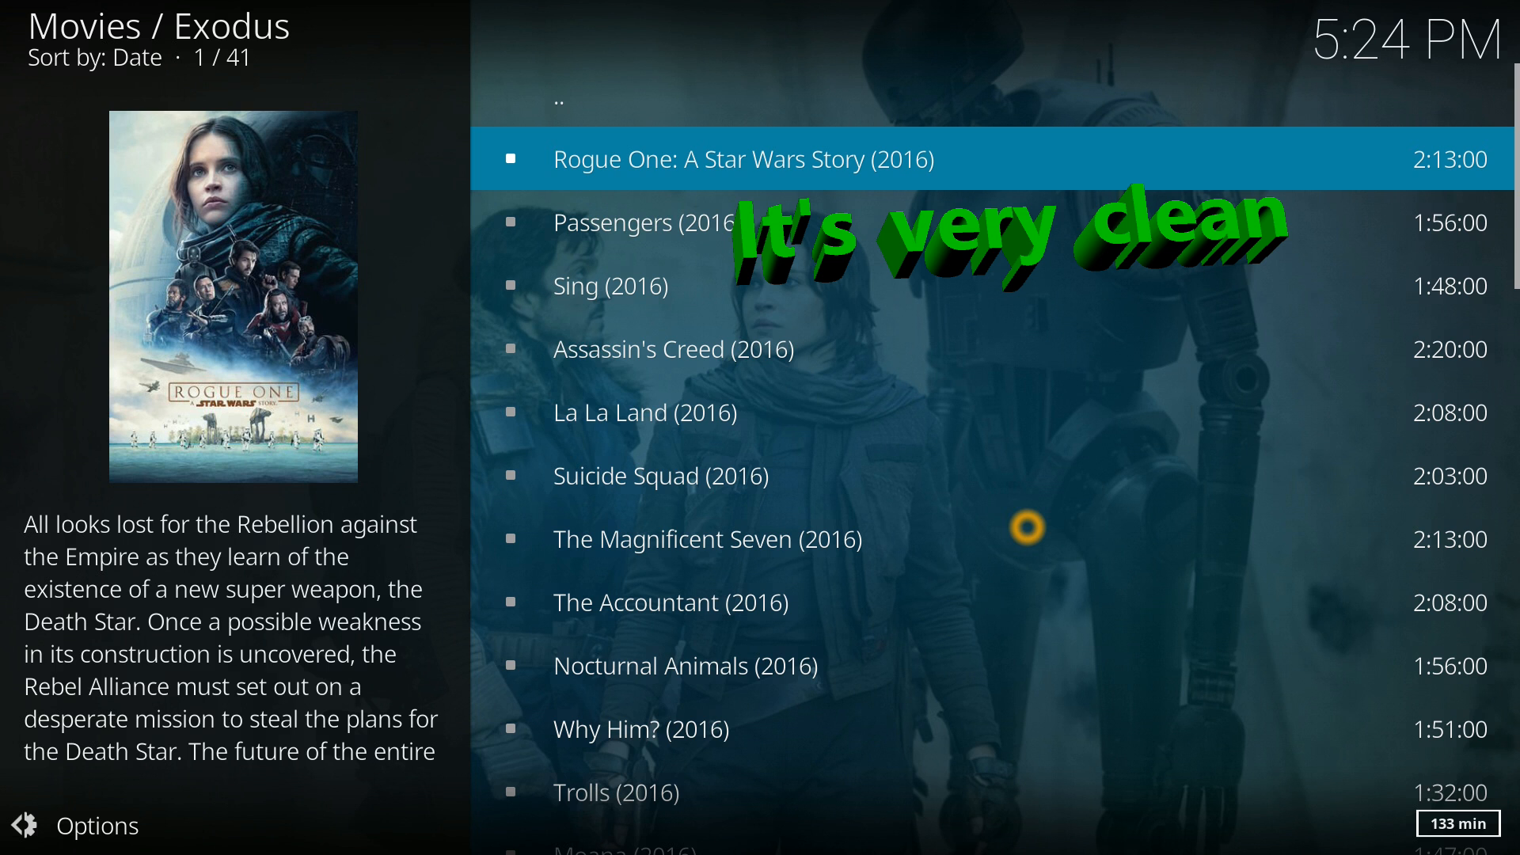
Start streaming The Magnificent Seven (2016) from the Exodus 2016 list.
key(Down)
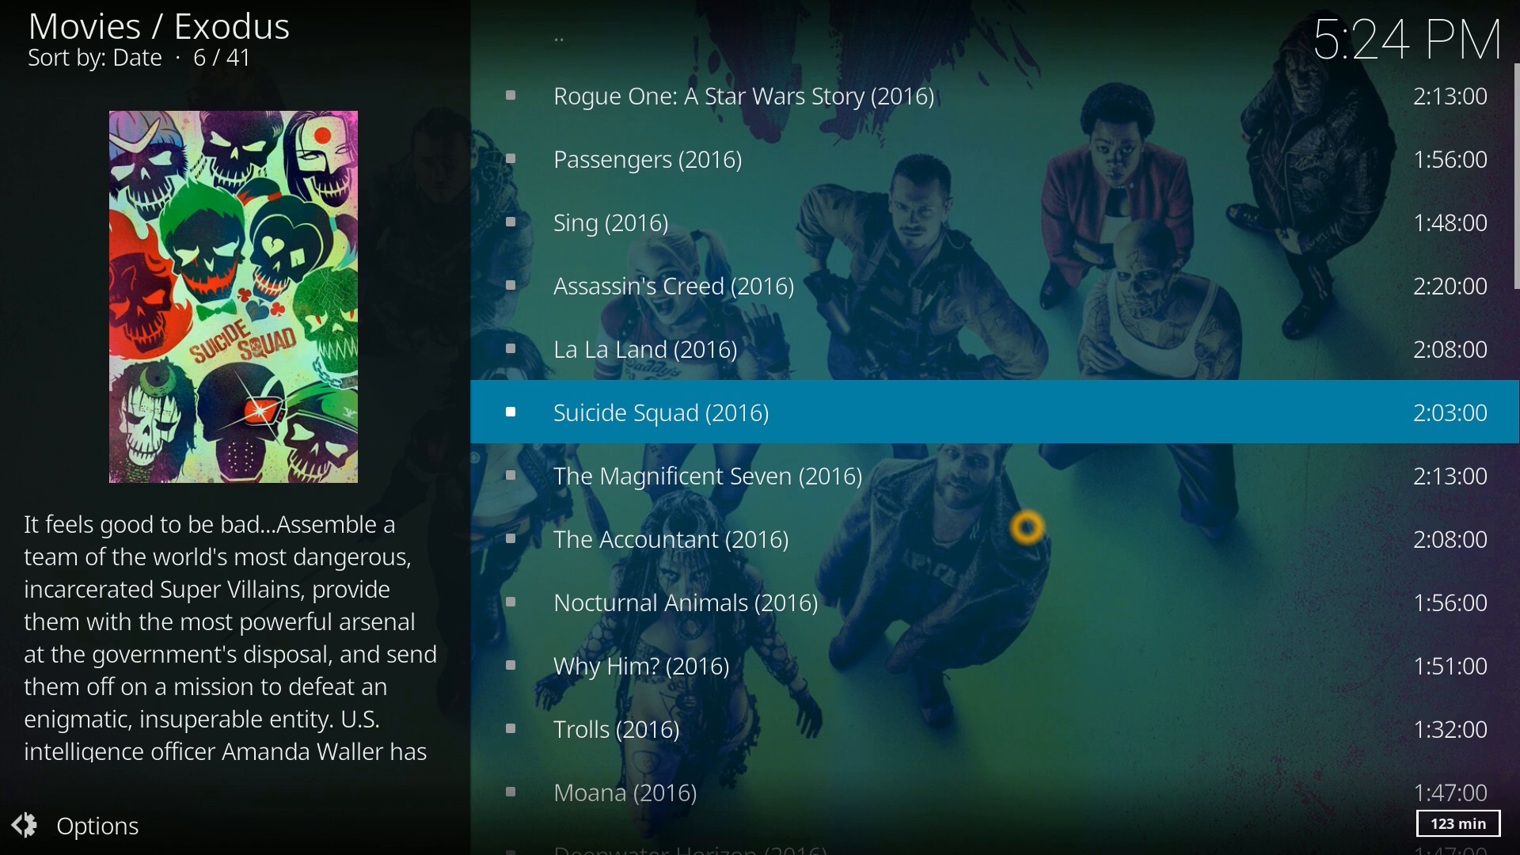
key(Down)
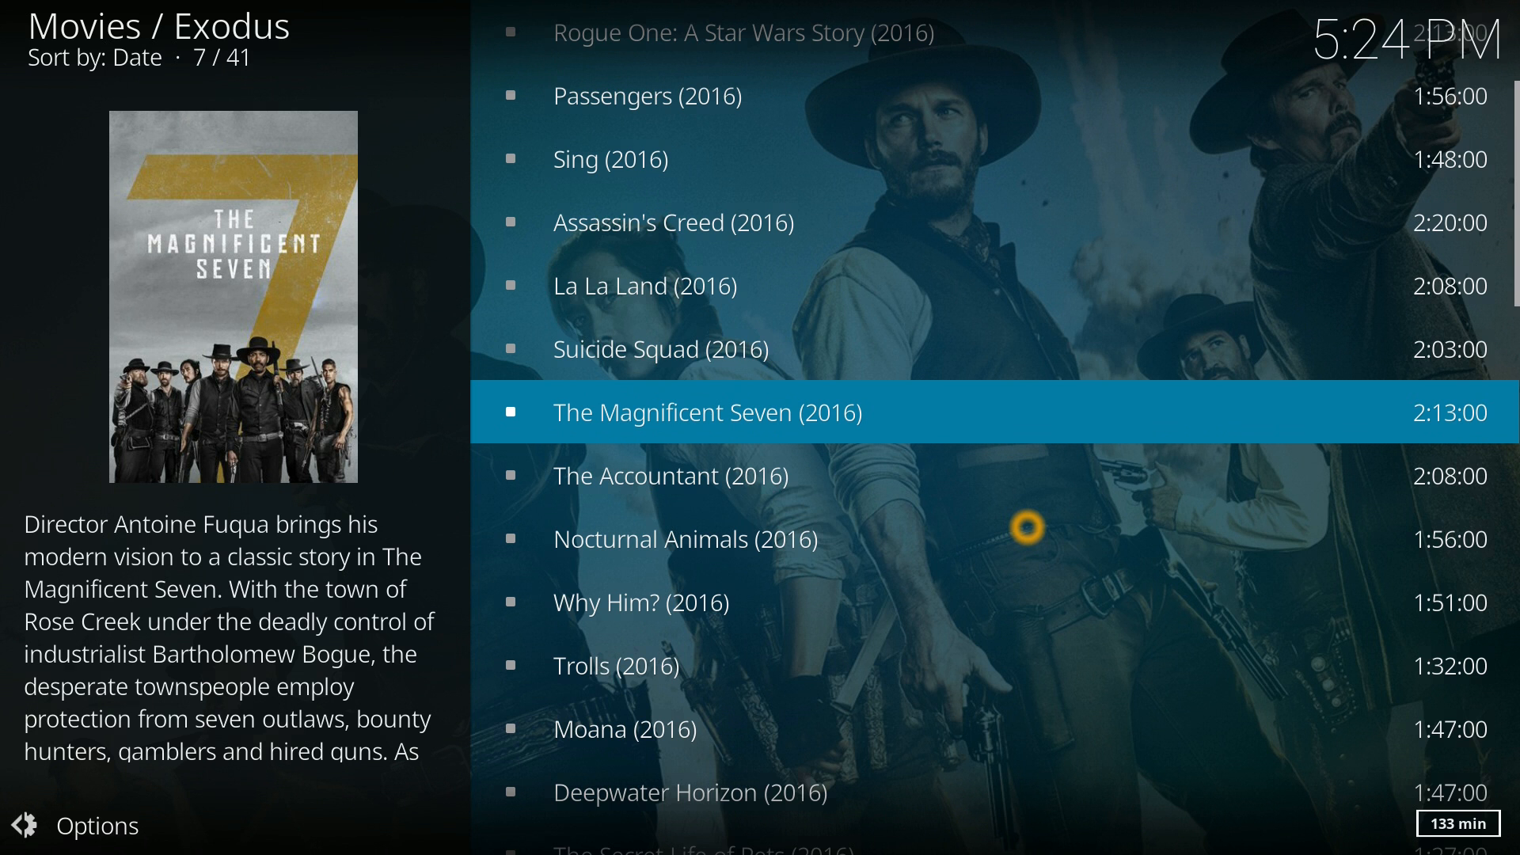
click(708, 411)
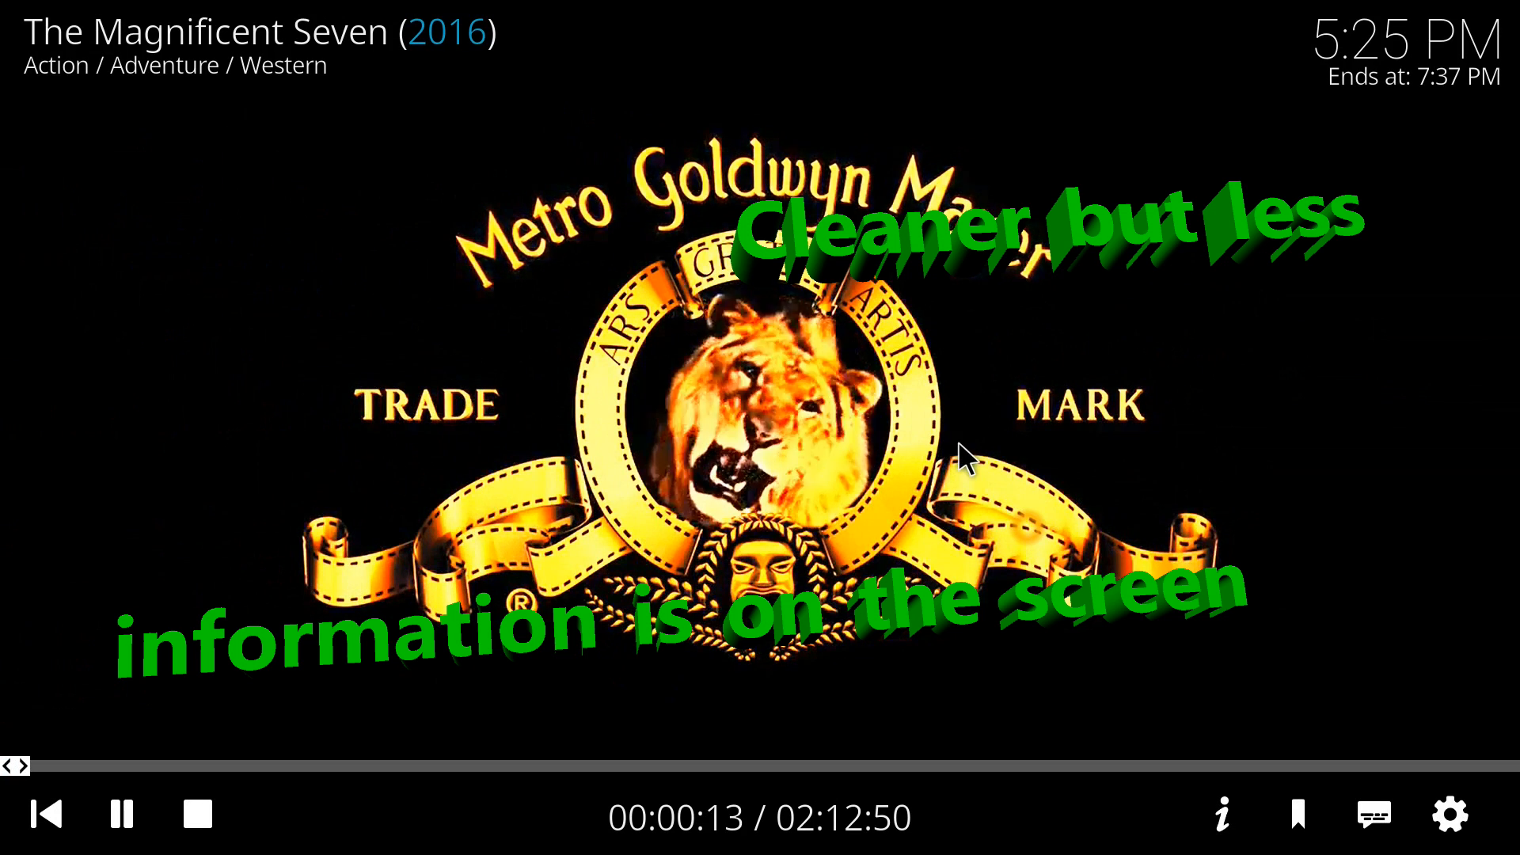
mouse_move(1221, 814)
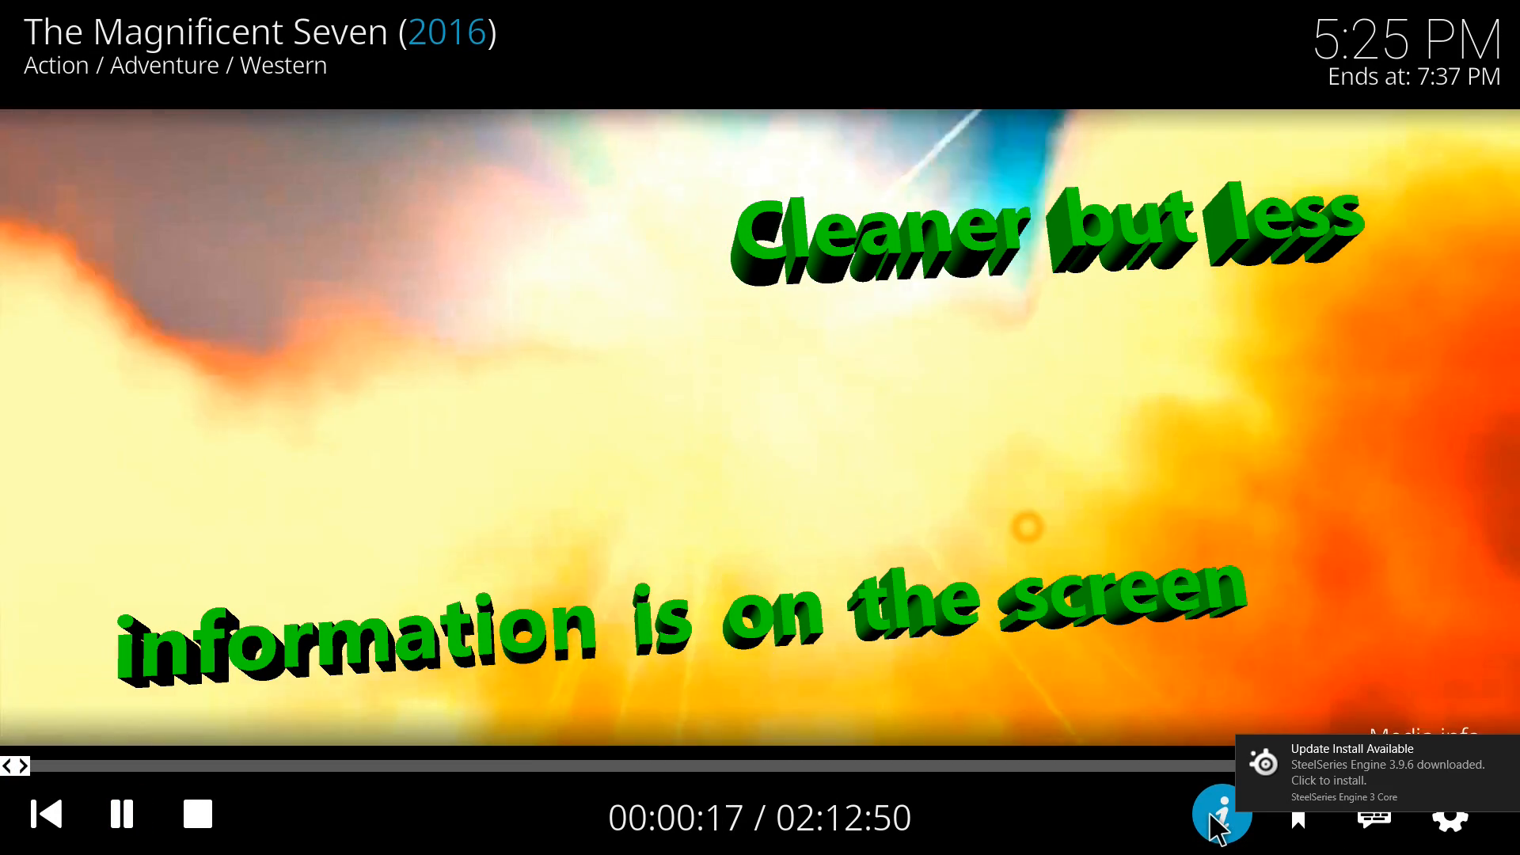
Bring up the media info overlay for the playing movie.
click(1221, 816)
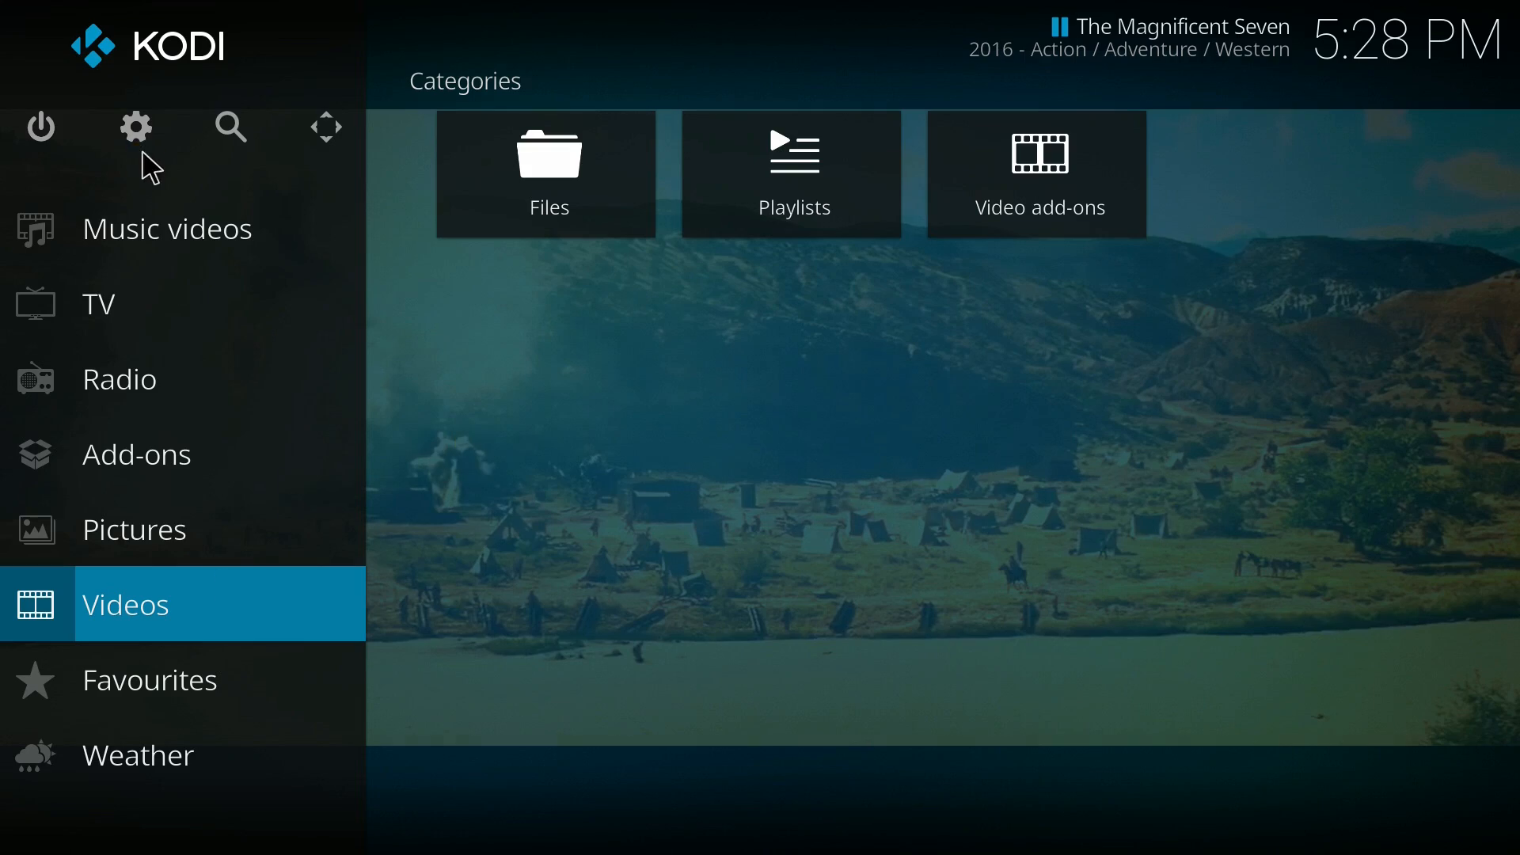
mouse_move(330, 139)
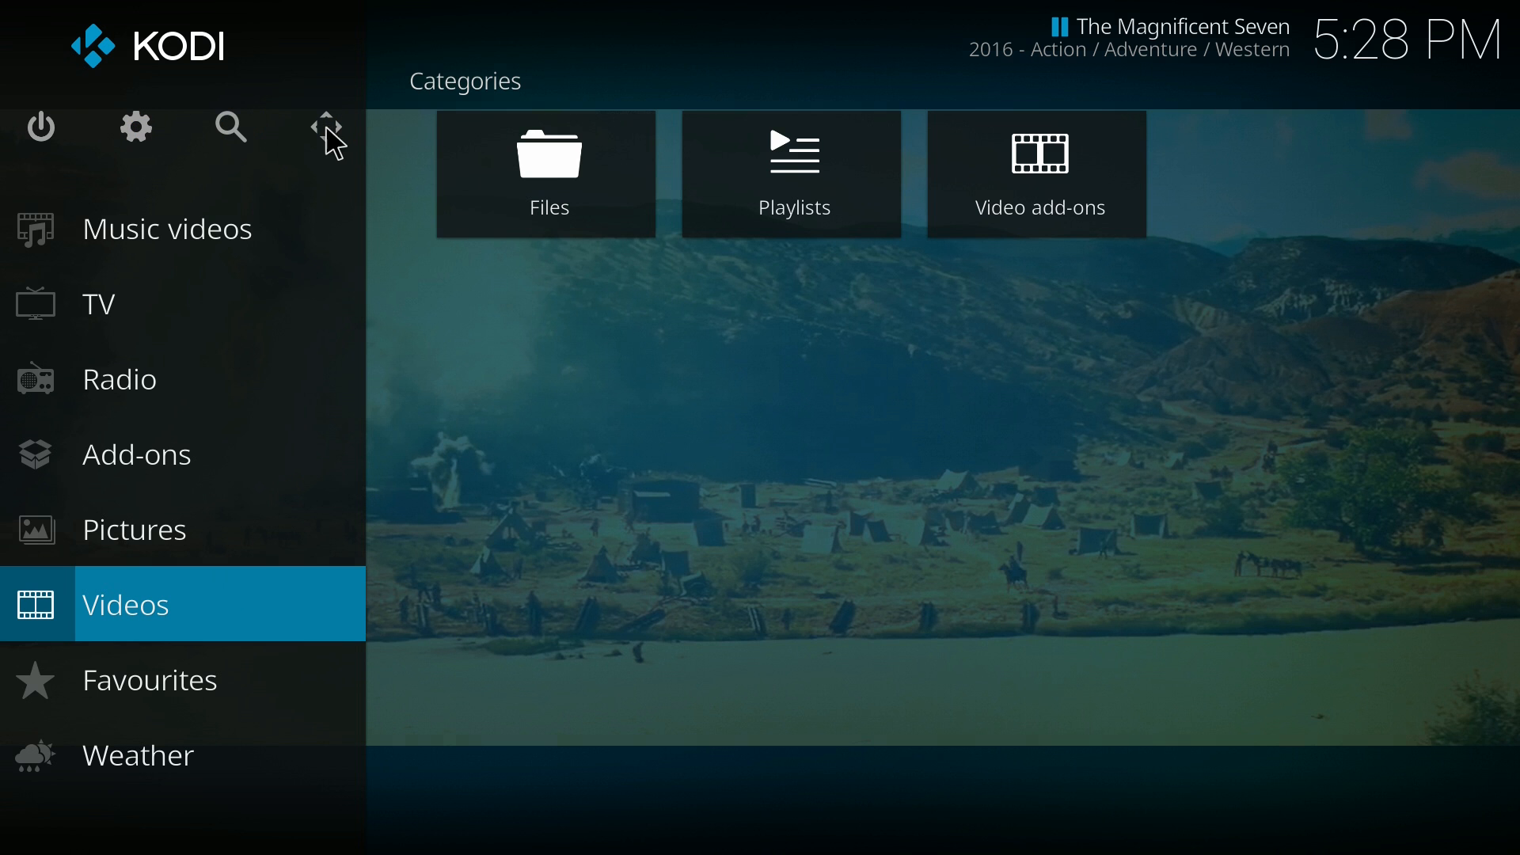
Review the Player settings: Pictures, Language, Accessibility and Videos categories.
click(136, 127)
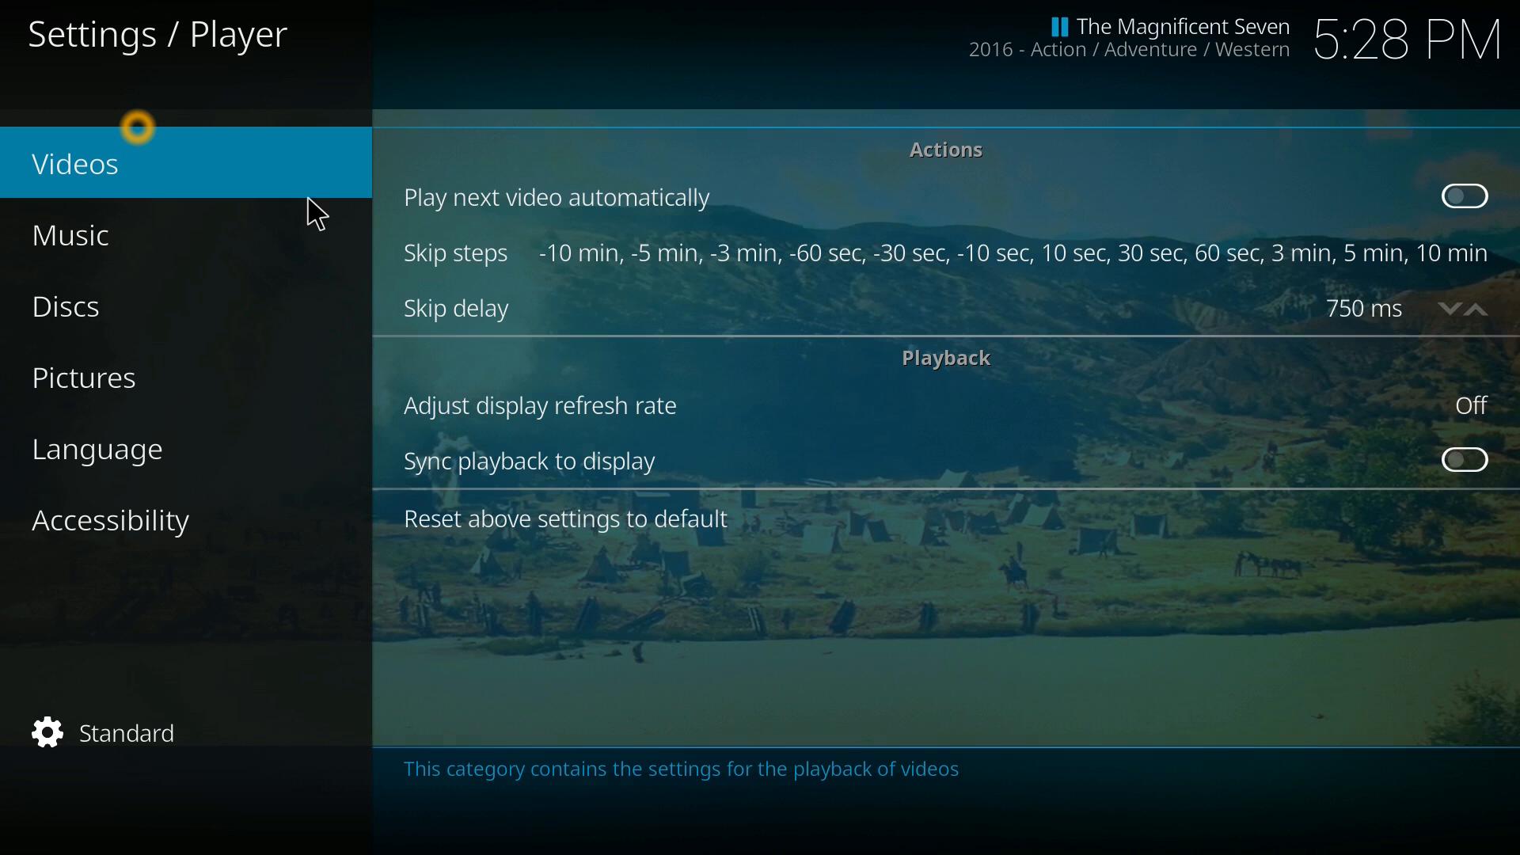
click(69, 234)
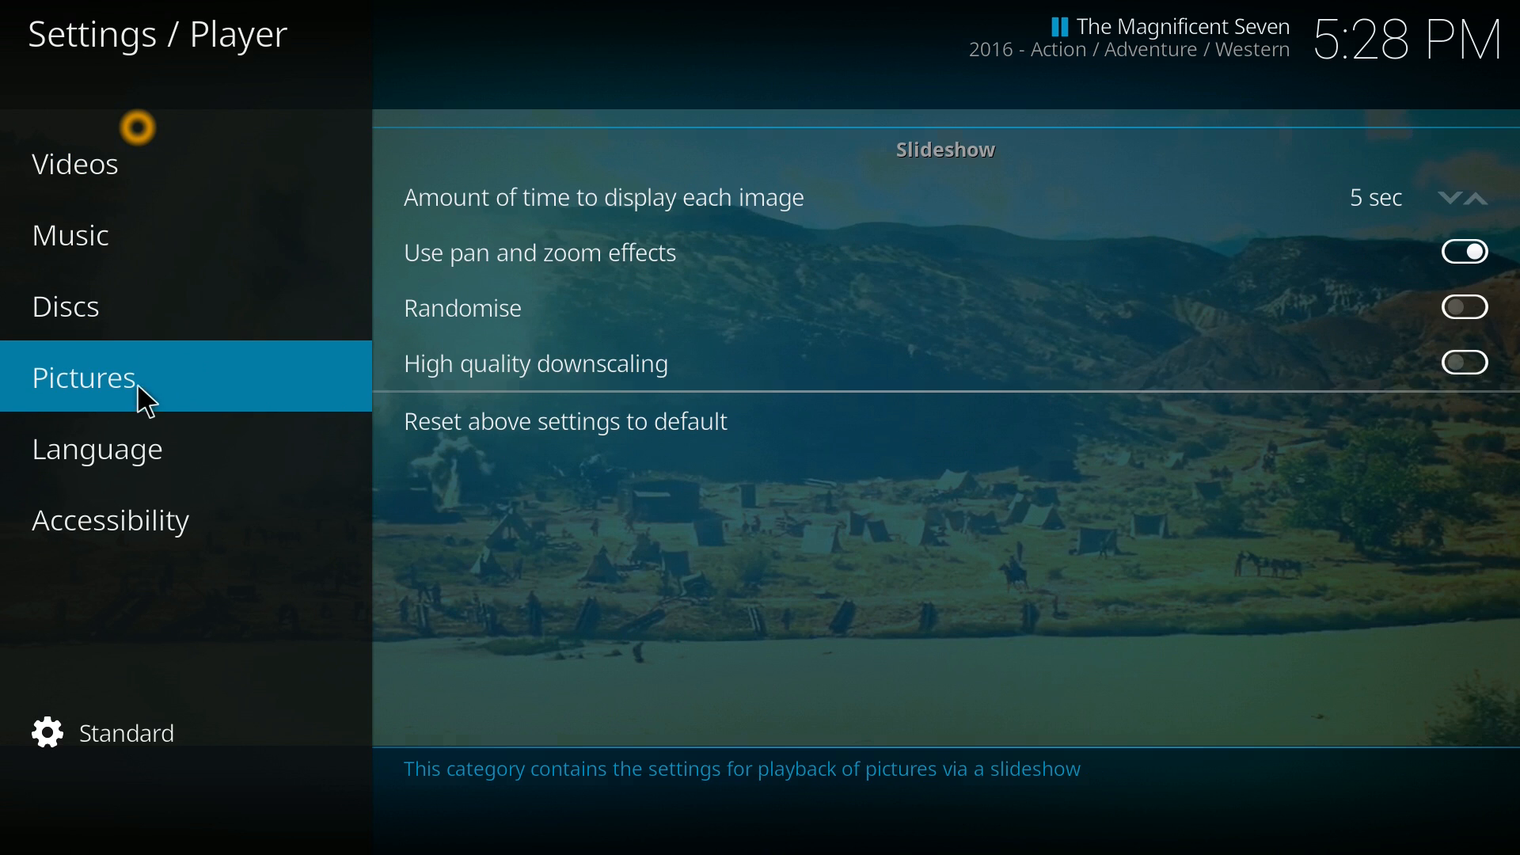
click(96, 448)
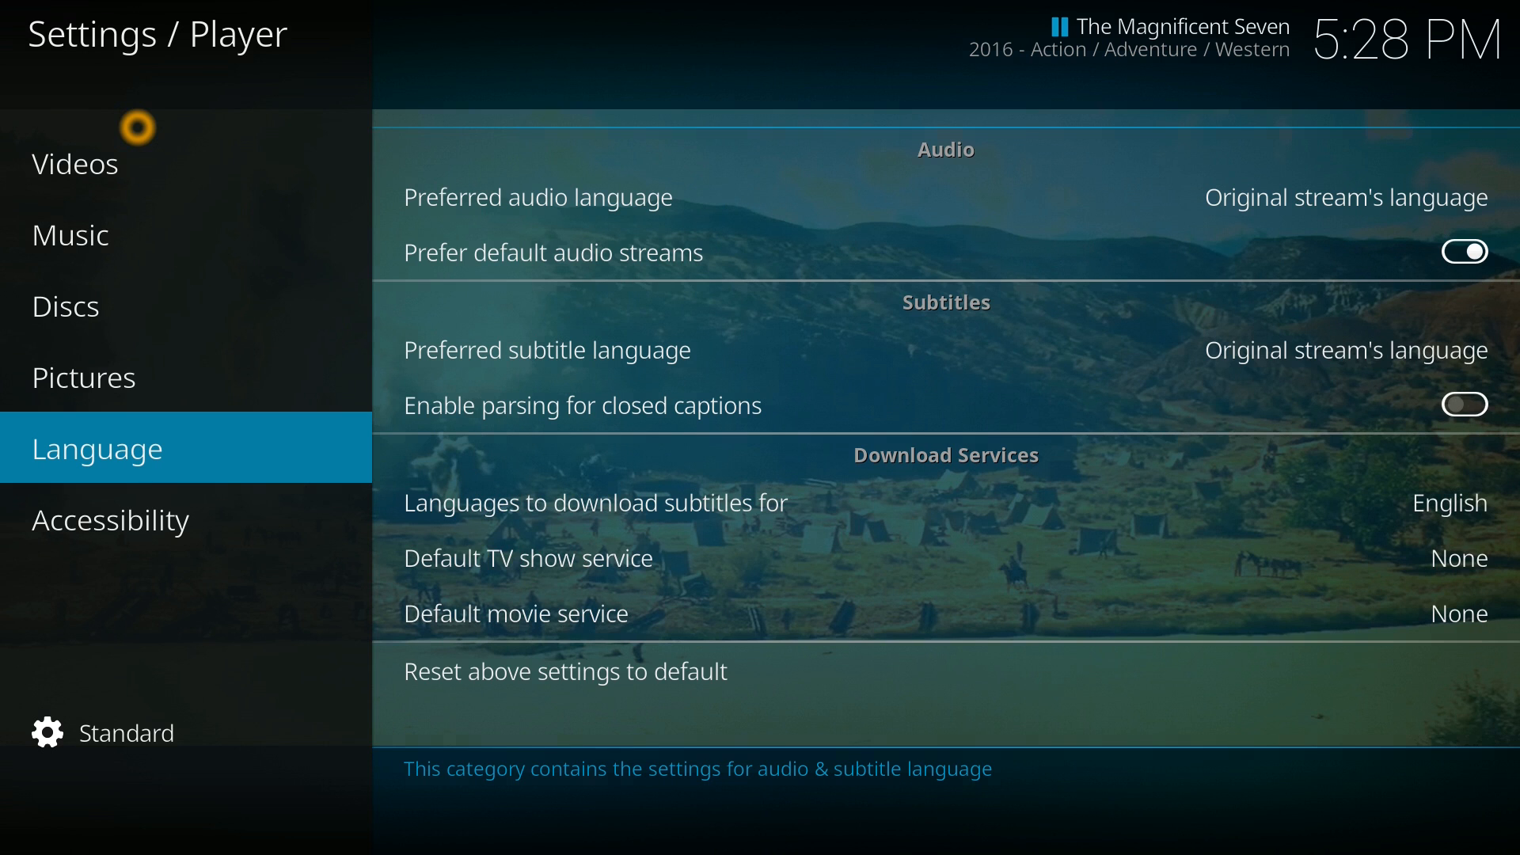
click(111, 520)
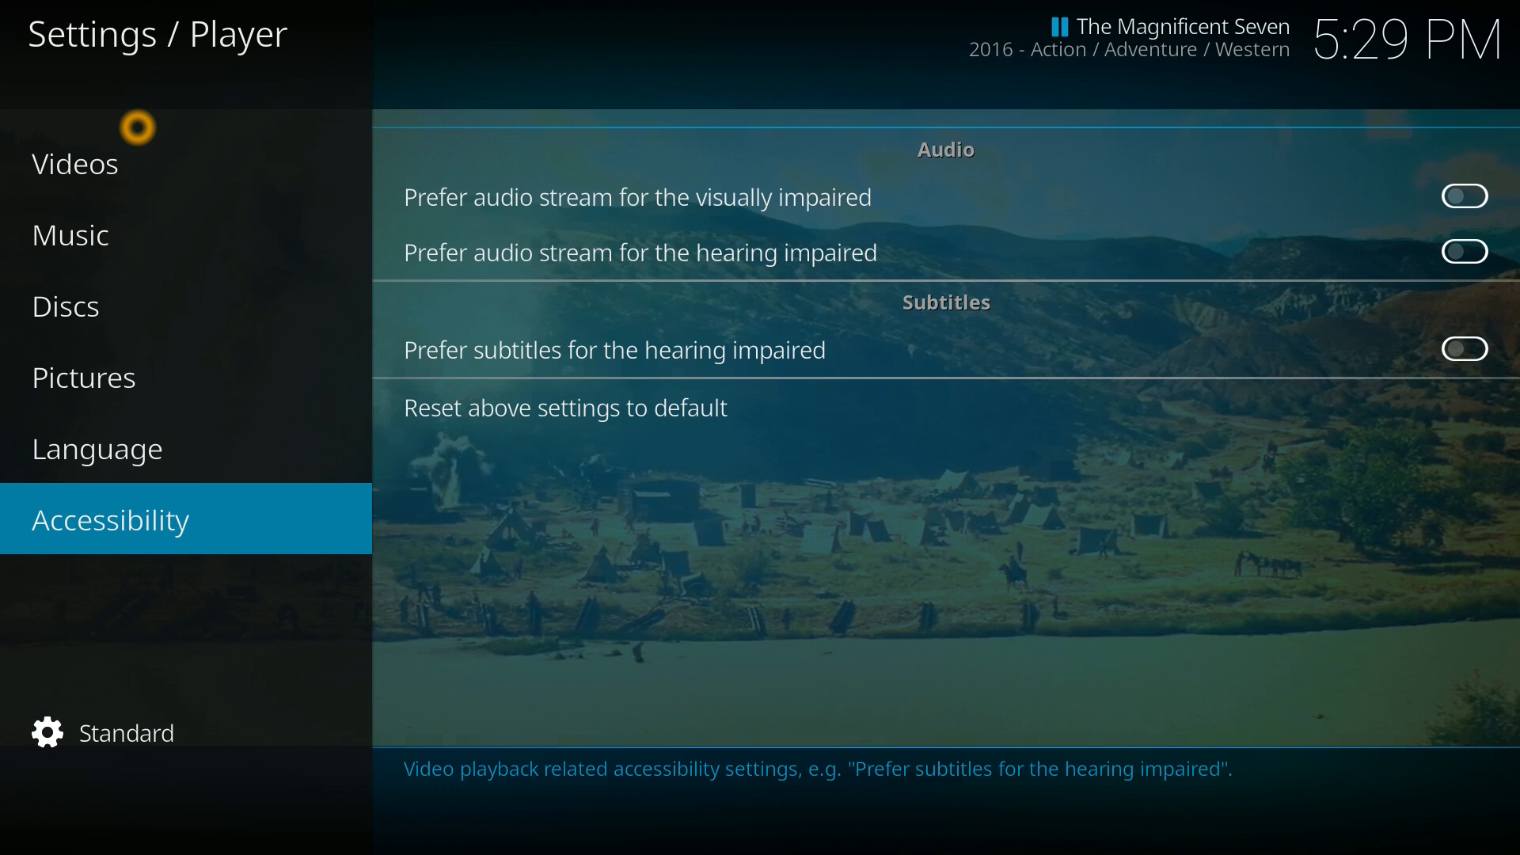
click(76, 163)
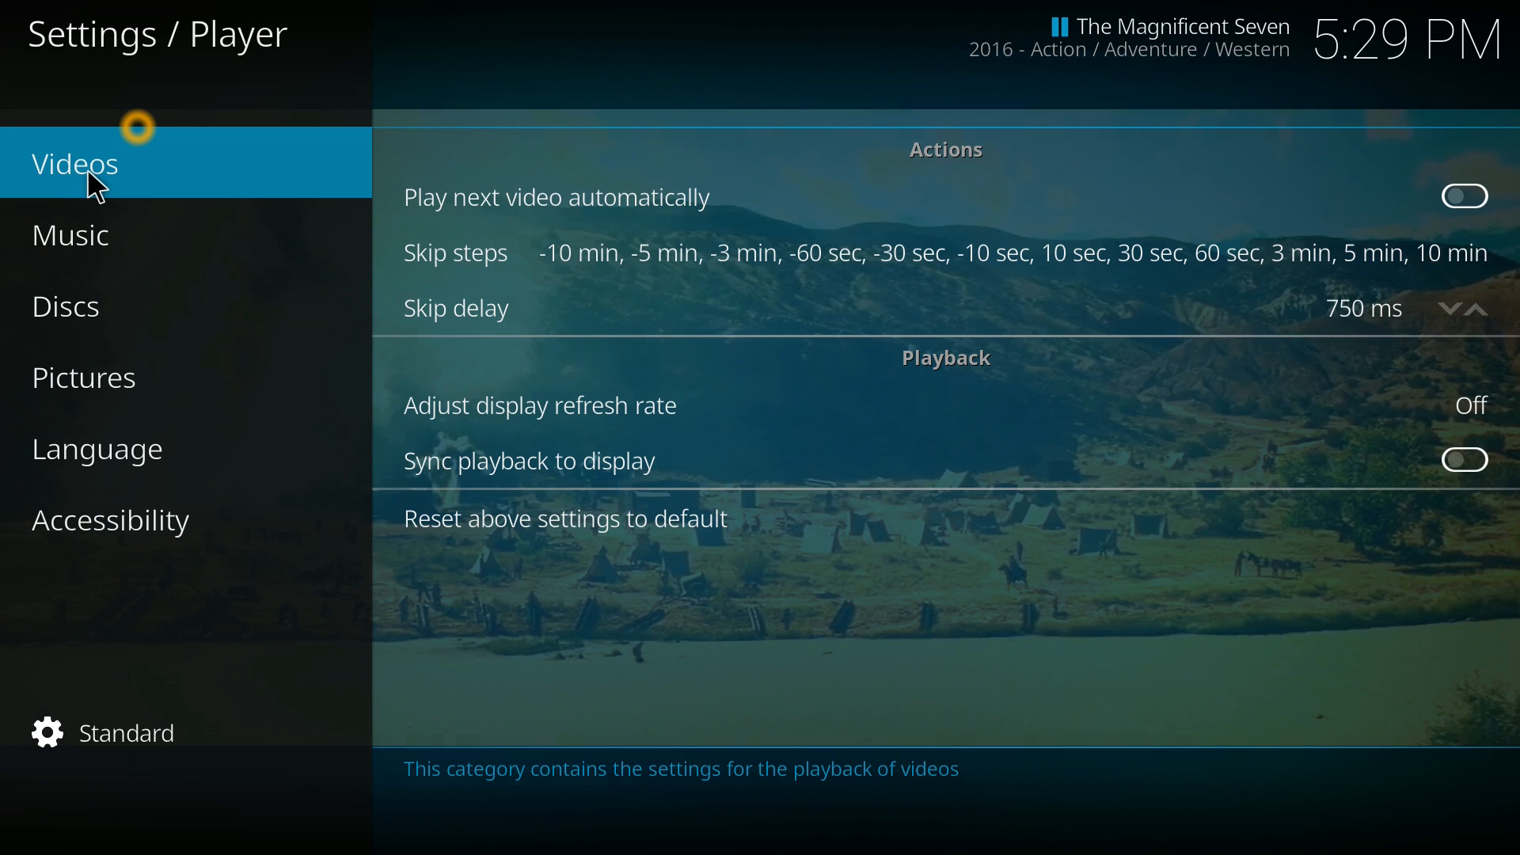
Switch the settings level to Advanced and look through the expanded Videos options.
click(109, 520)
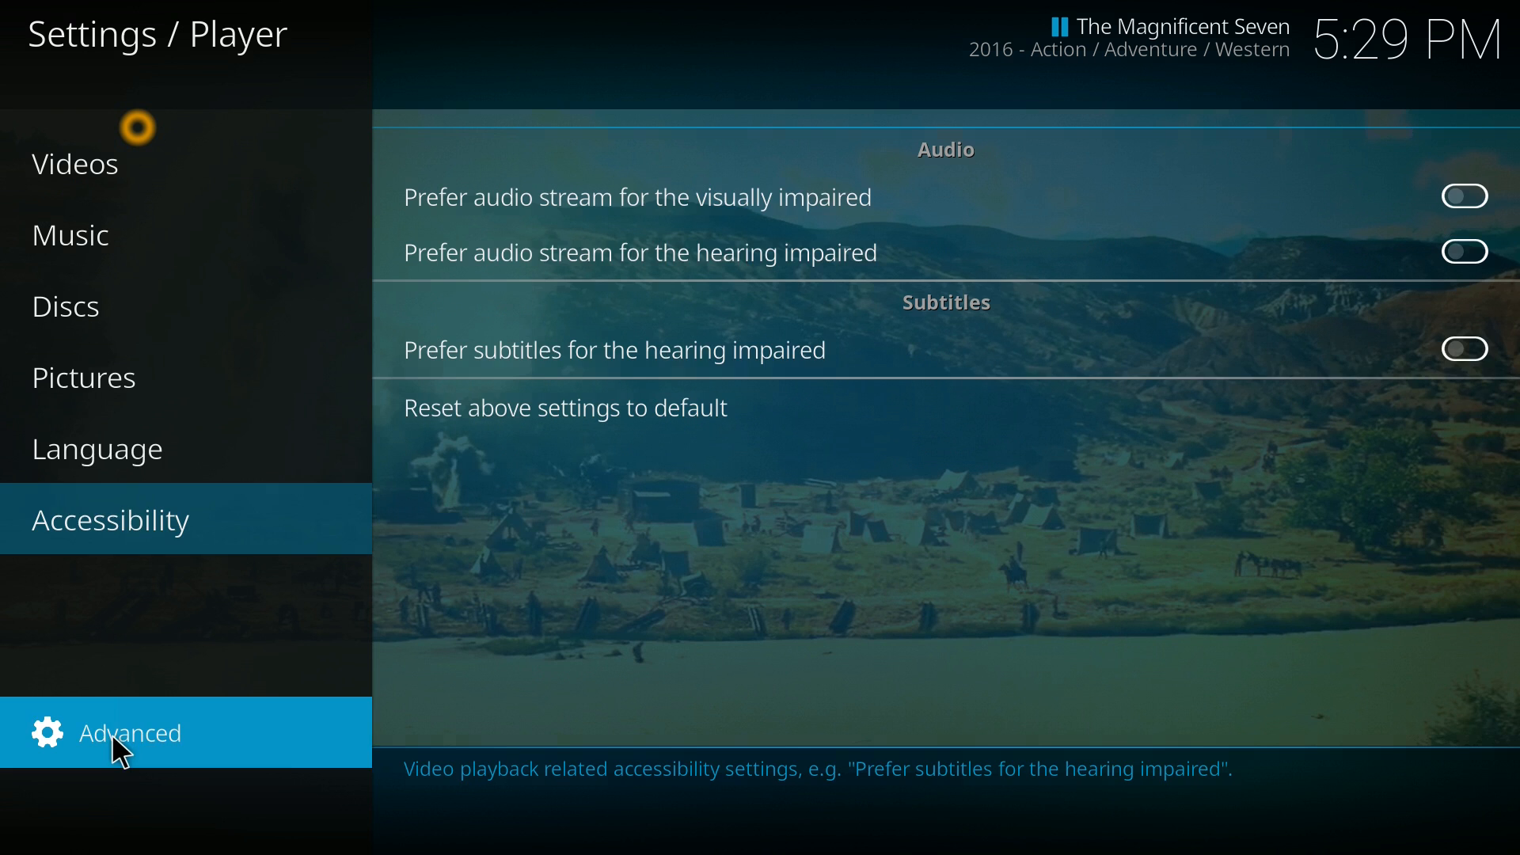
mouse_move(169, 542)
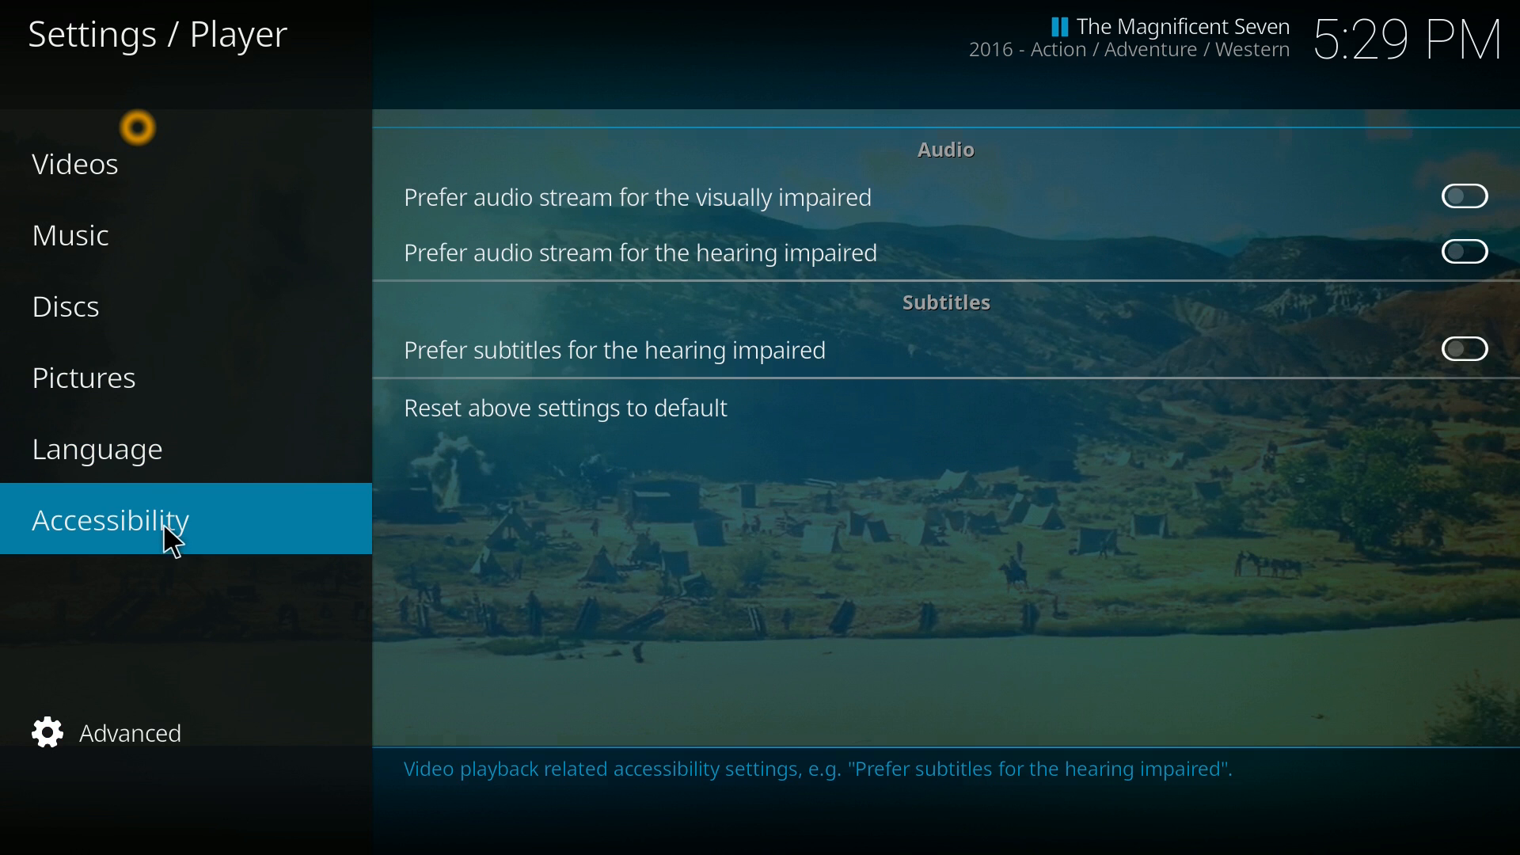
click(74, 163)
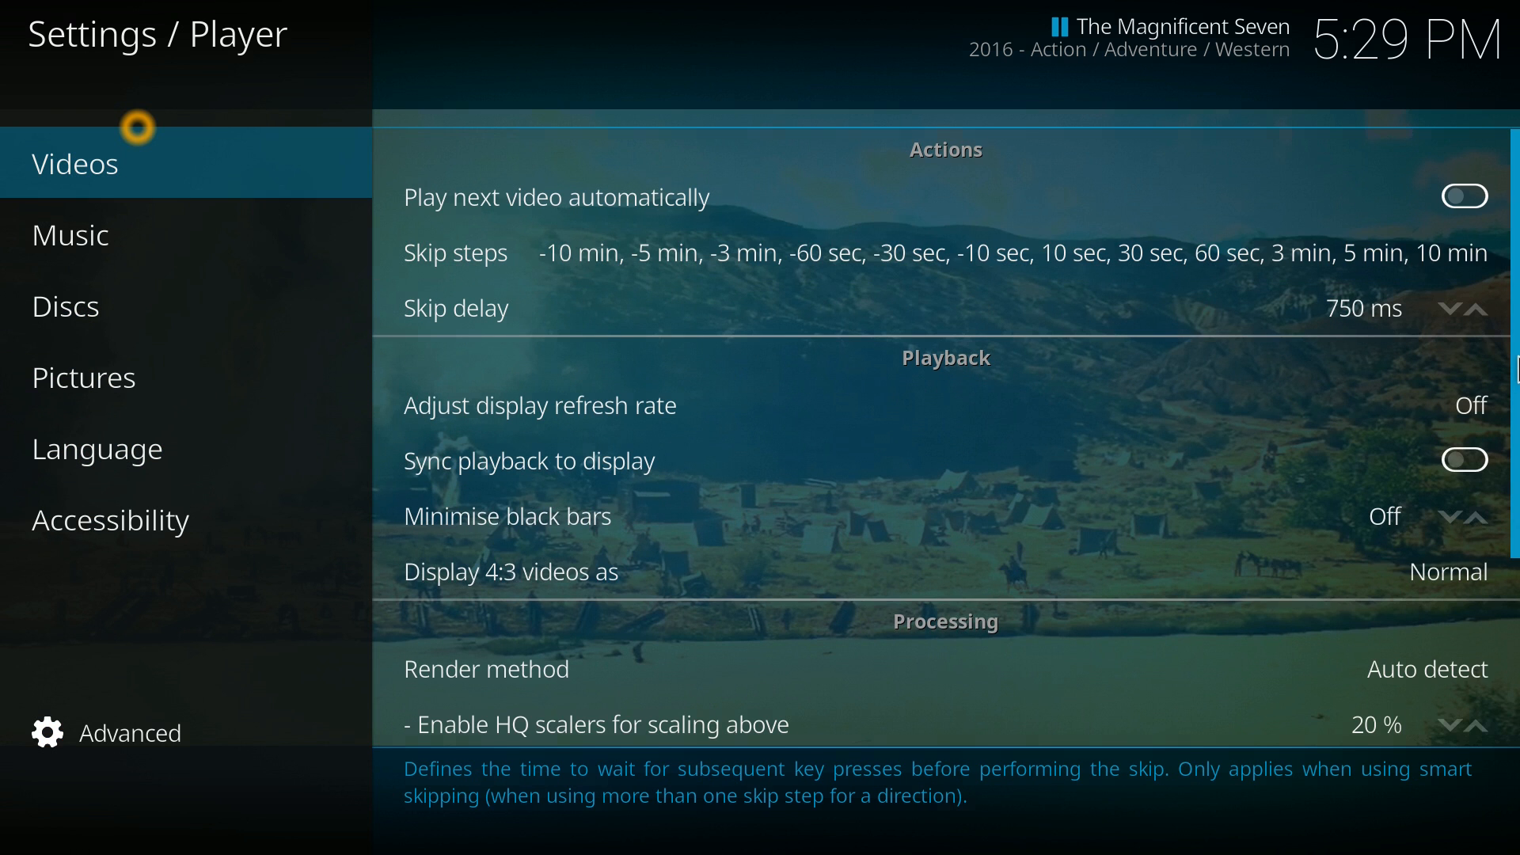
scroll(down, 3)
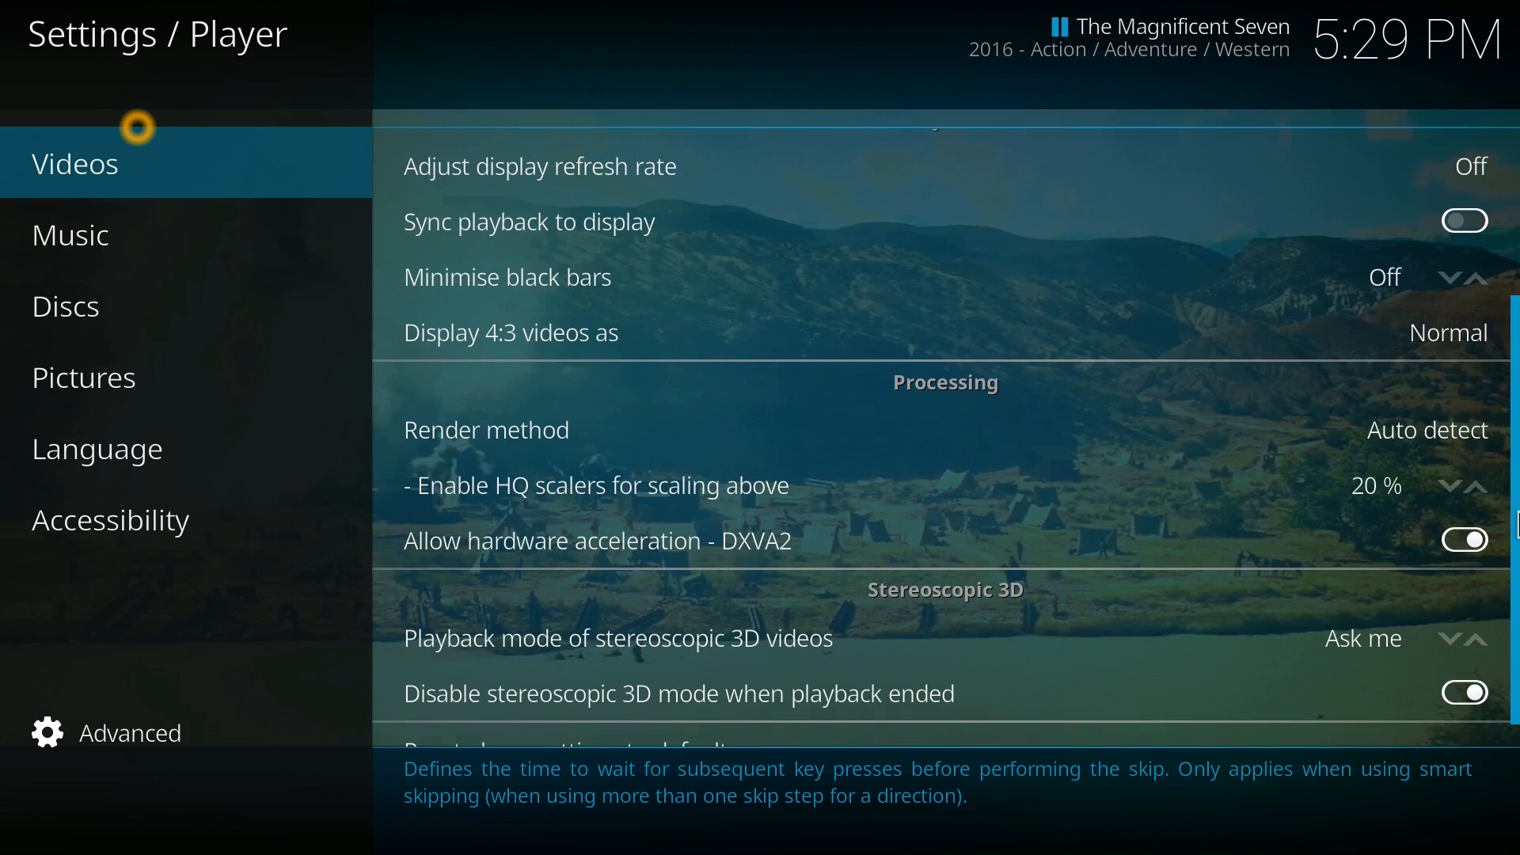
scroll(down, 3)
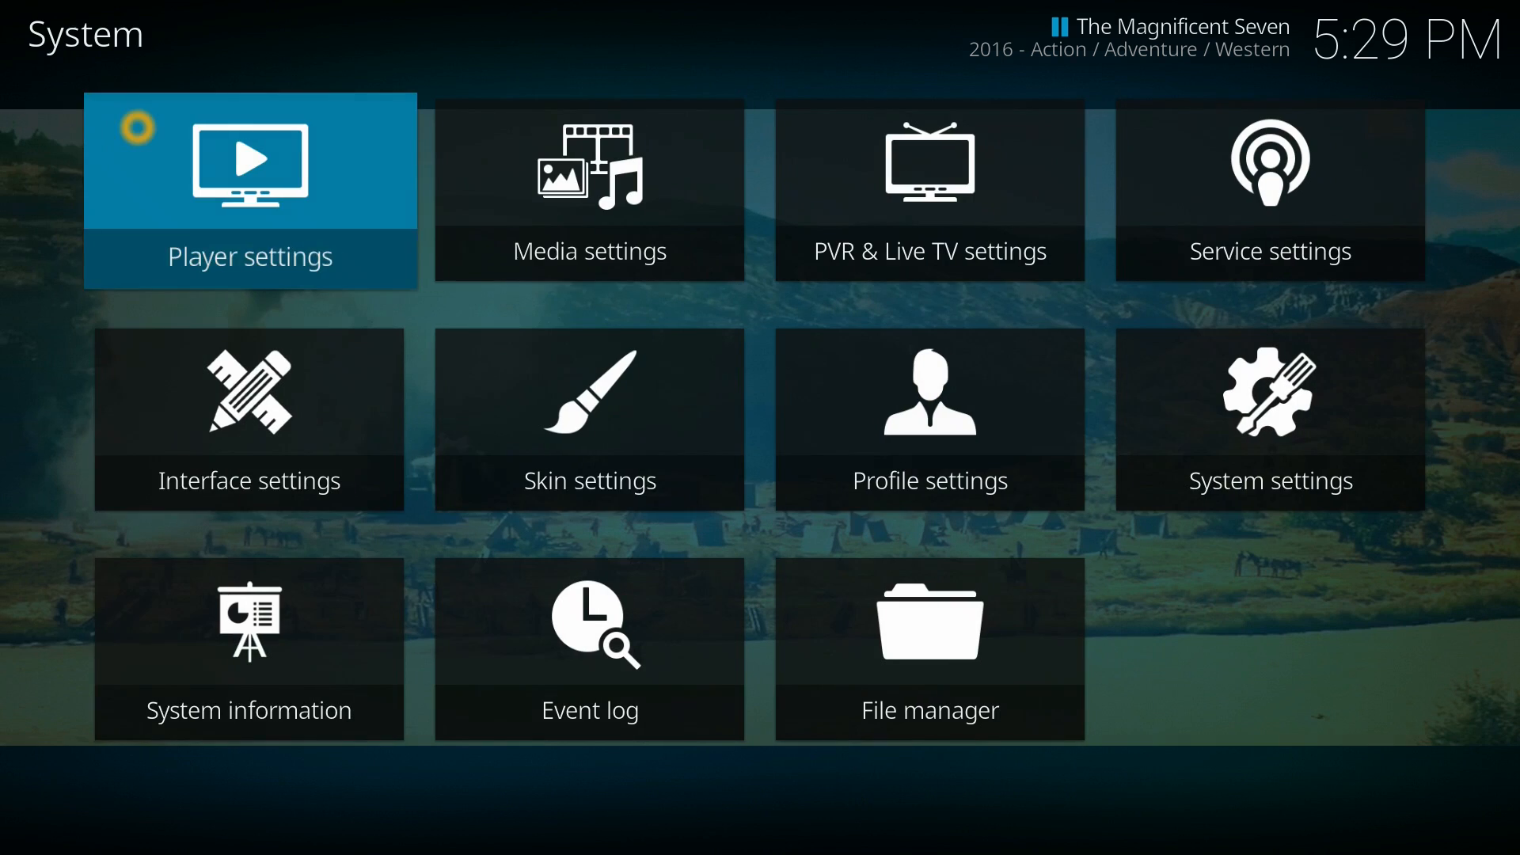
Browse the Media settings' Videos library options.
click(928, 645)
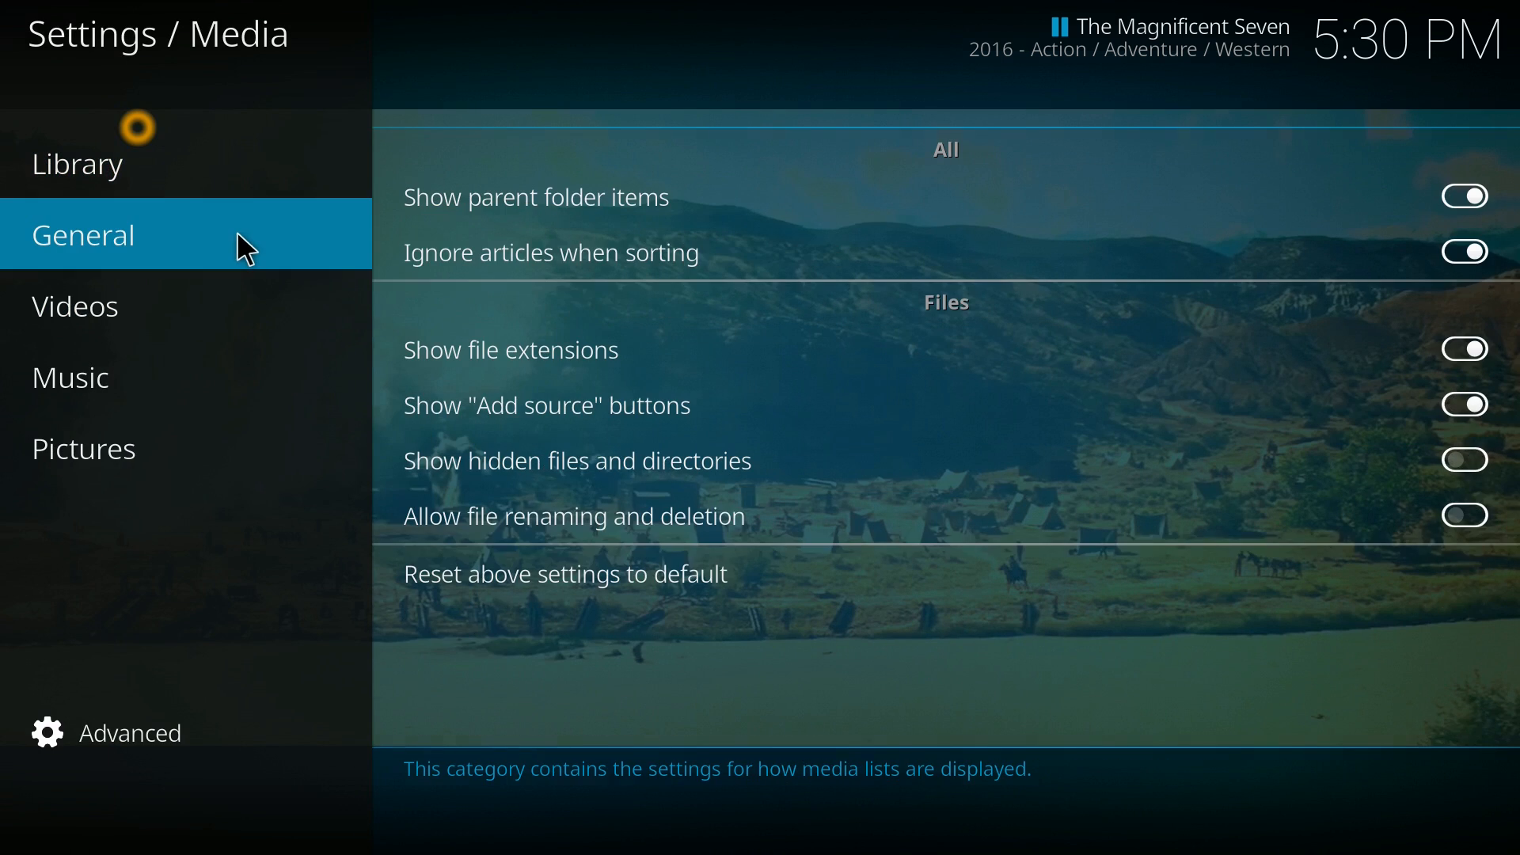
click(76, 305)
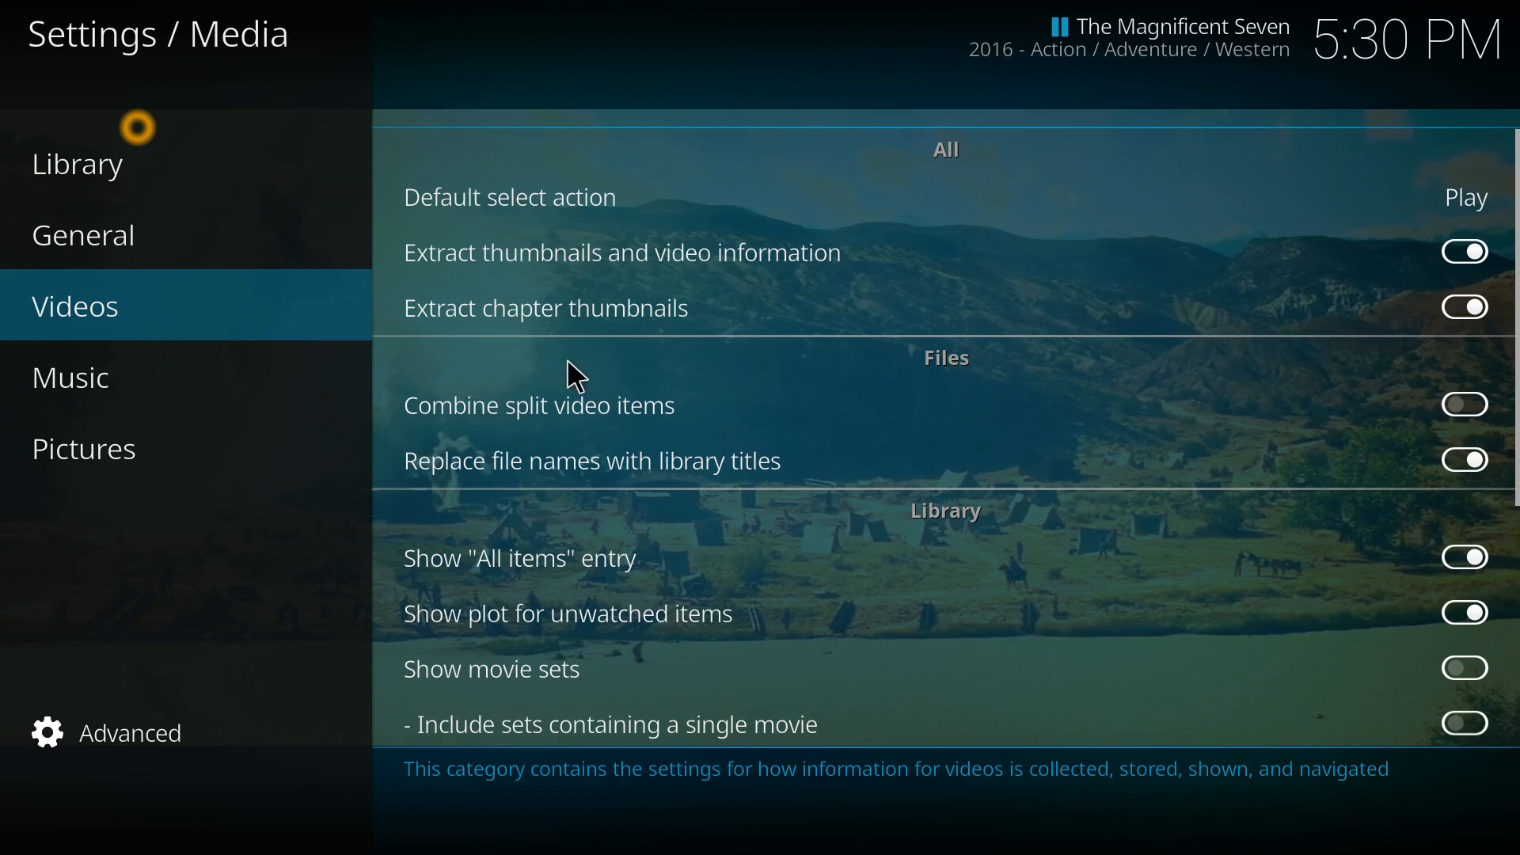
scroll(down, 3)
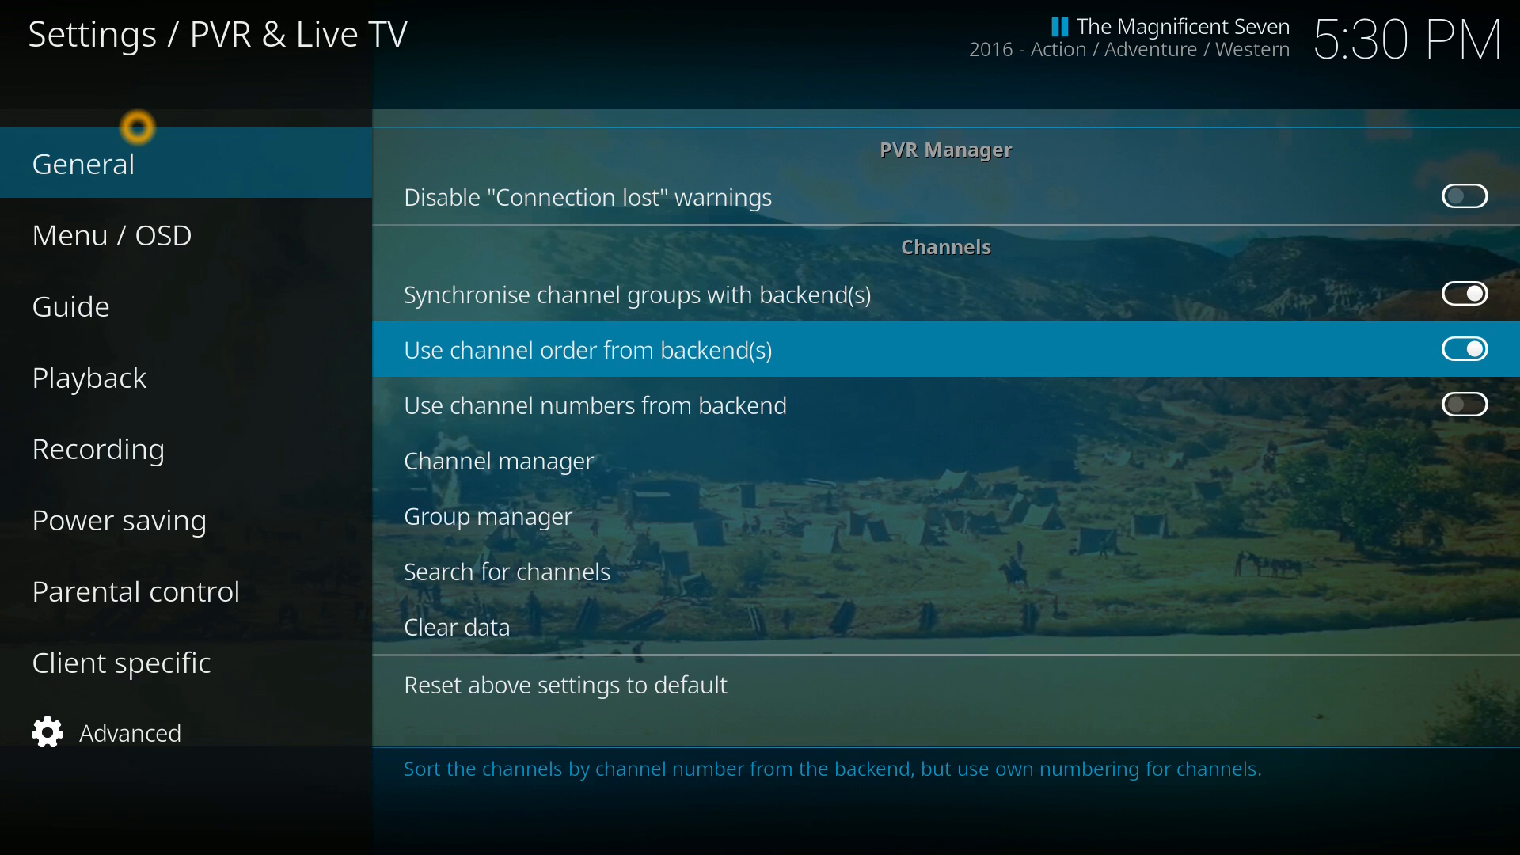
mouse_move(431, 285)
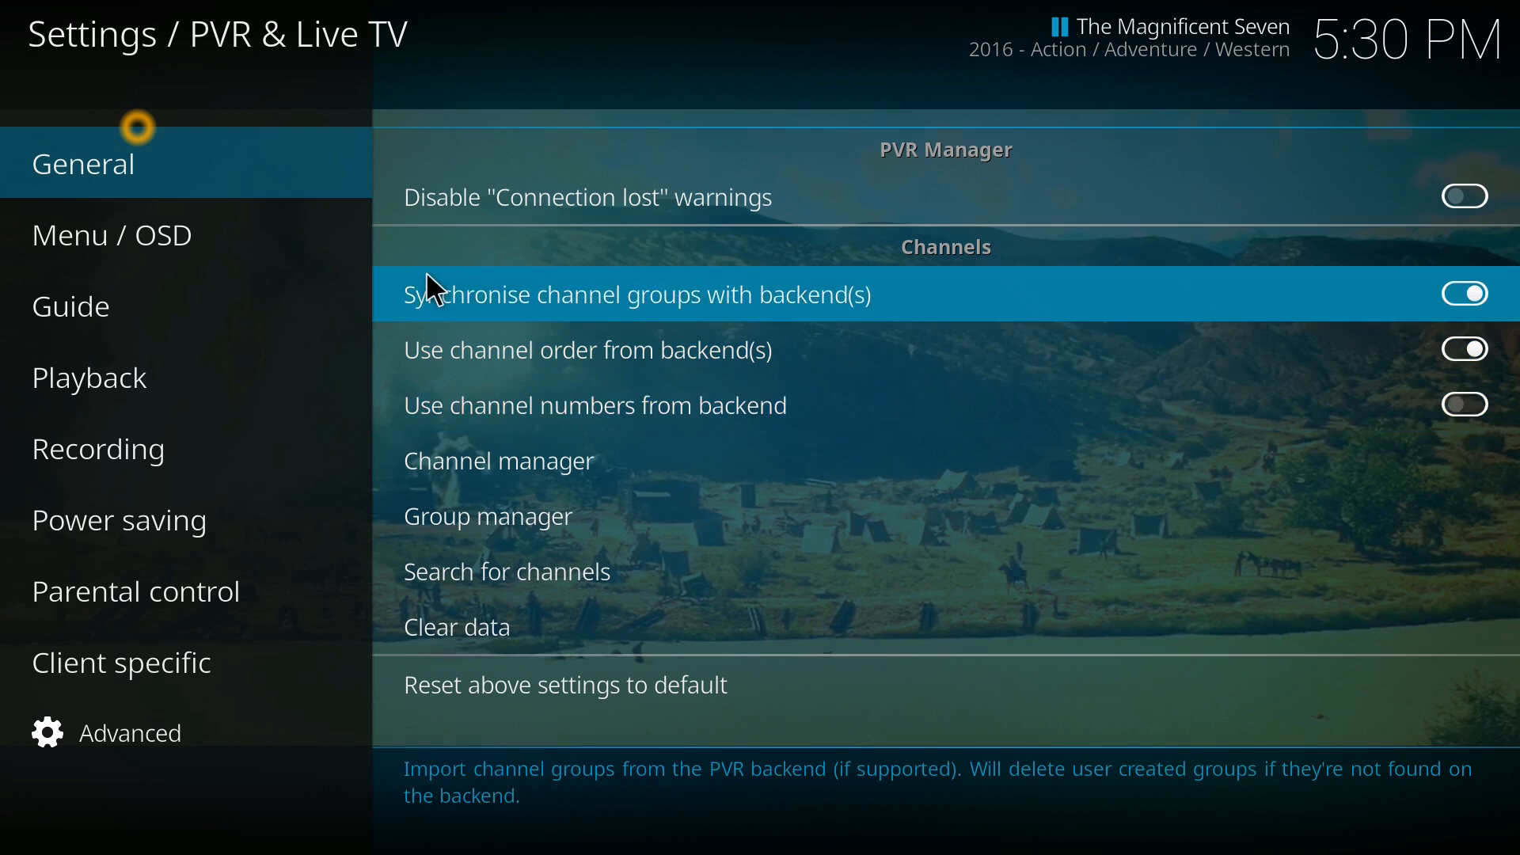
Look through the PVR & Live TV Guide, Playback, Recording and Client specific categories.
click(70, 306)
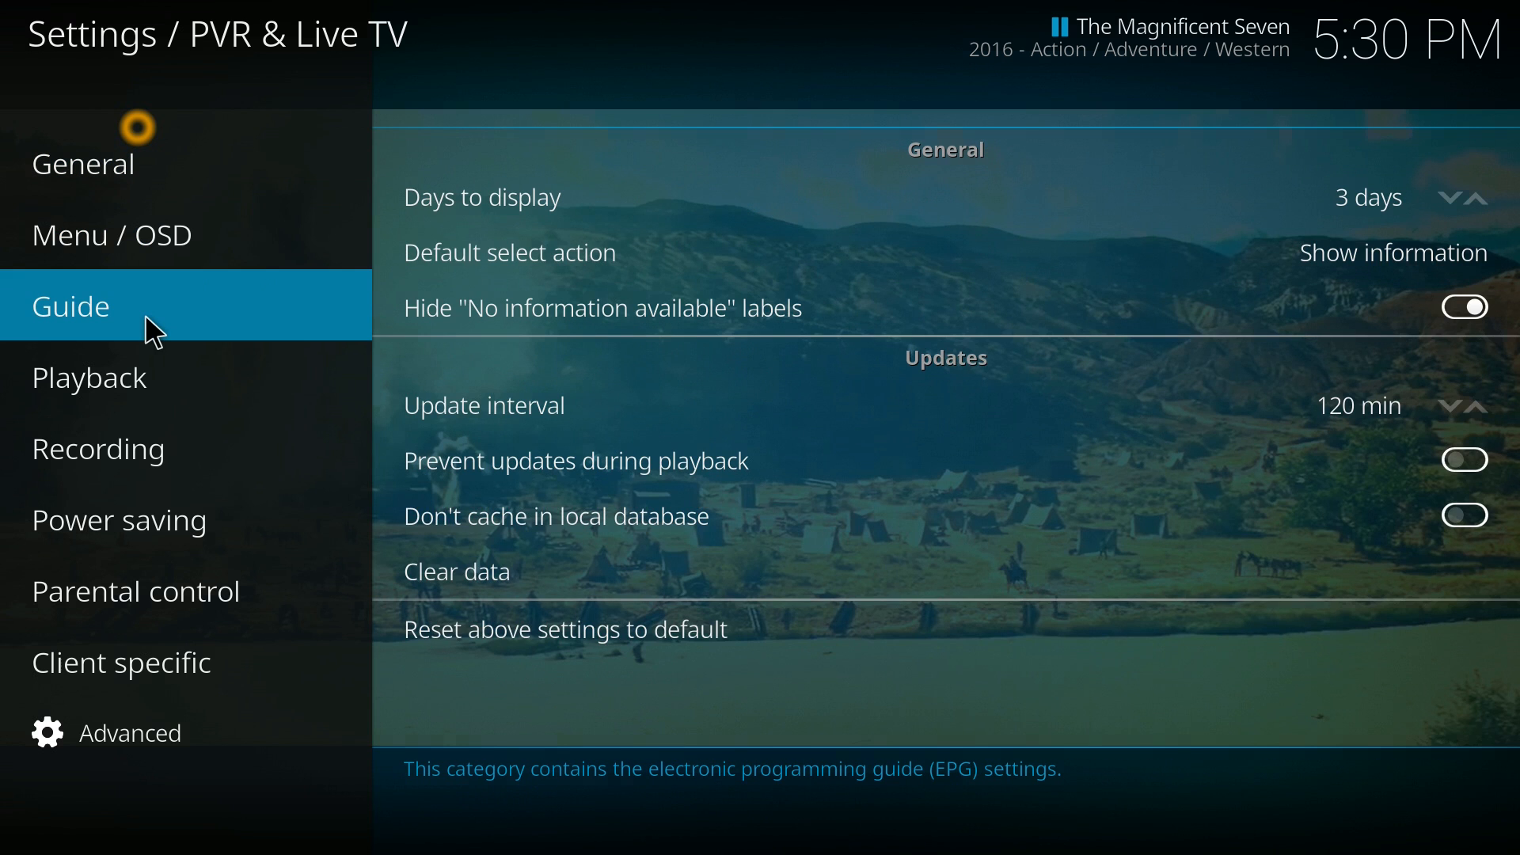
click(89, 377)
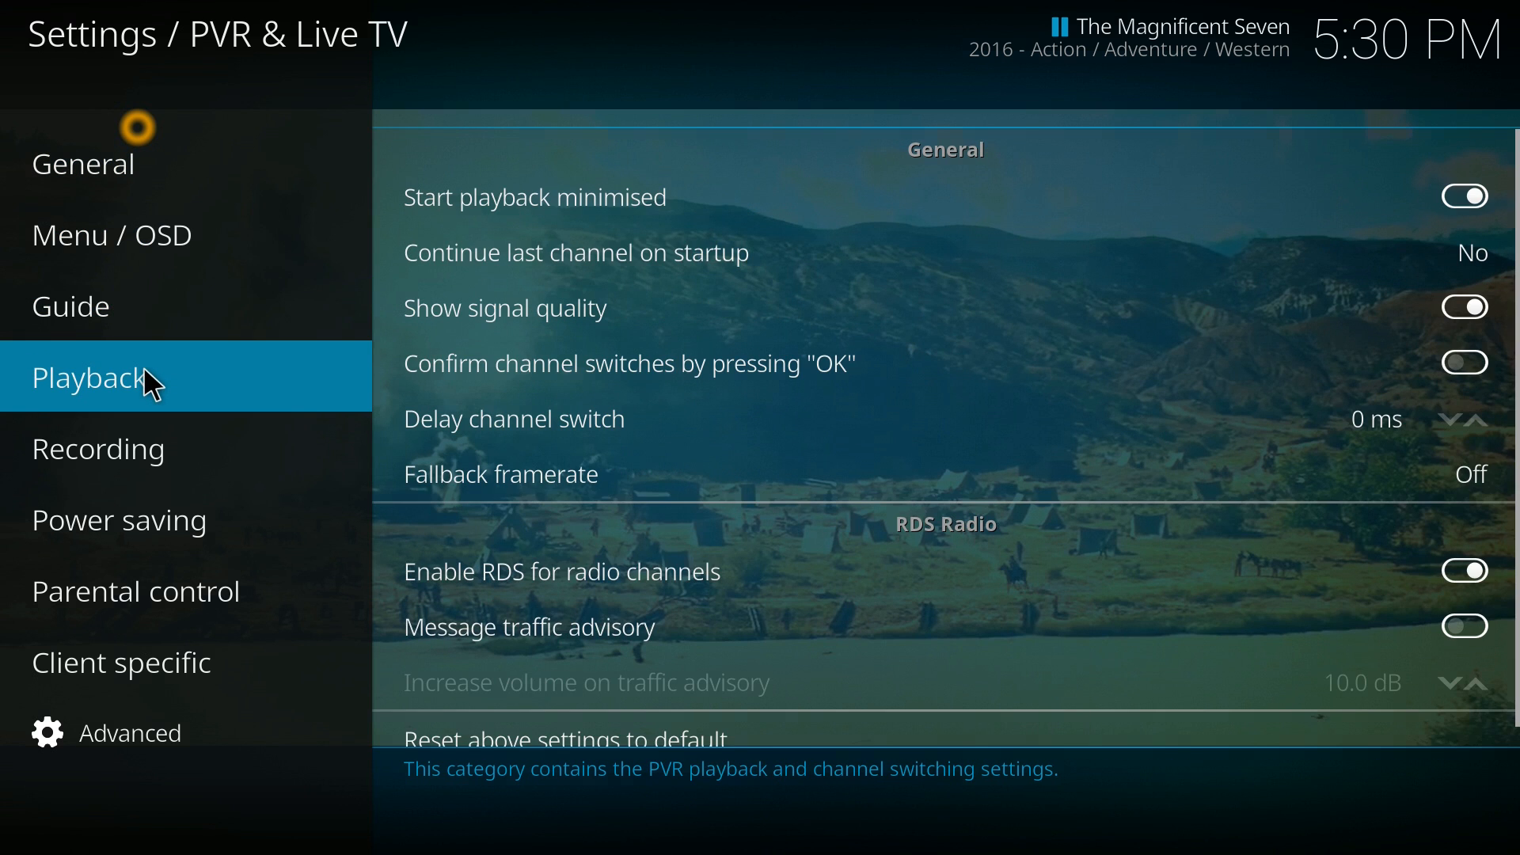
click(97, 448)
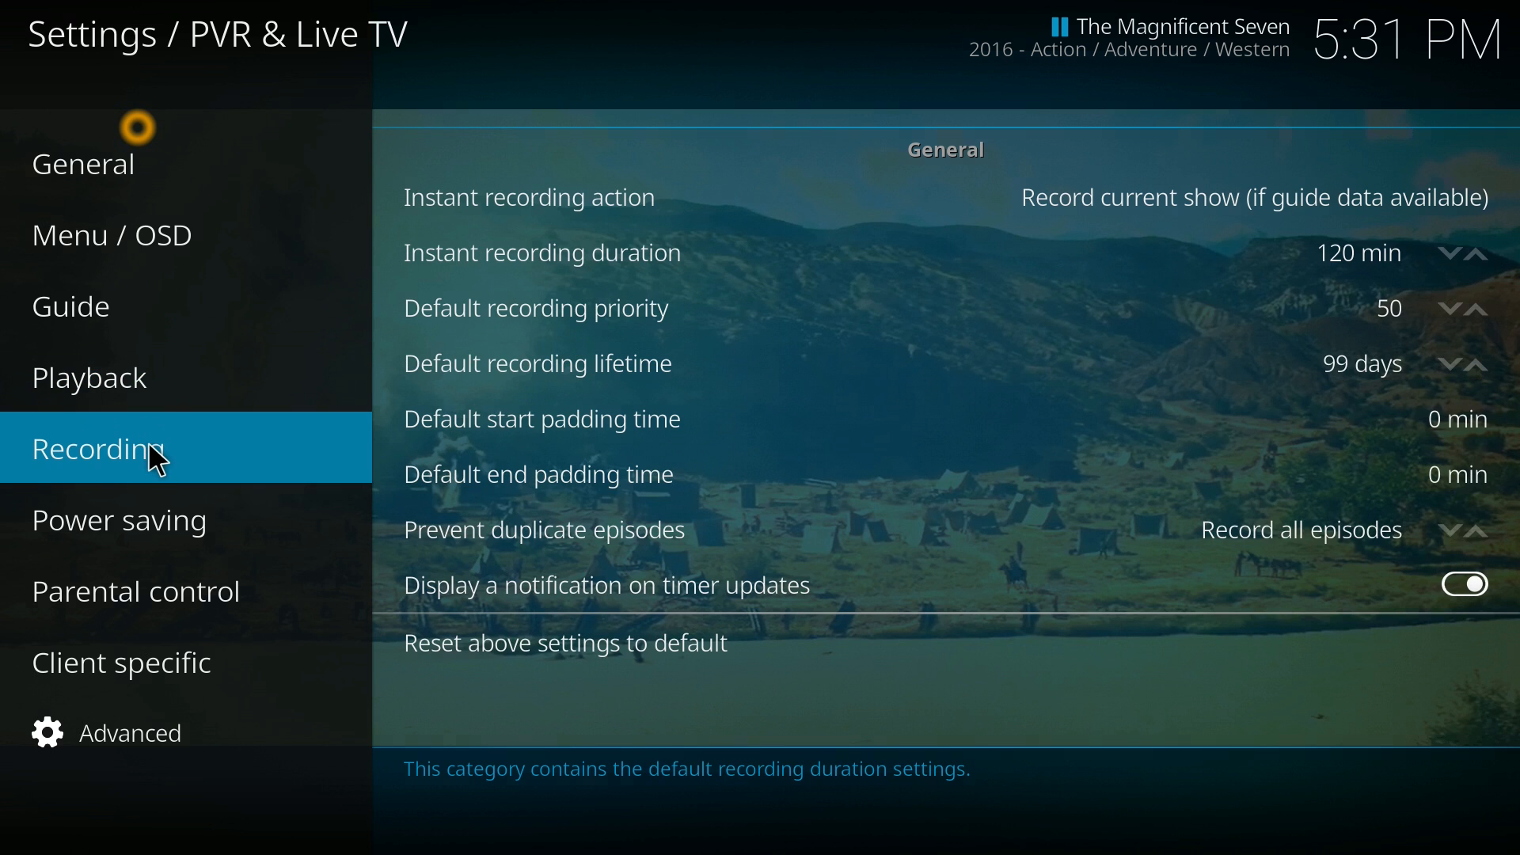
click(120, 662)
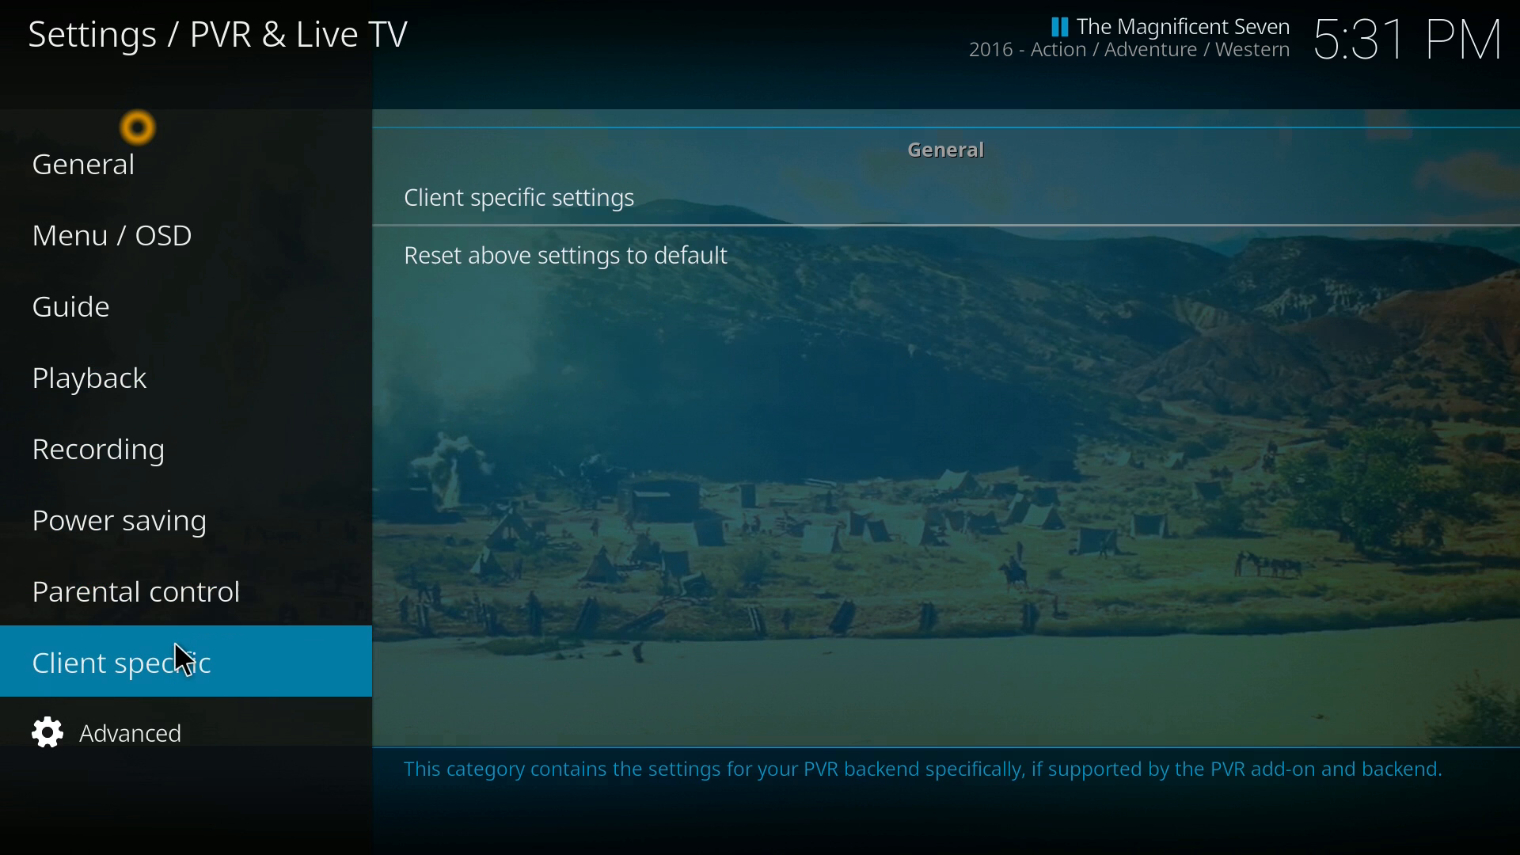
mouse_move(519, 196)
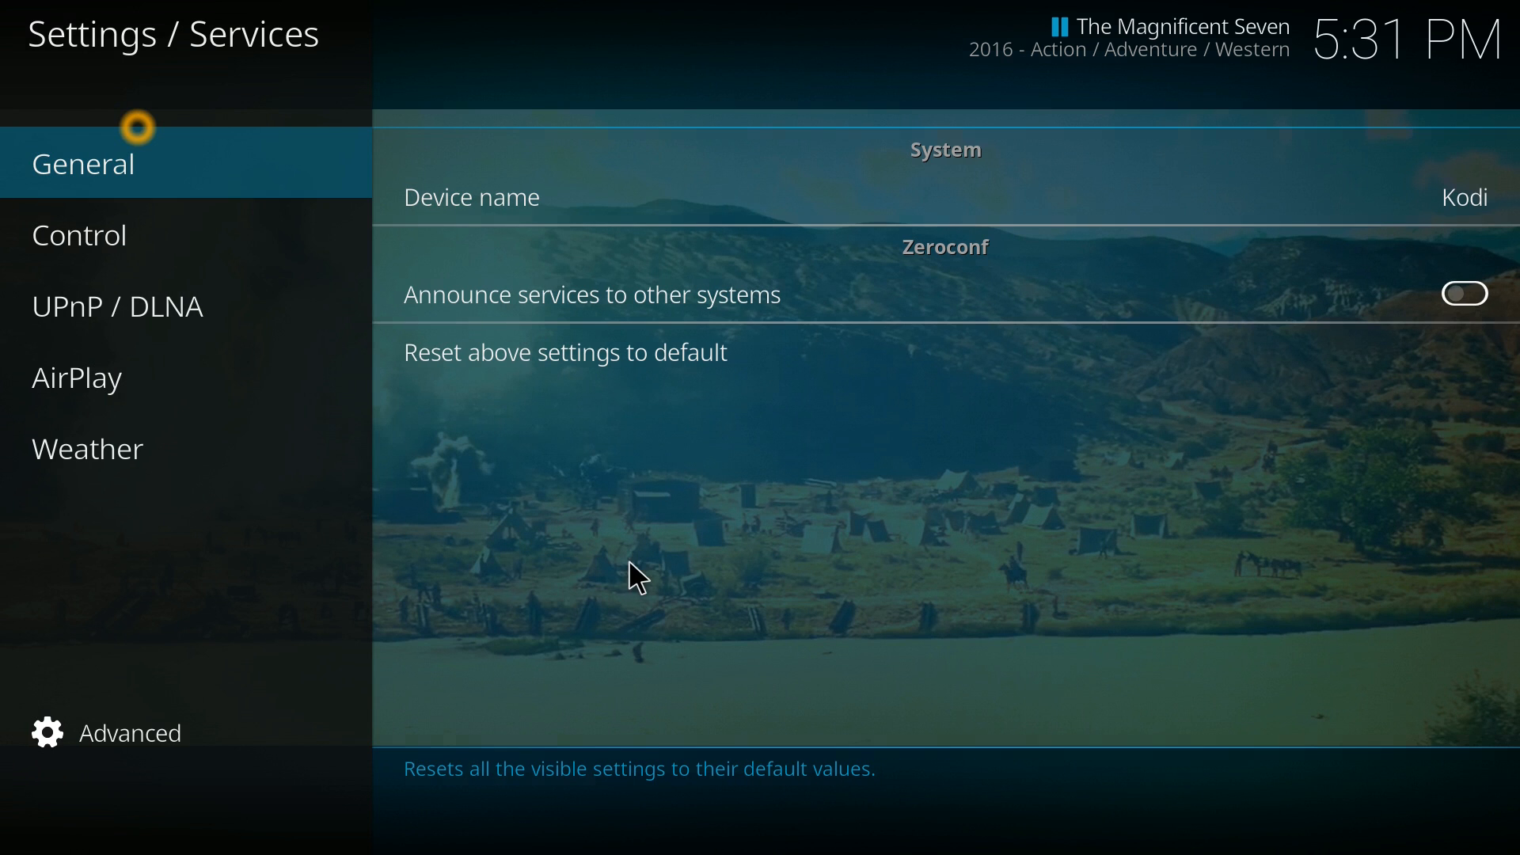
Enable AirPlay support in Services settings and land on the Weather category with no service set.
click(79, 234)
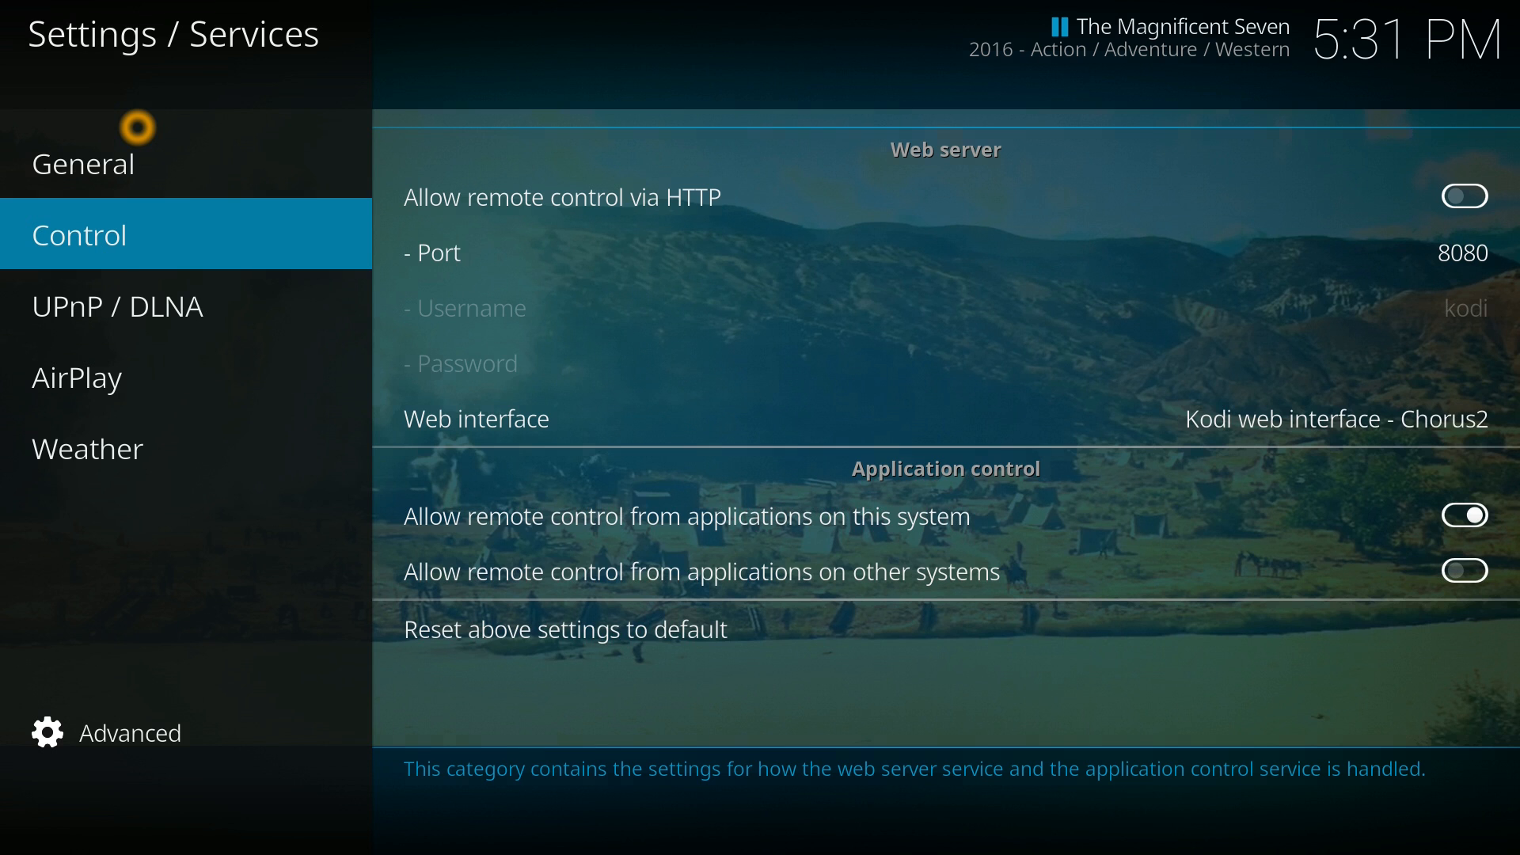
click(78, 377)
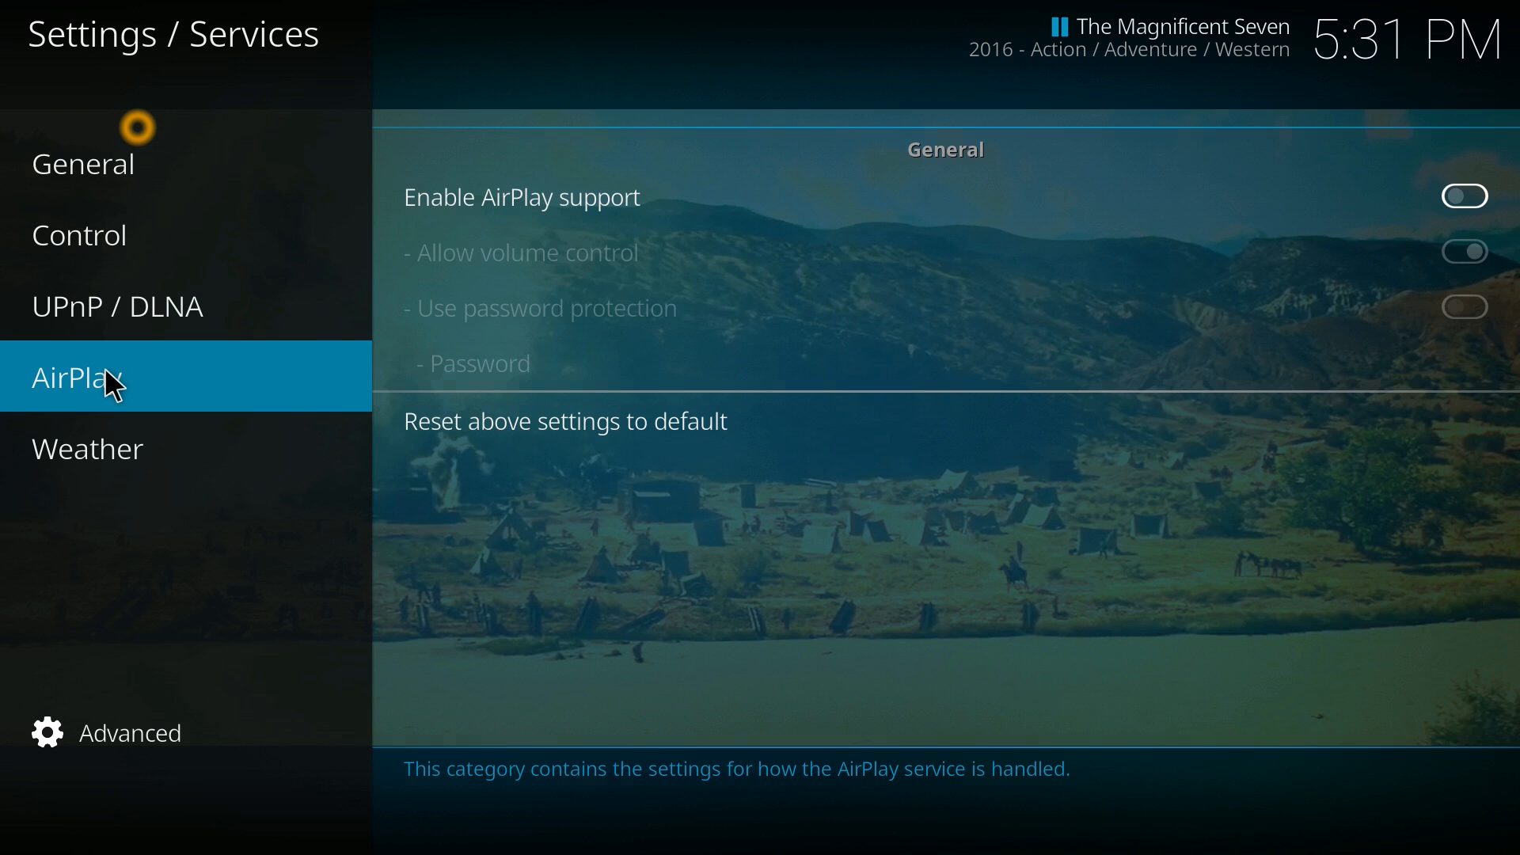
click(1465, 196)
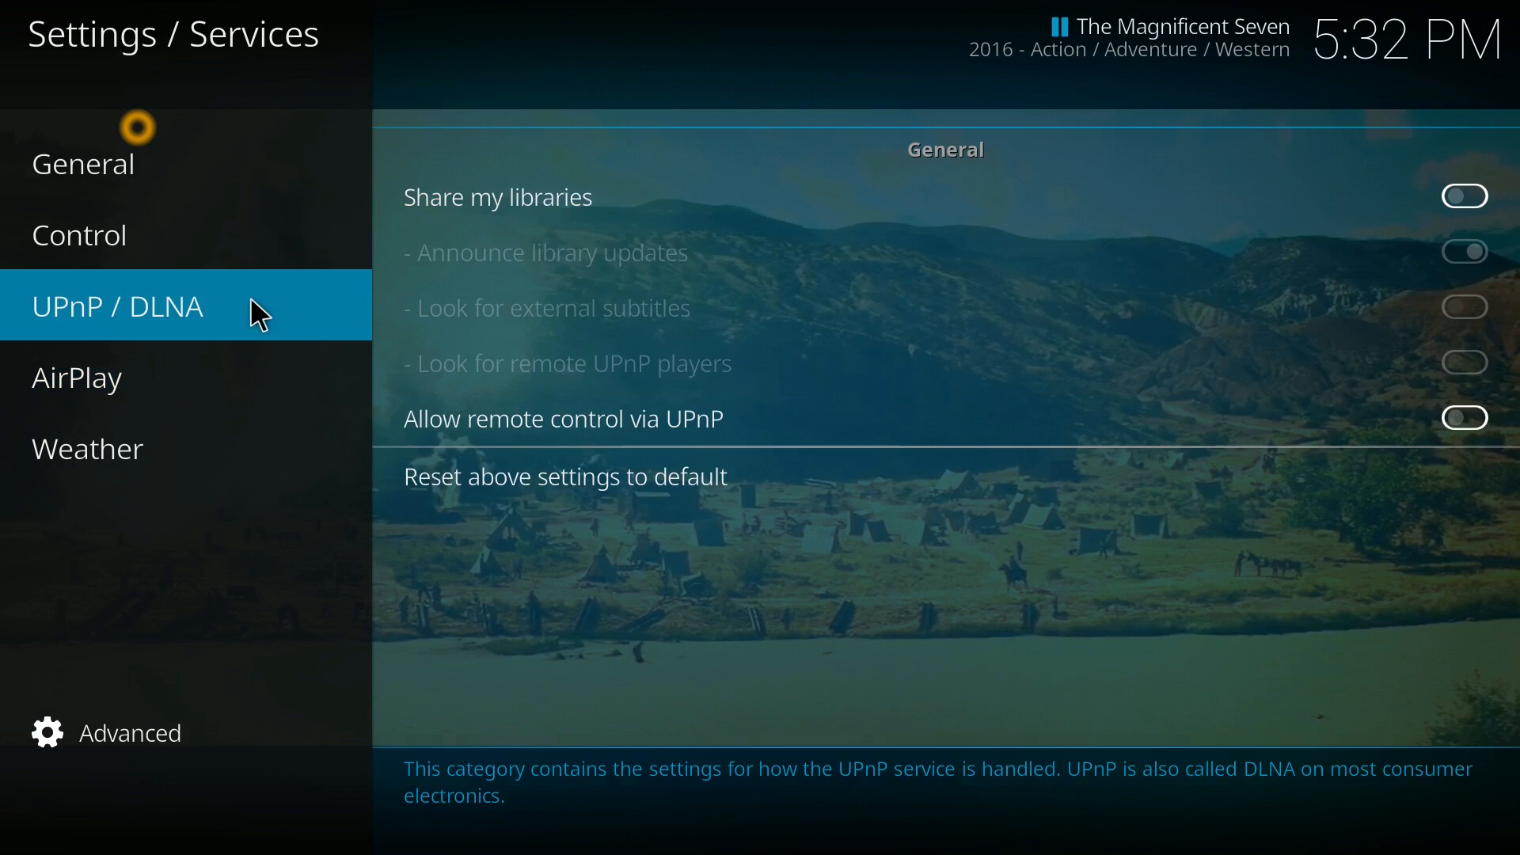
click(82, 161)
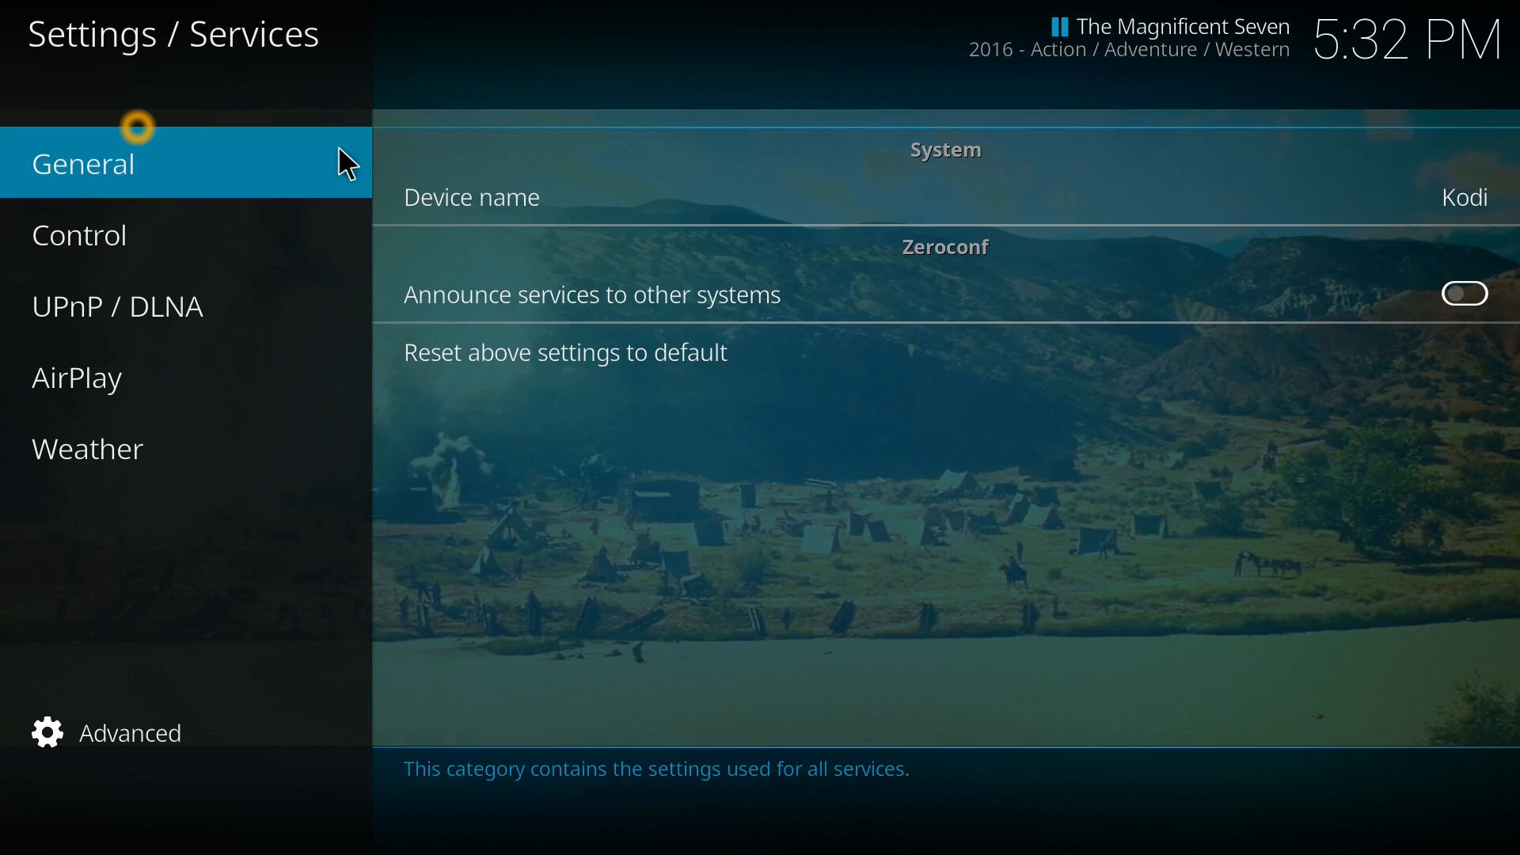
click(76, 379)
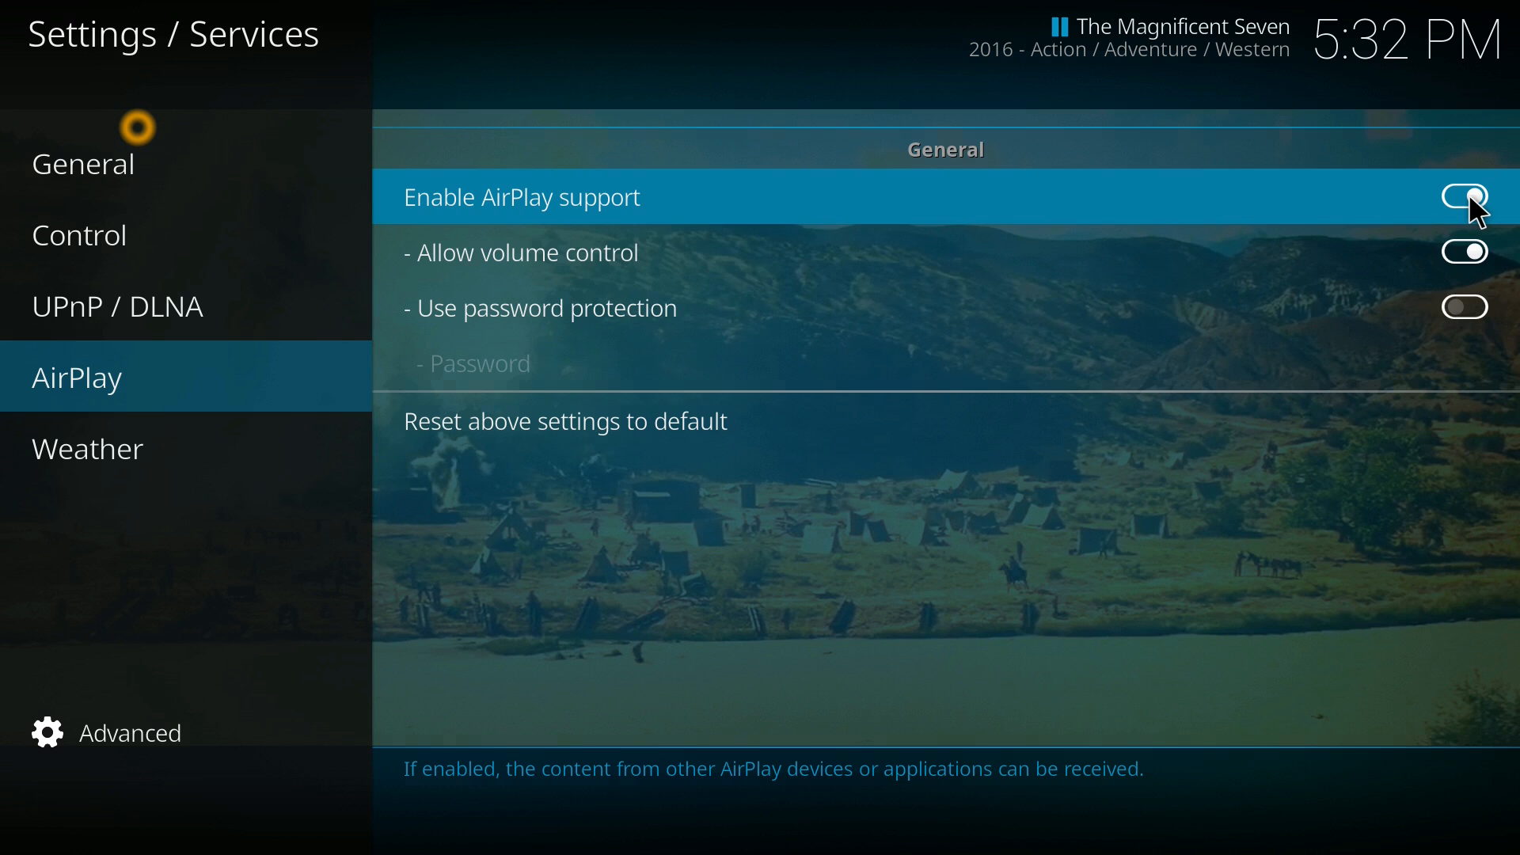
click(87, 448)
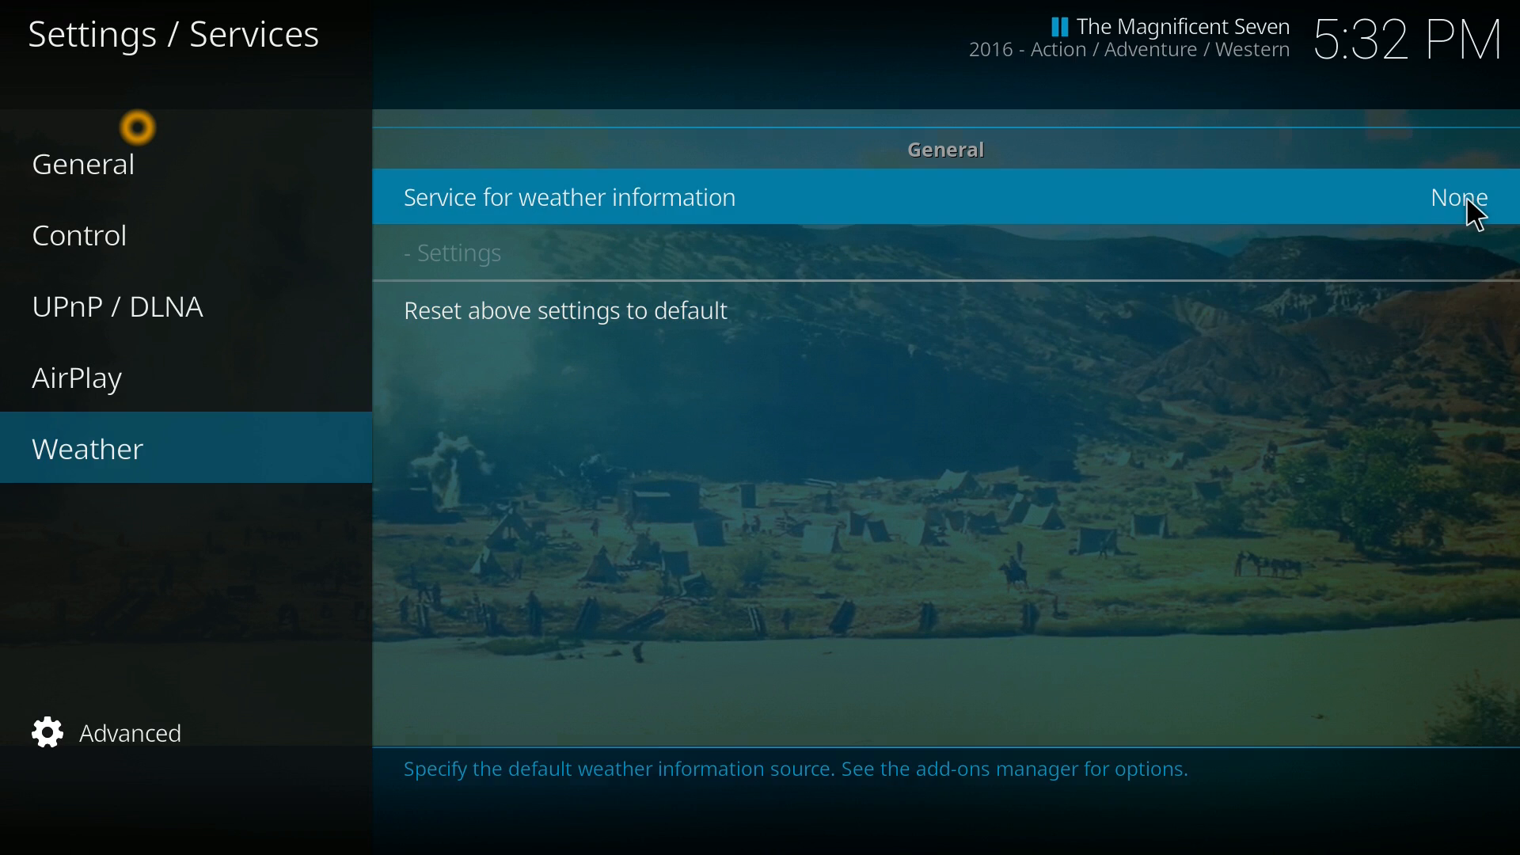
Choose OpenWeatherMap Extended as the weather service and accept its Sacramento (US) location settings.
click(1458, 197)
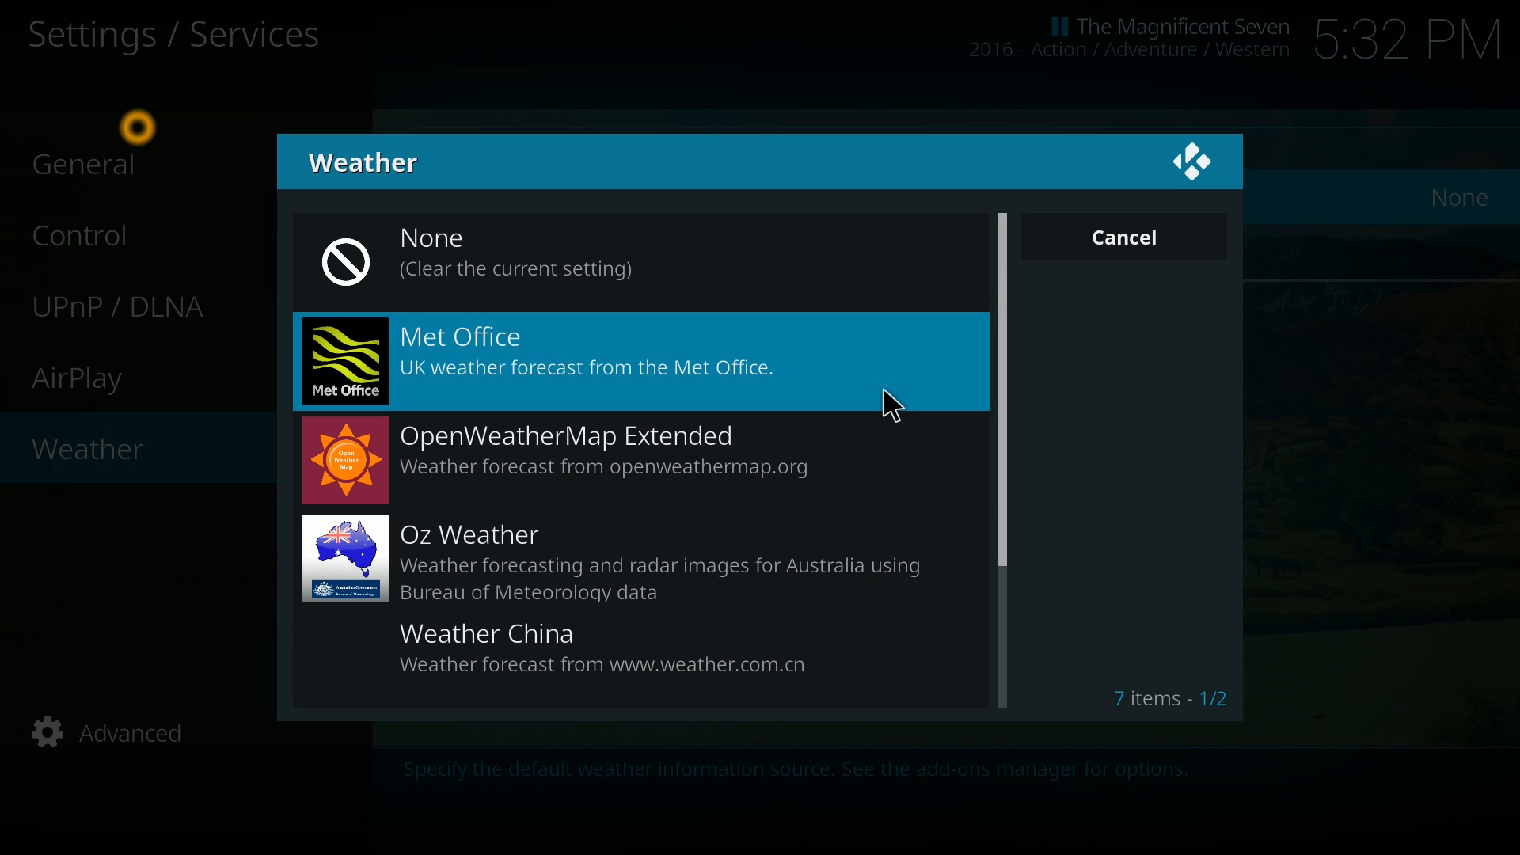
mouse_move(795, 475)
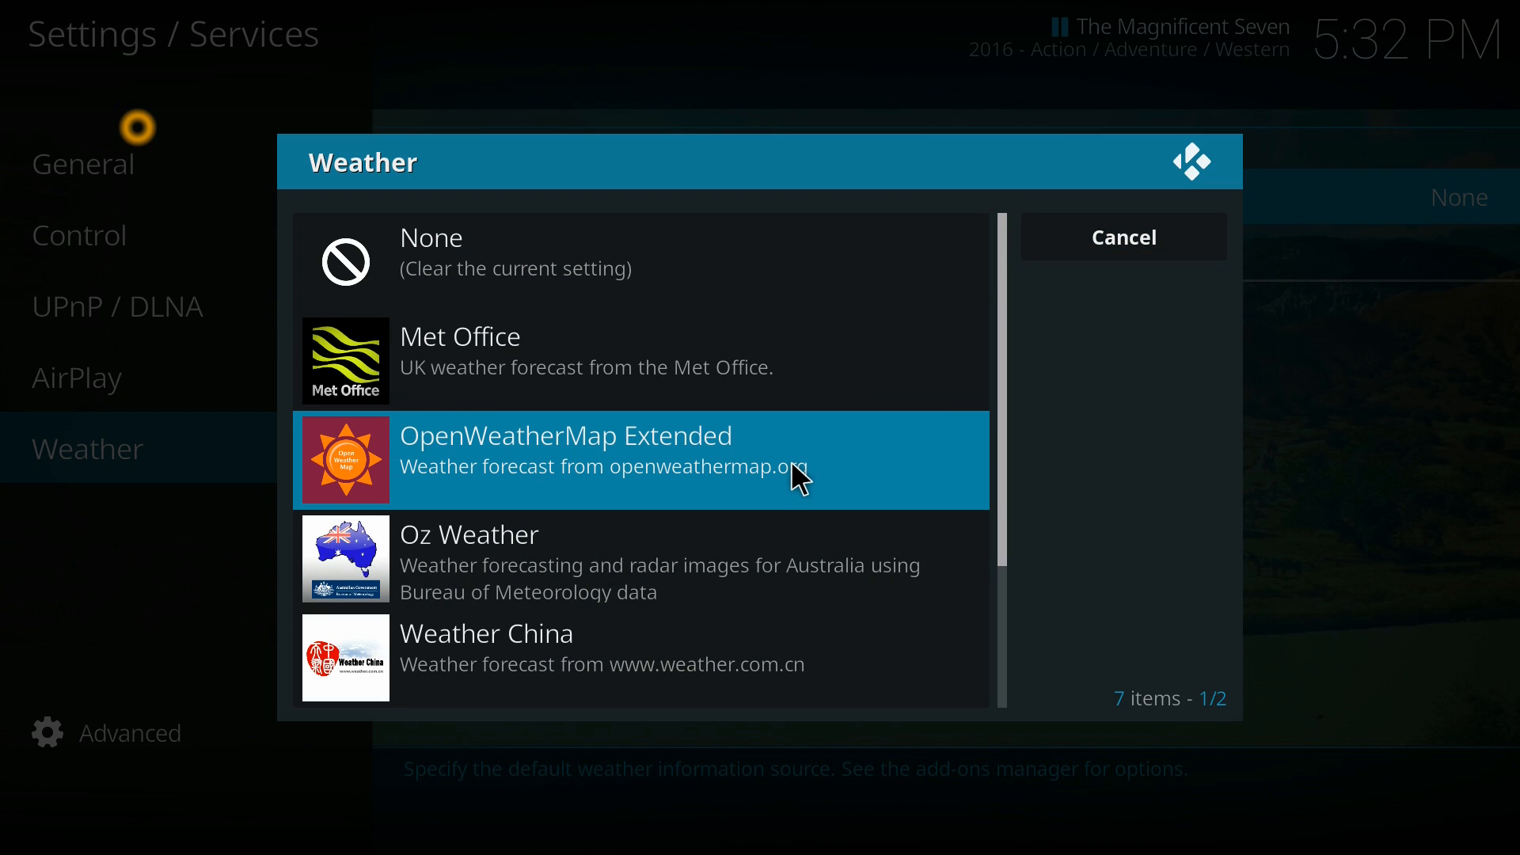
click(640, 461)
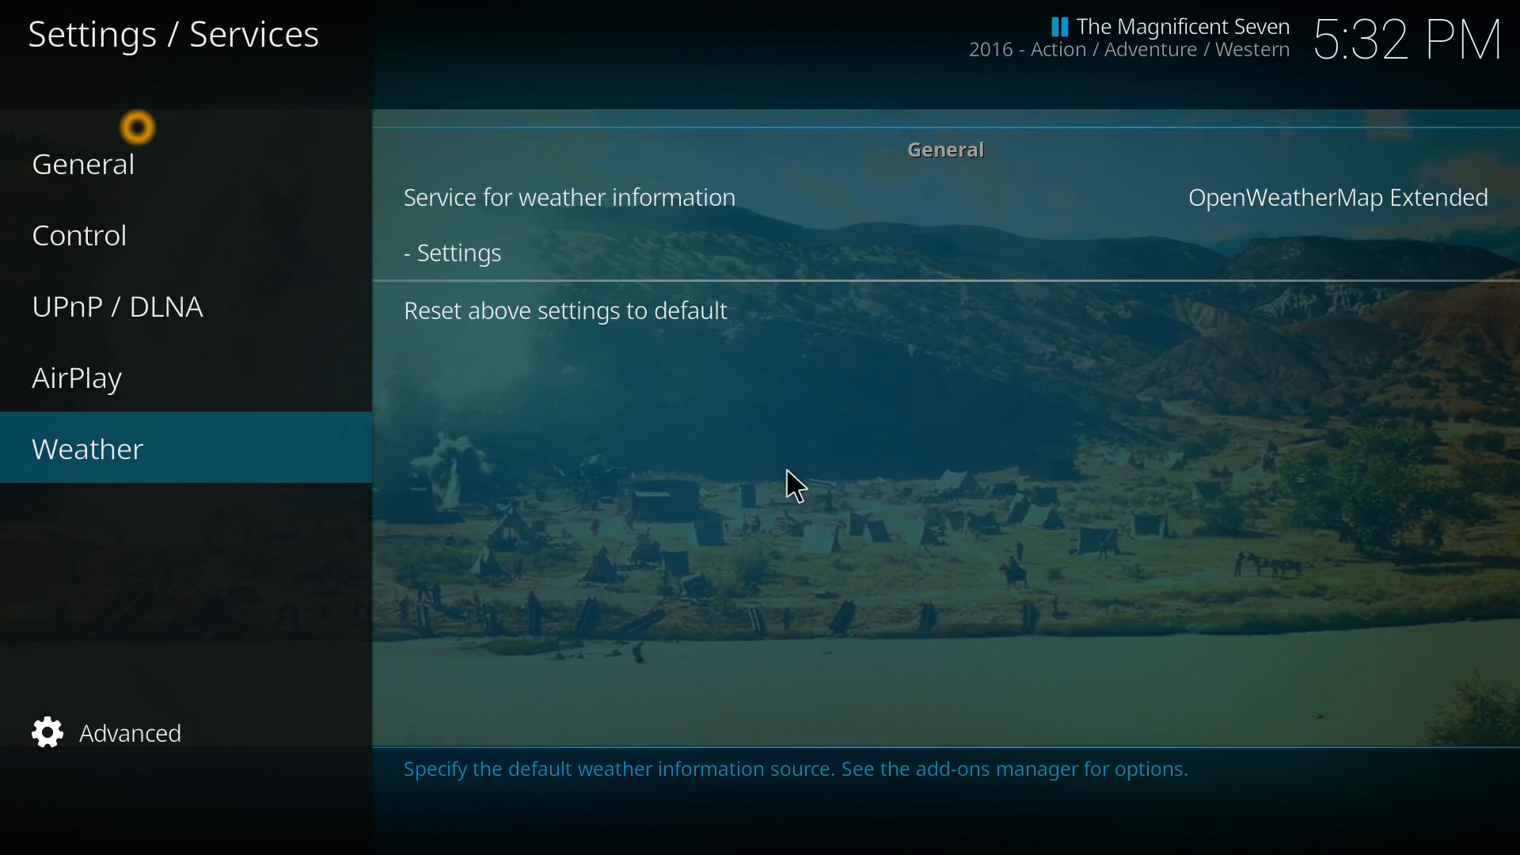
click(451, 253)
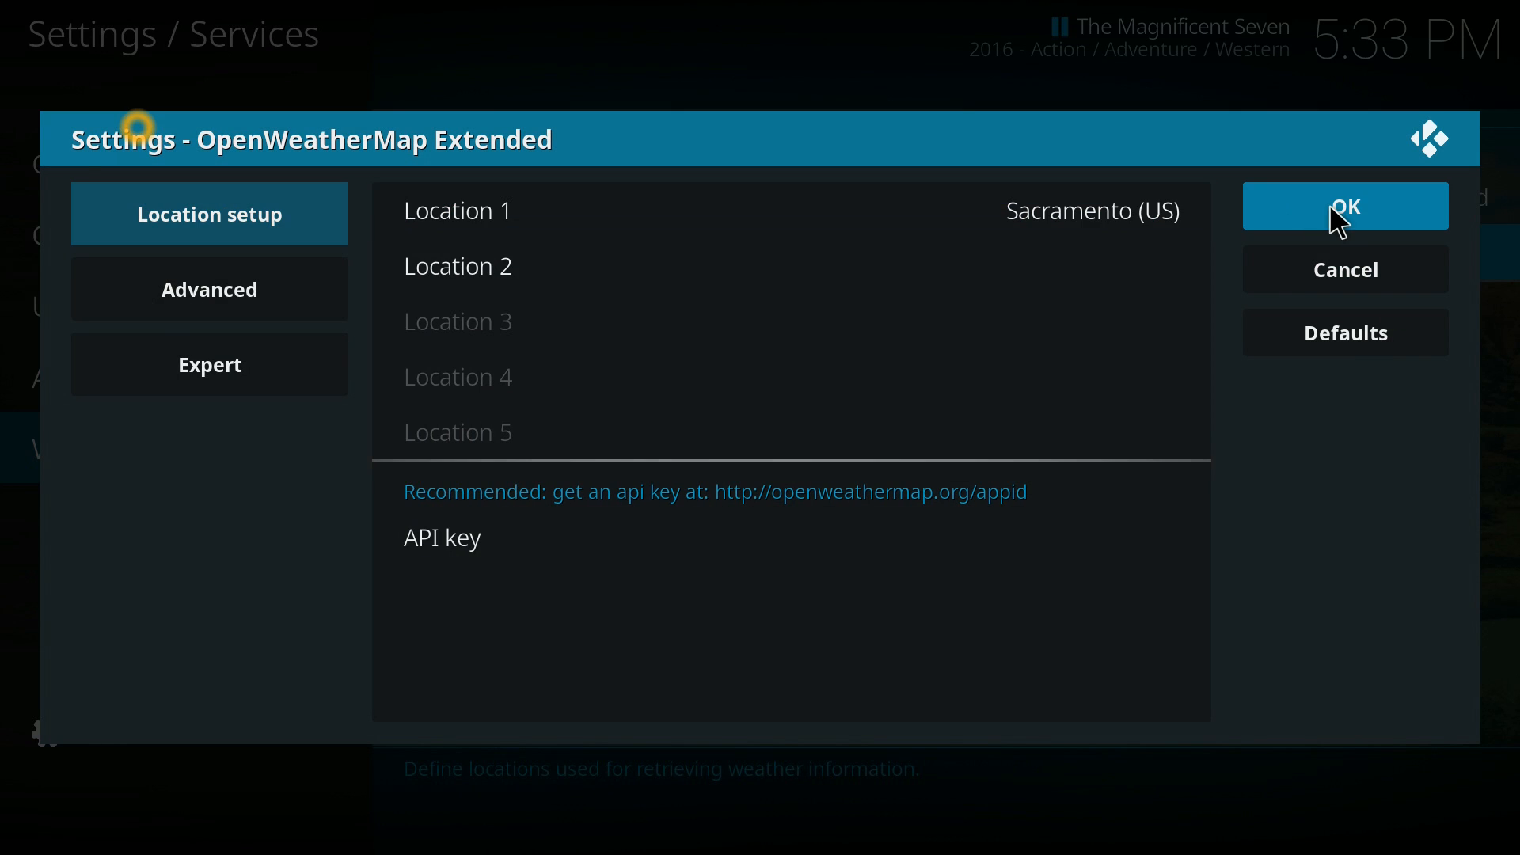
click(1345, 206)
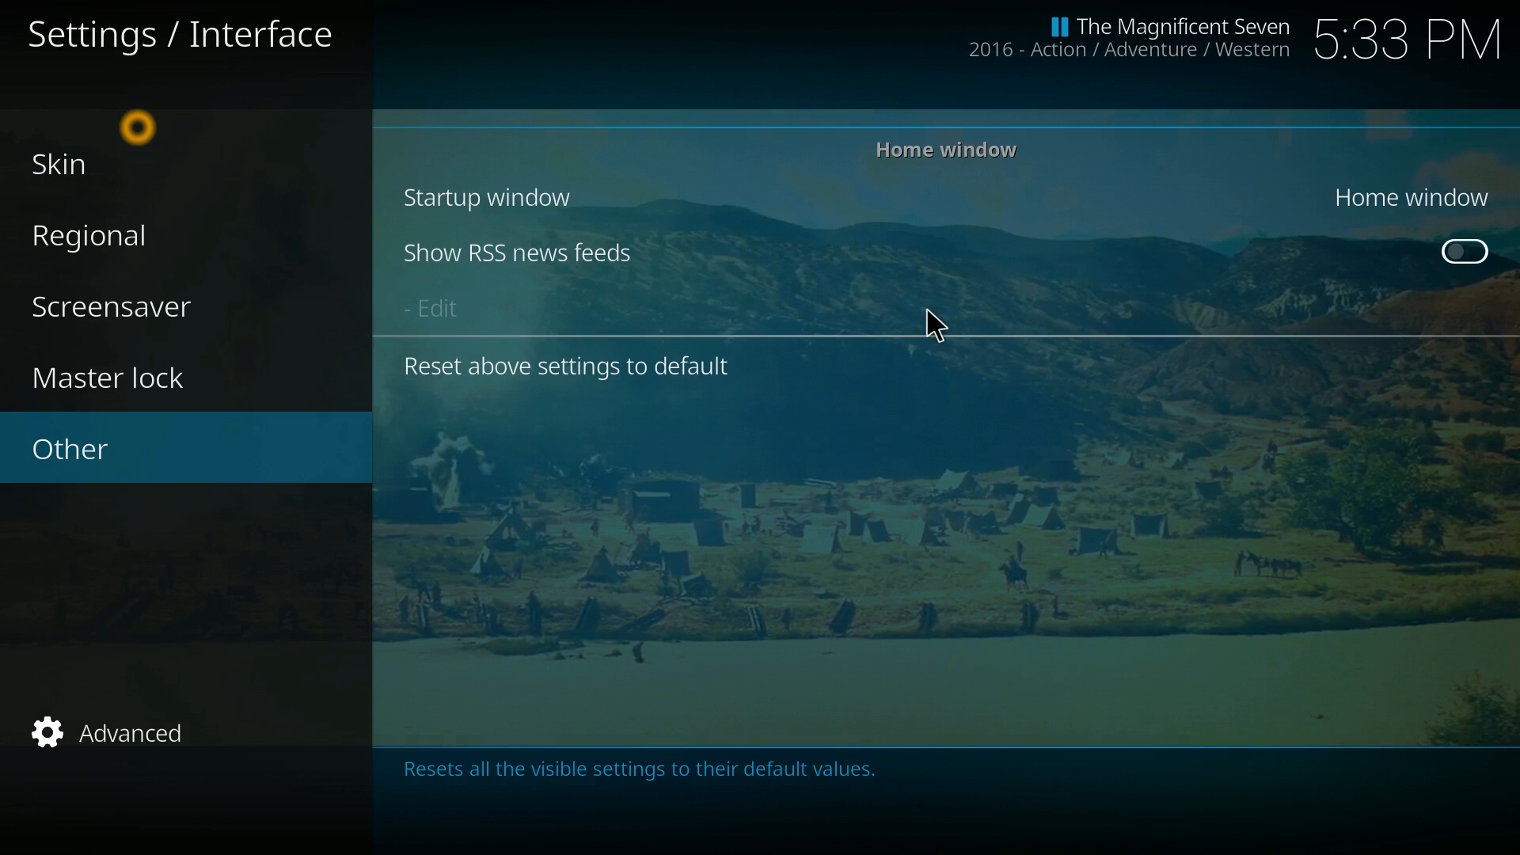
Browse the downloadable skins list from the Skin selector, keep Estuary, and view the Screensaver settings.
click(59, 163)
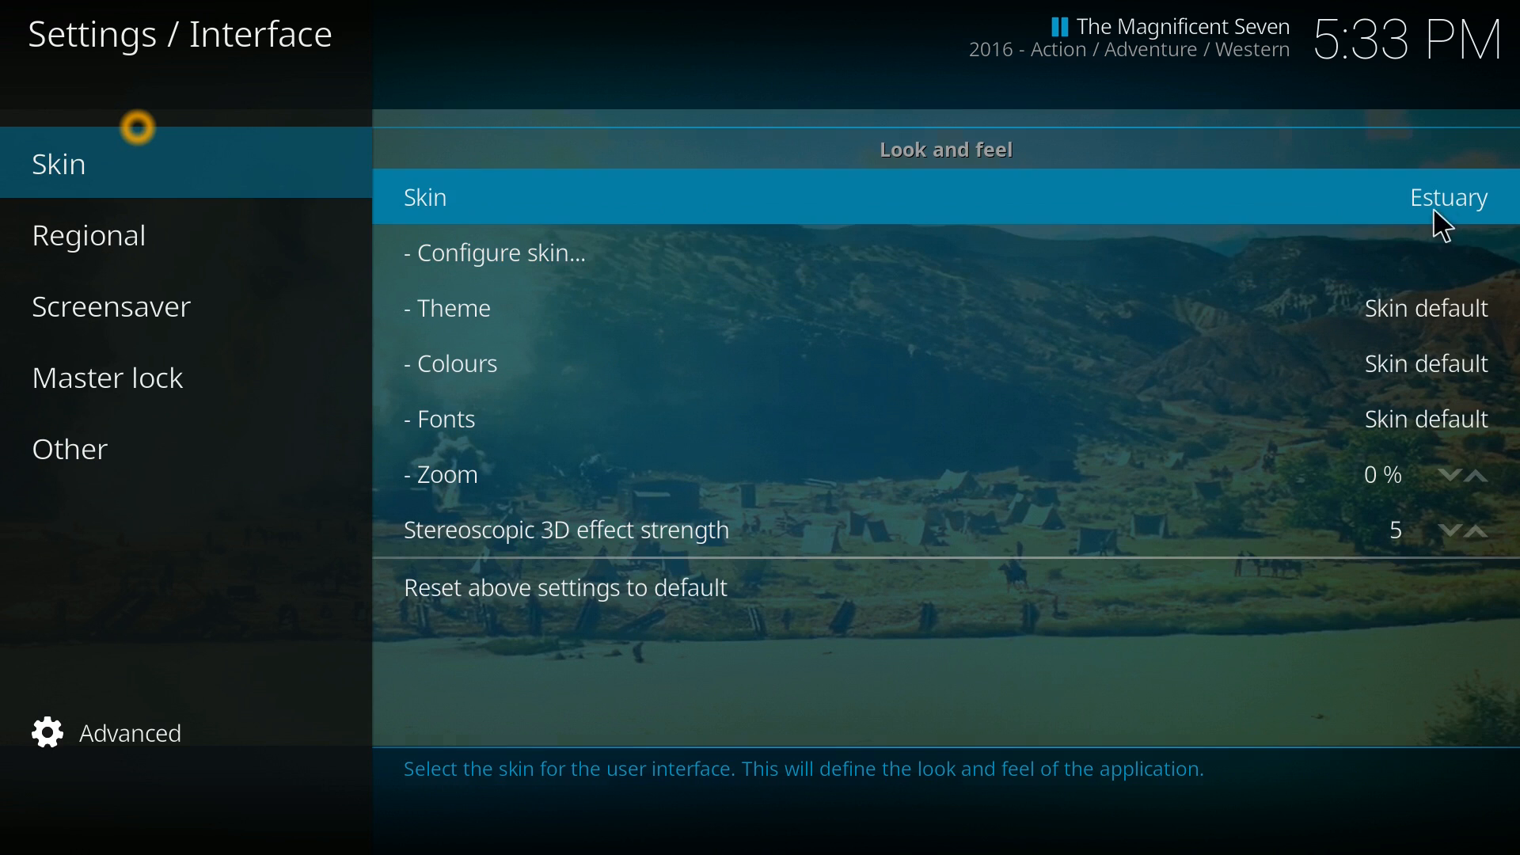
click(946, 197)
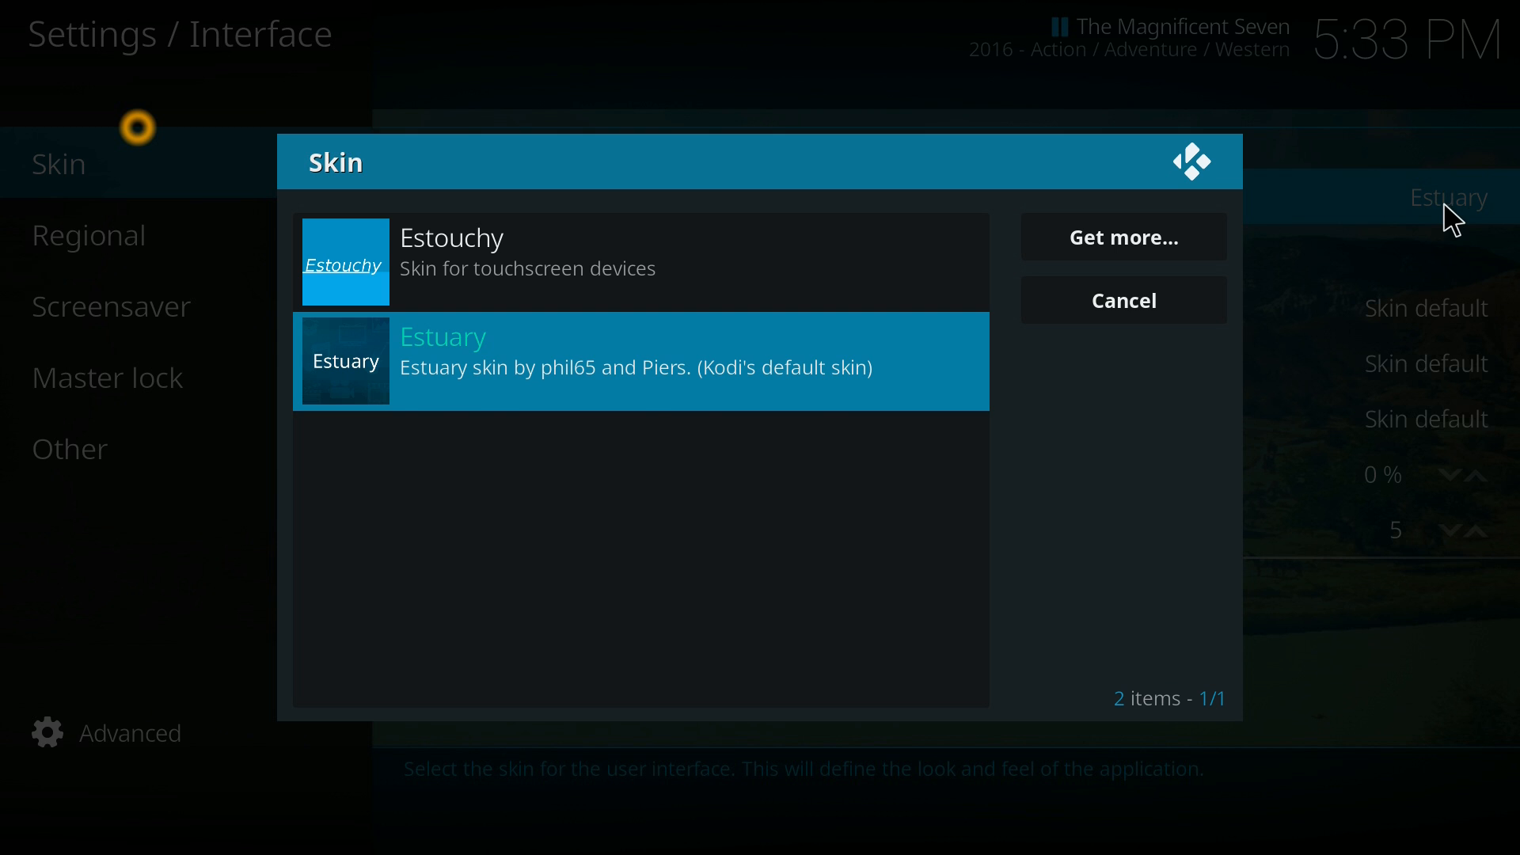
click(1121, 238)
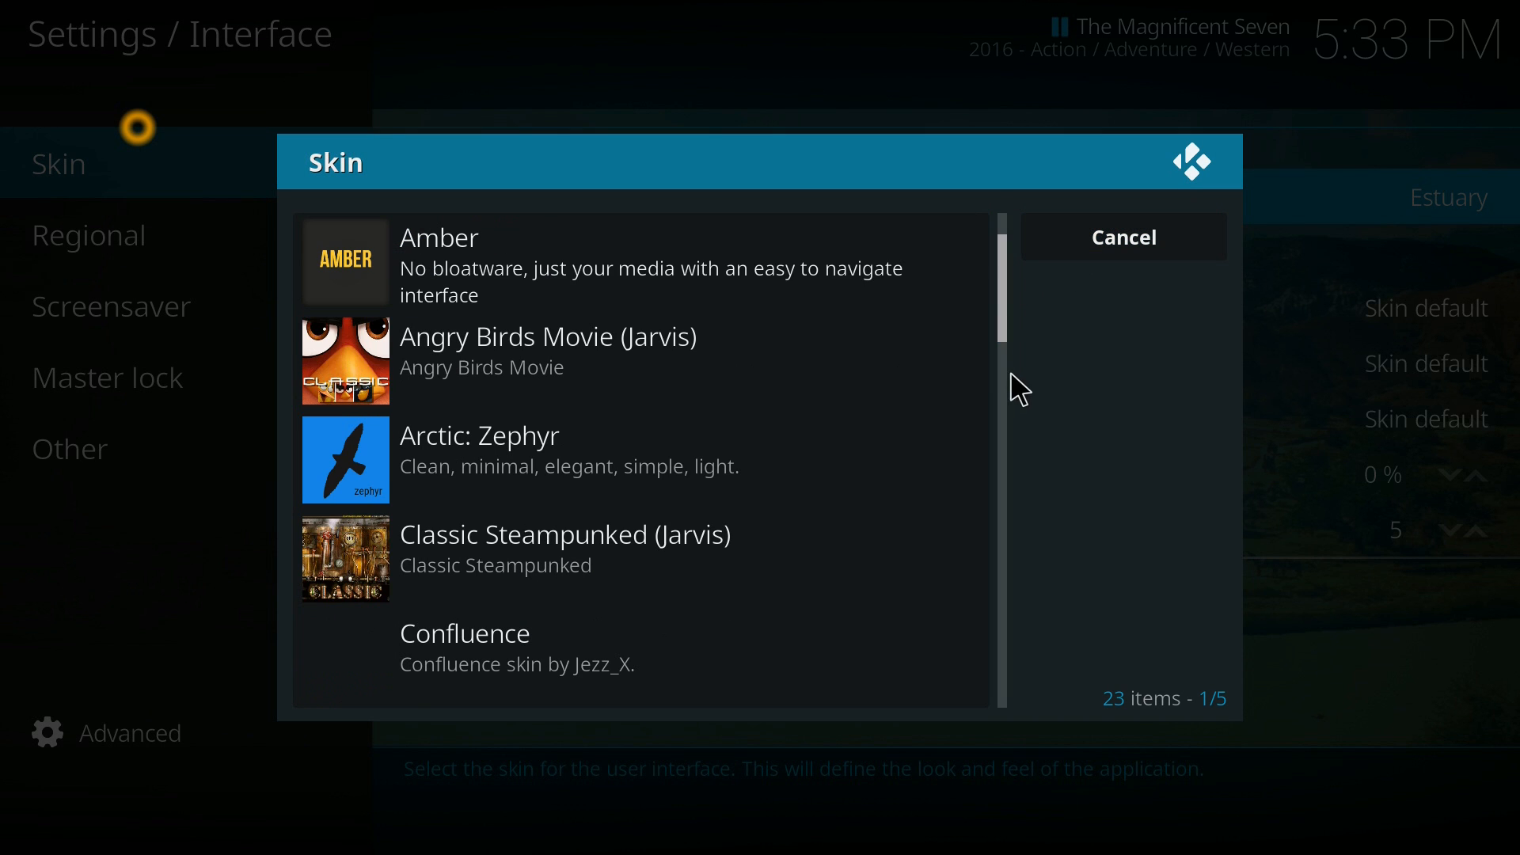
scroll(down, 3)
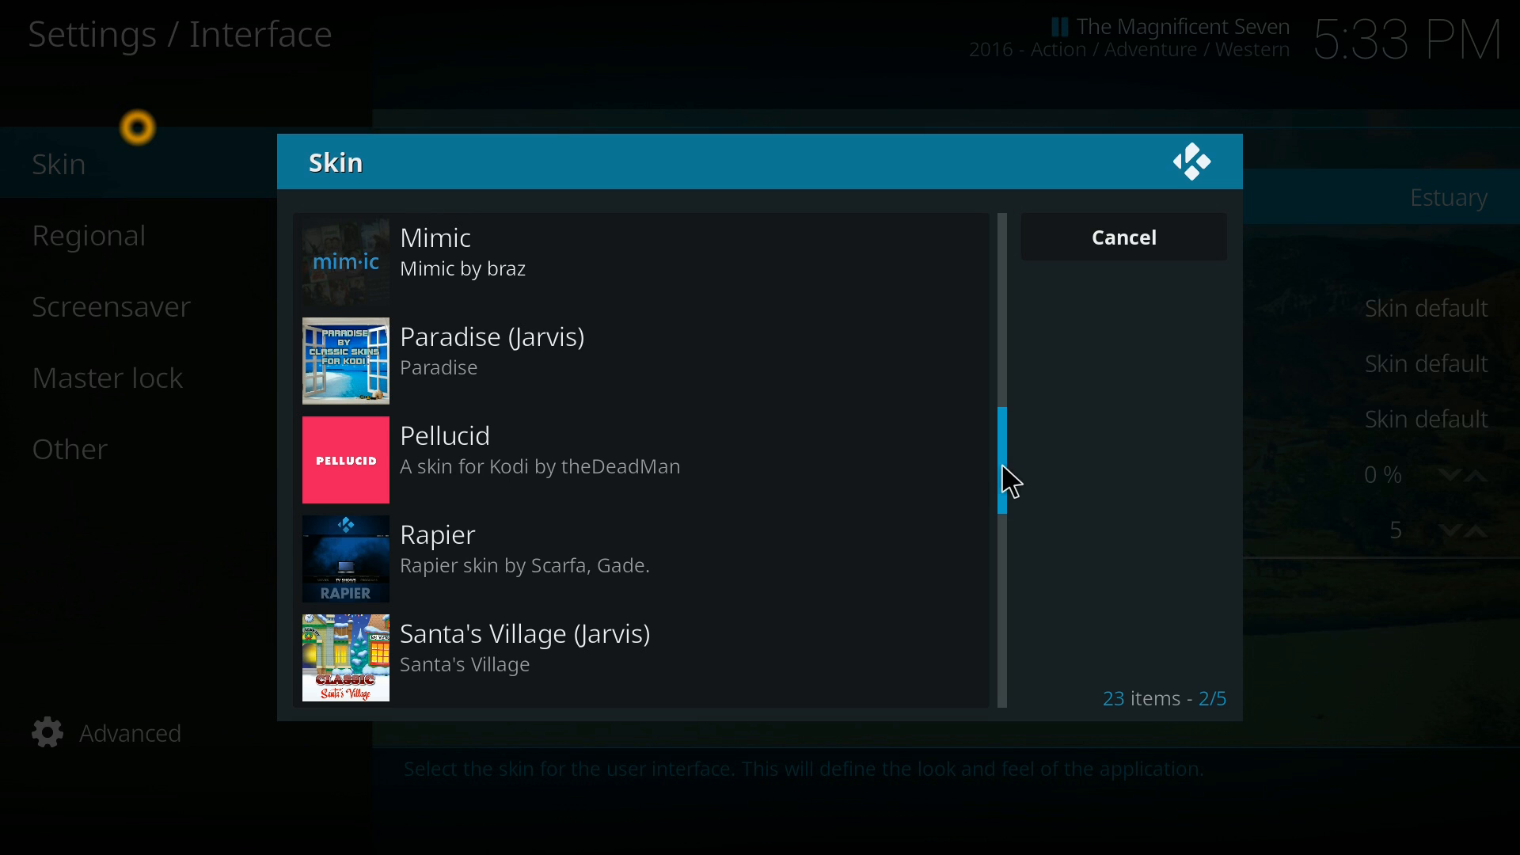
scroll(down, 3)
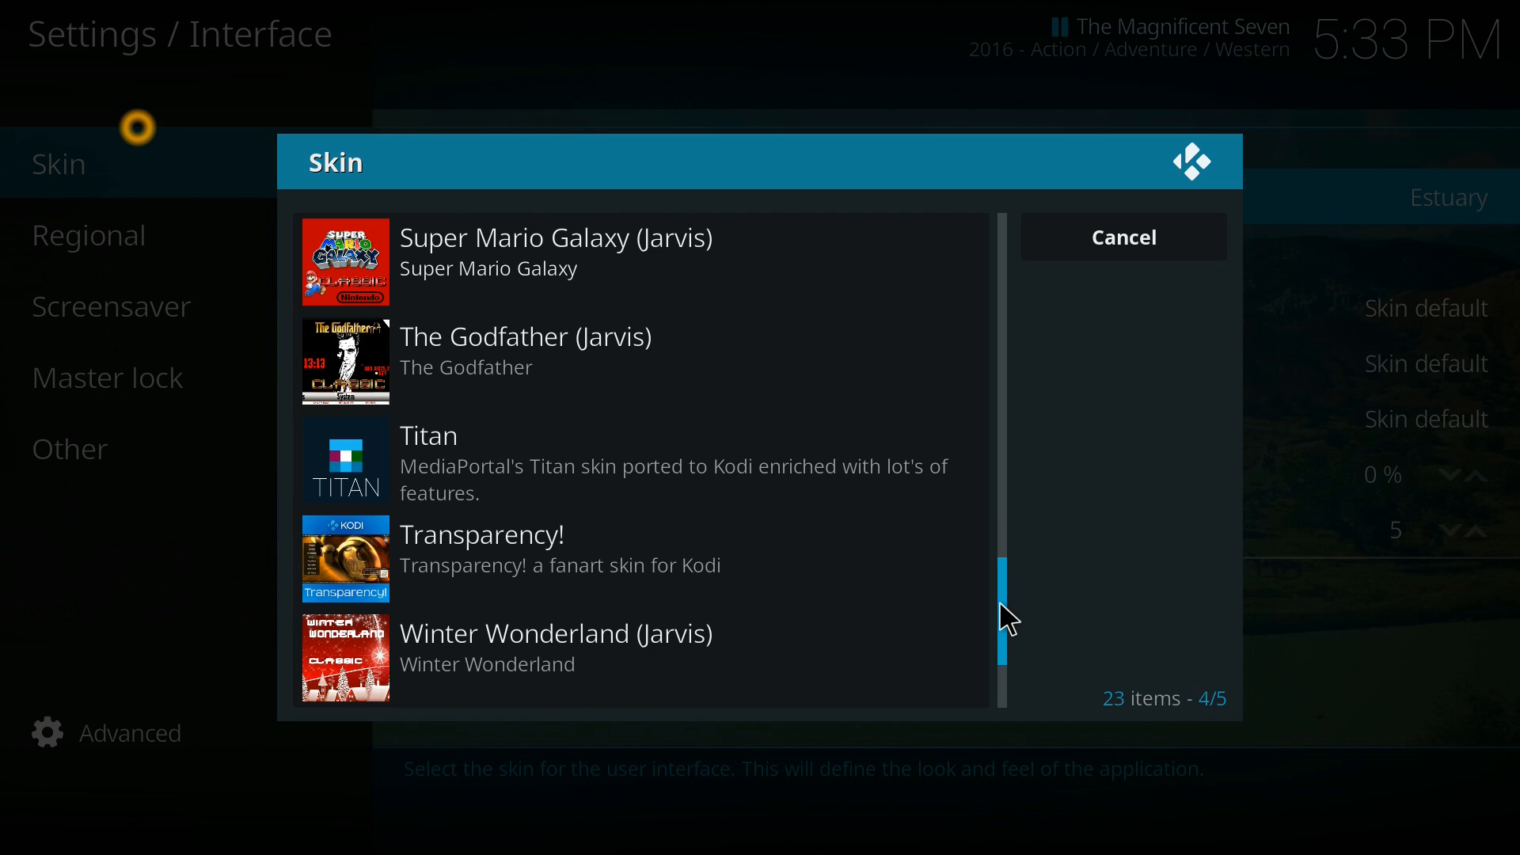
scroll(down, 3)
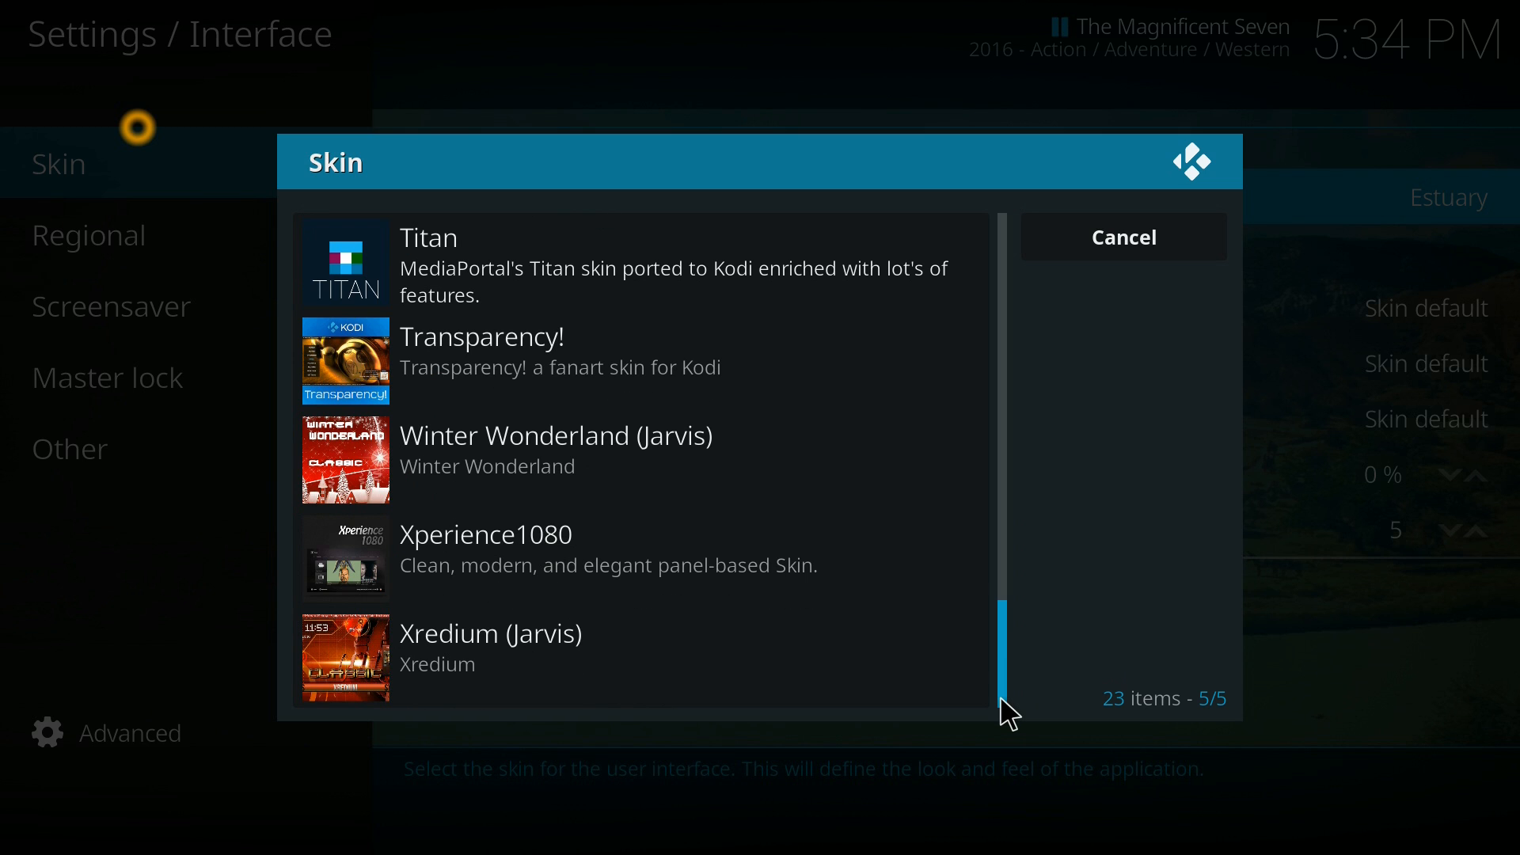
mouse_move(1008, 668)
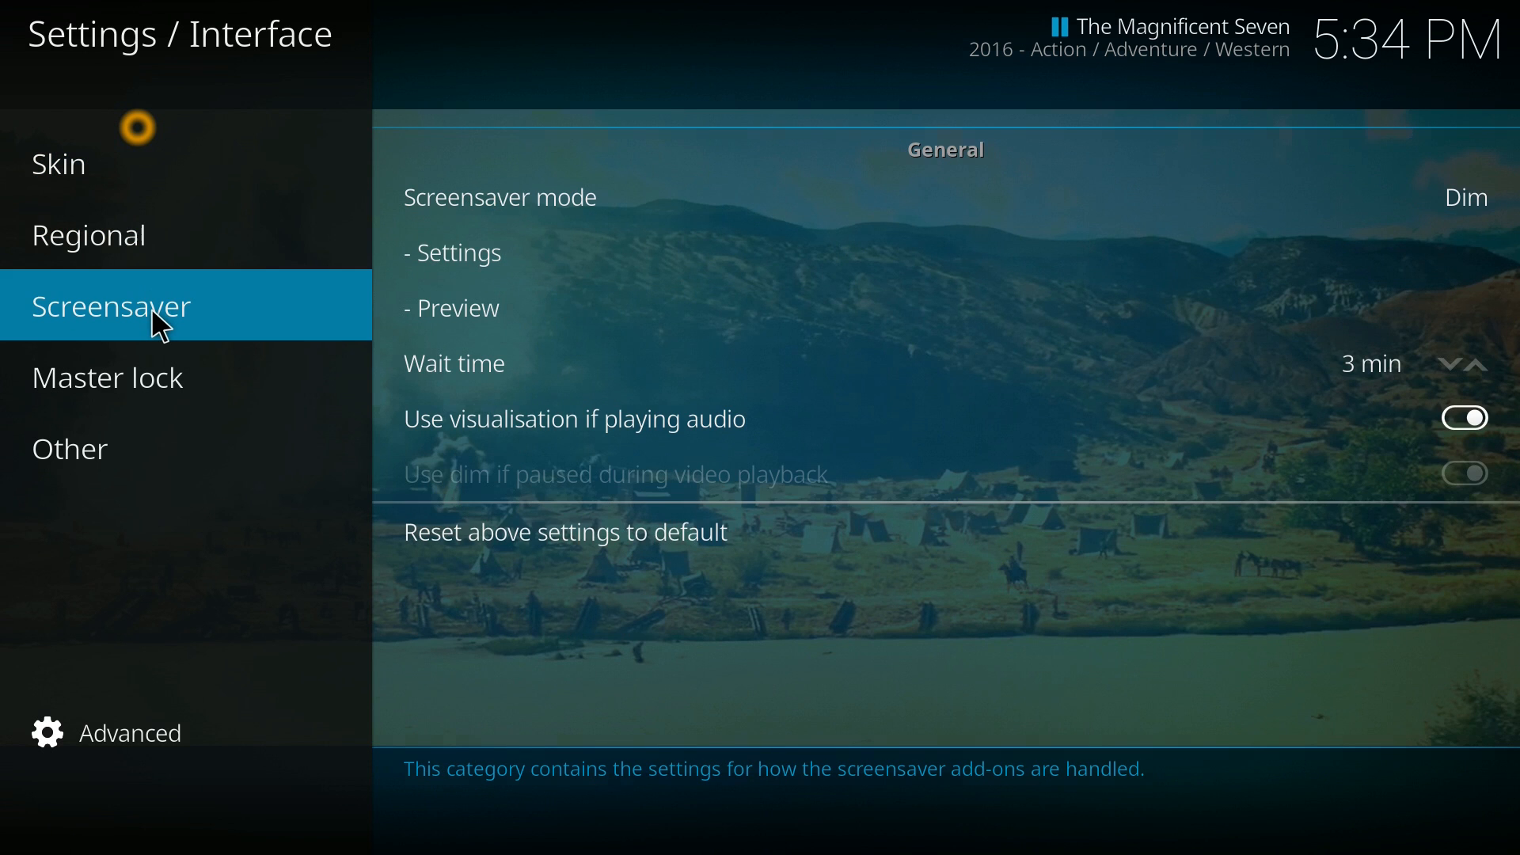
click(70, 448)
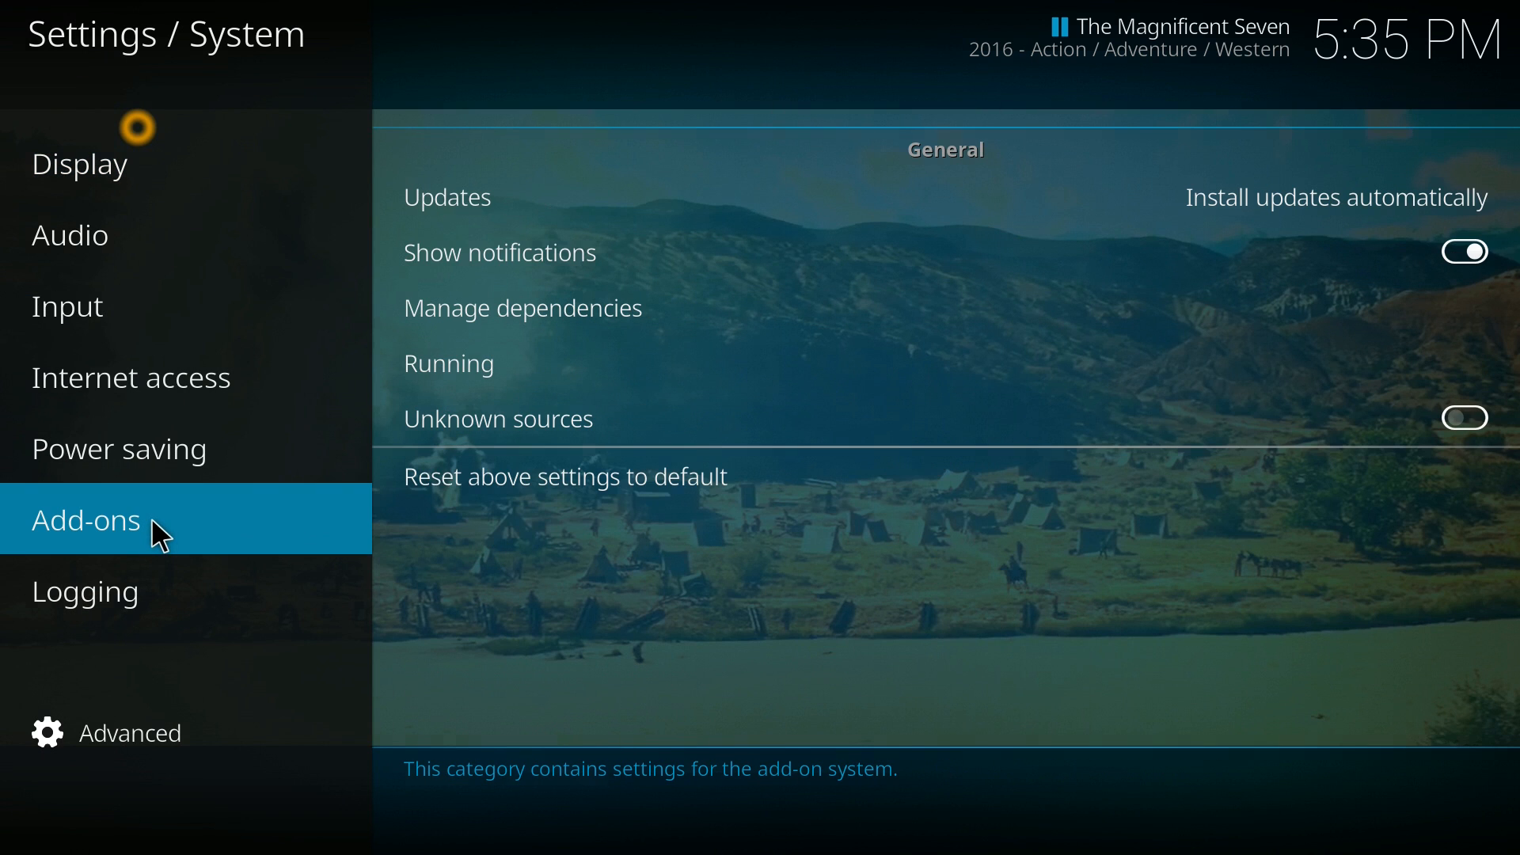
mouse_move(91, 539)
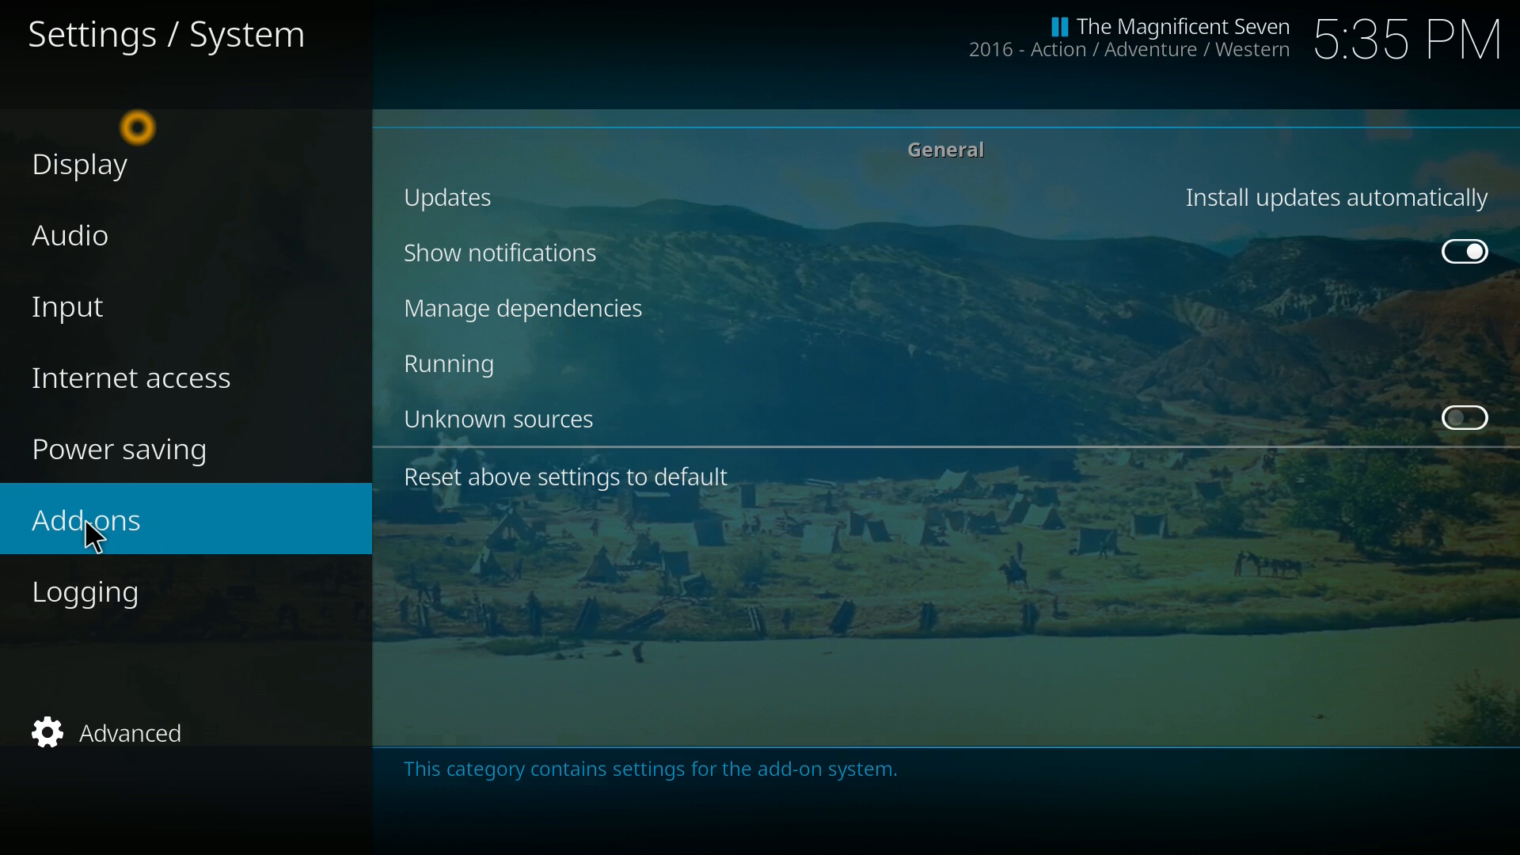
View the System information Summary and Hardware pages, then leave that screen.
click(132, 377)
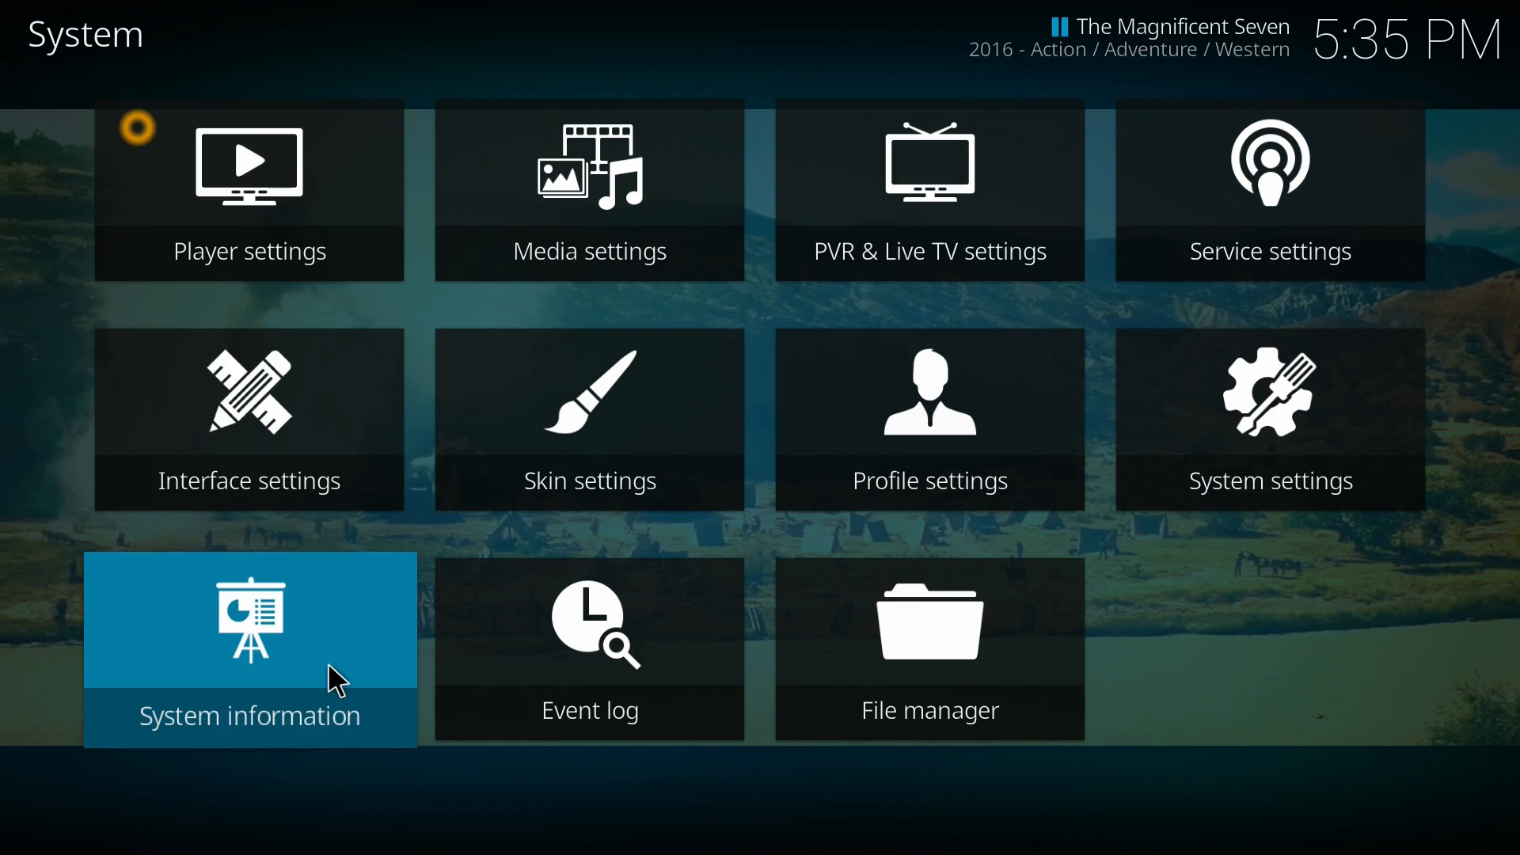
click(249, 650)
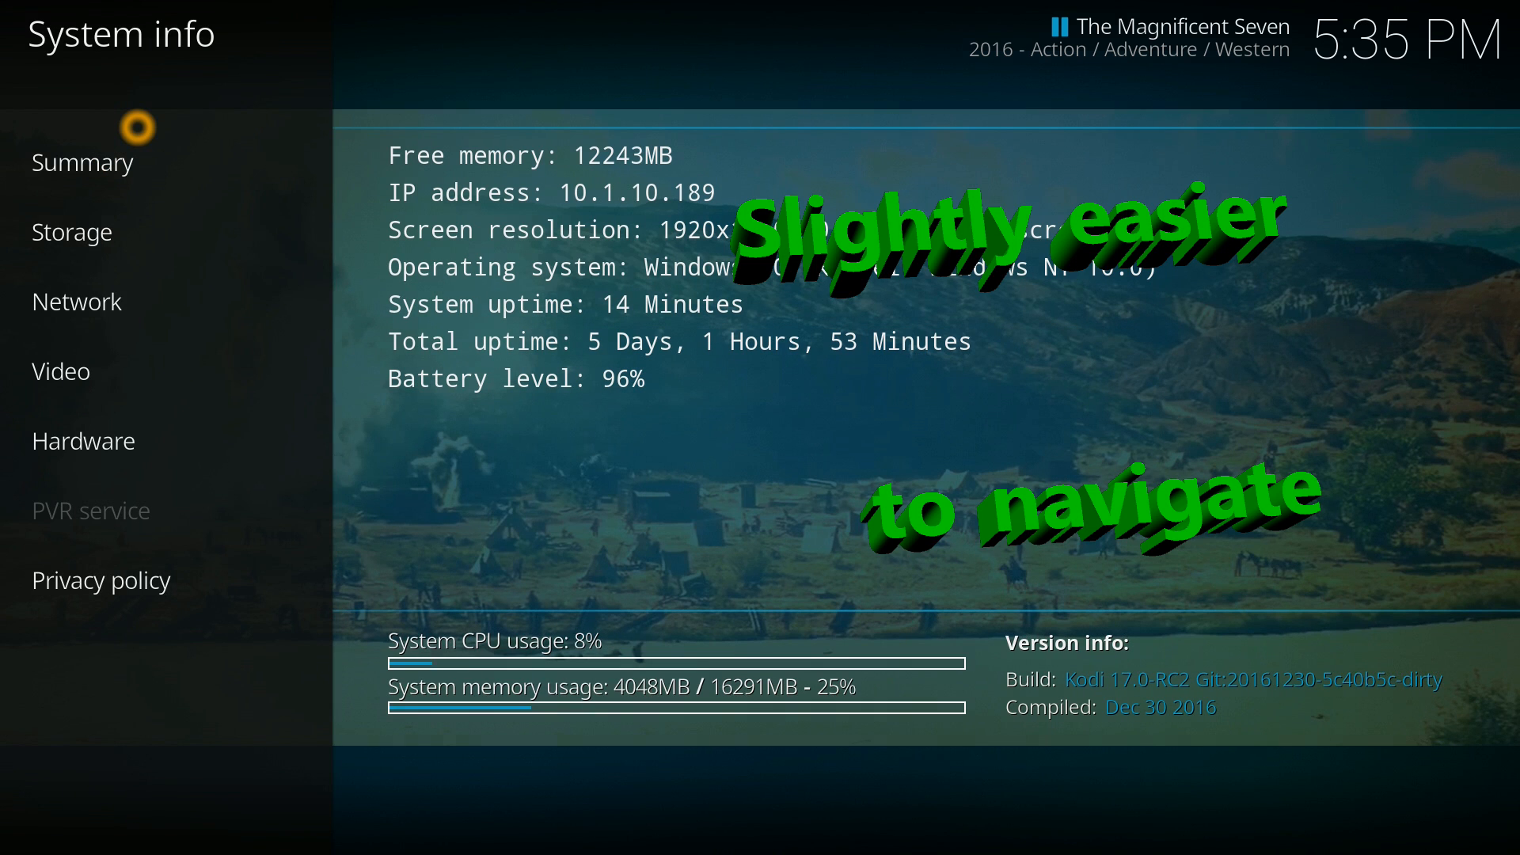
click(84, 440)
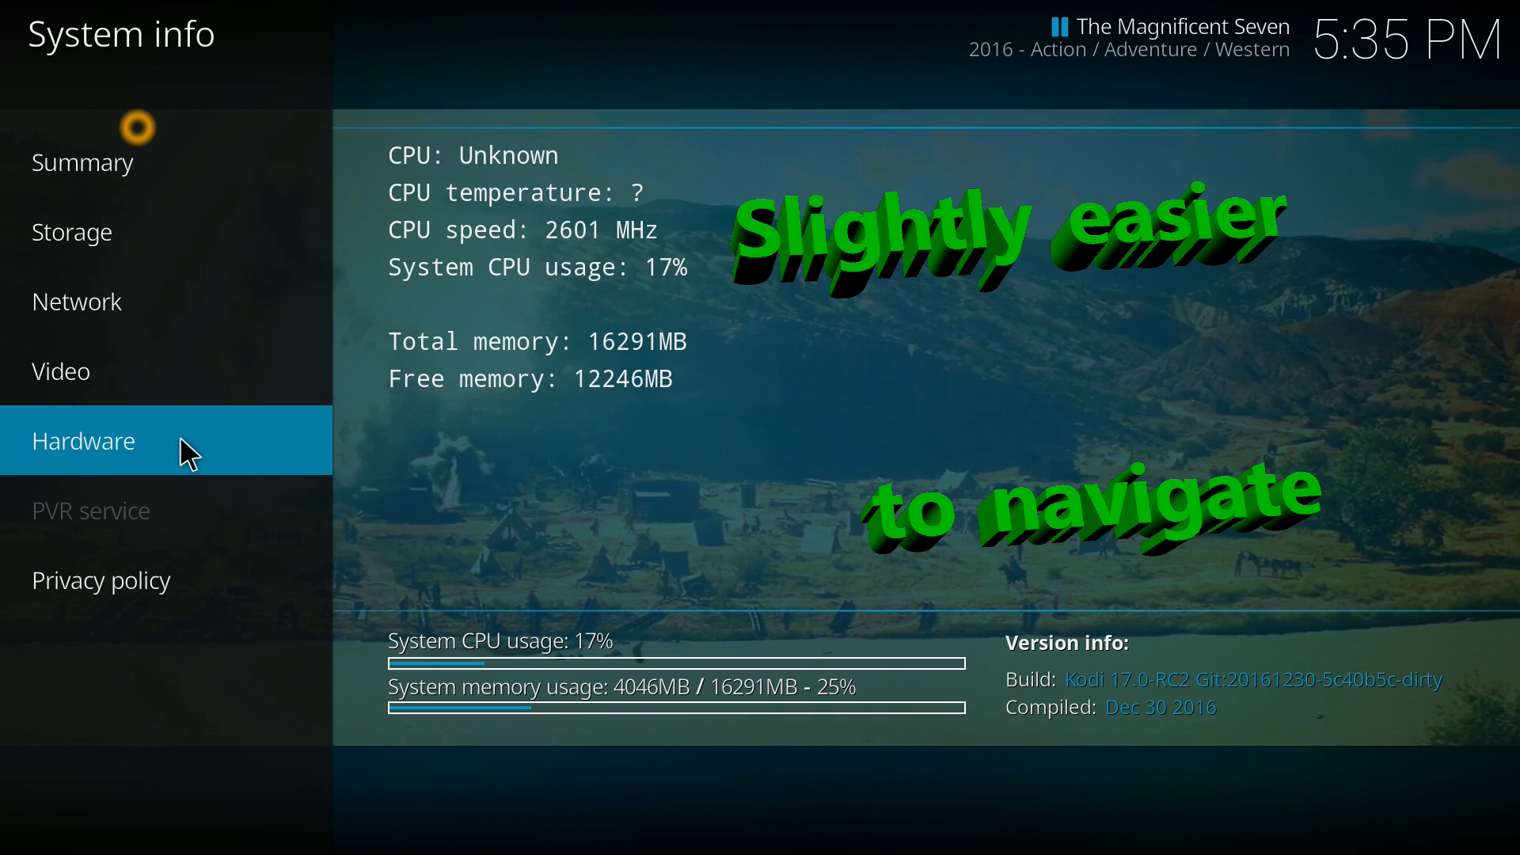
click(76, 301)
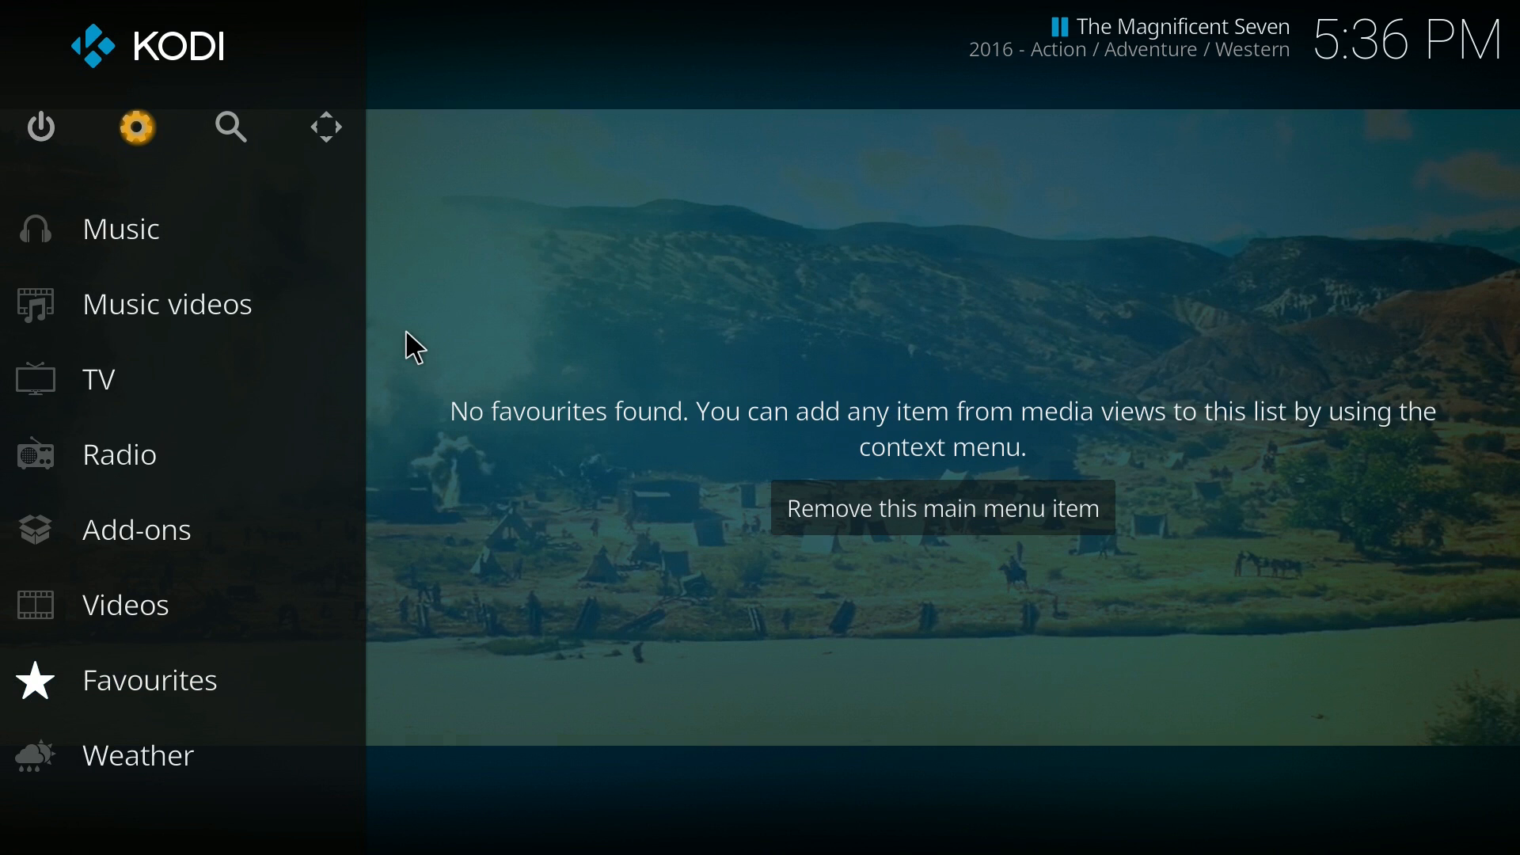
Return to the paused The Magnificent Seven and show its cast on the info screen.
click(140, 757)
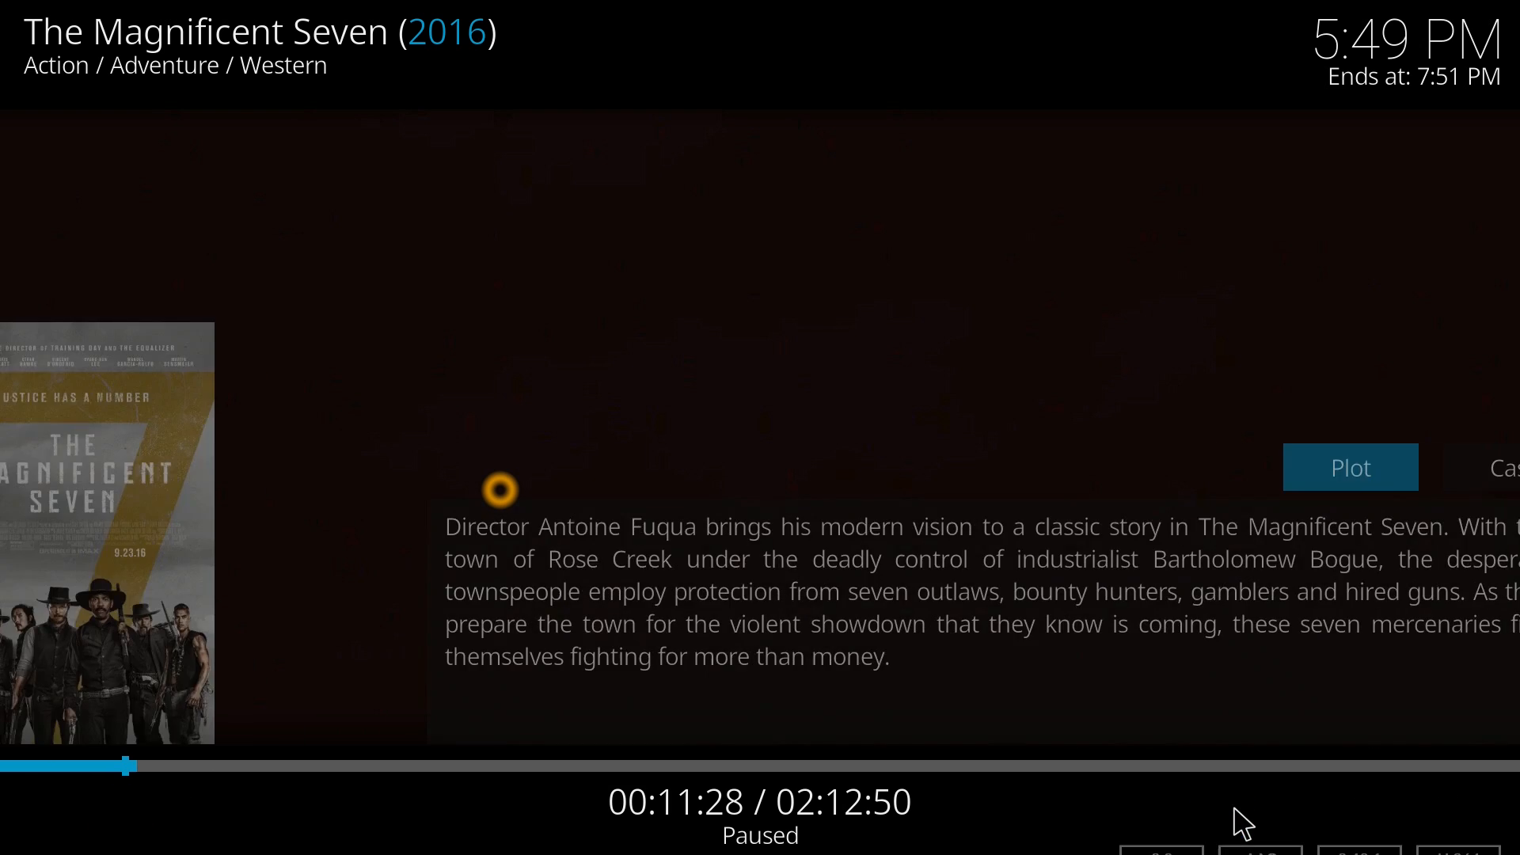
click(1417, 467)
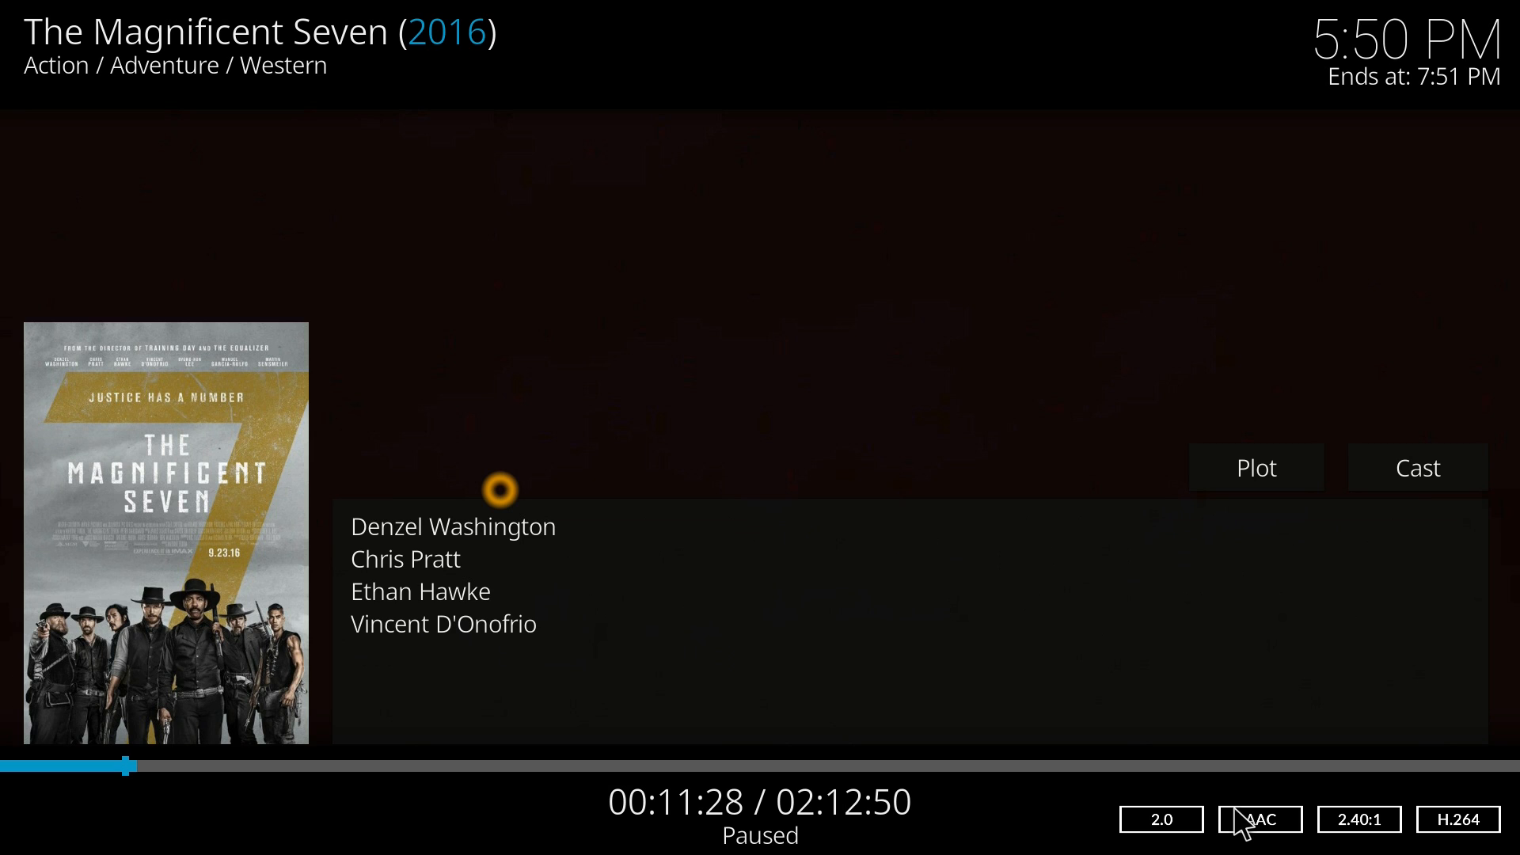
mouse_move(1238, 823)
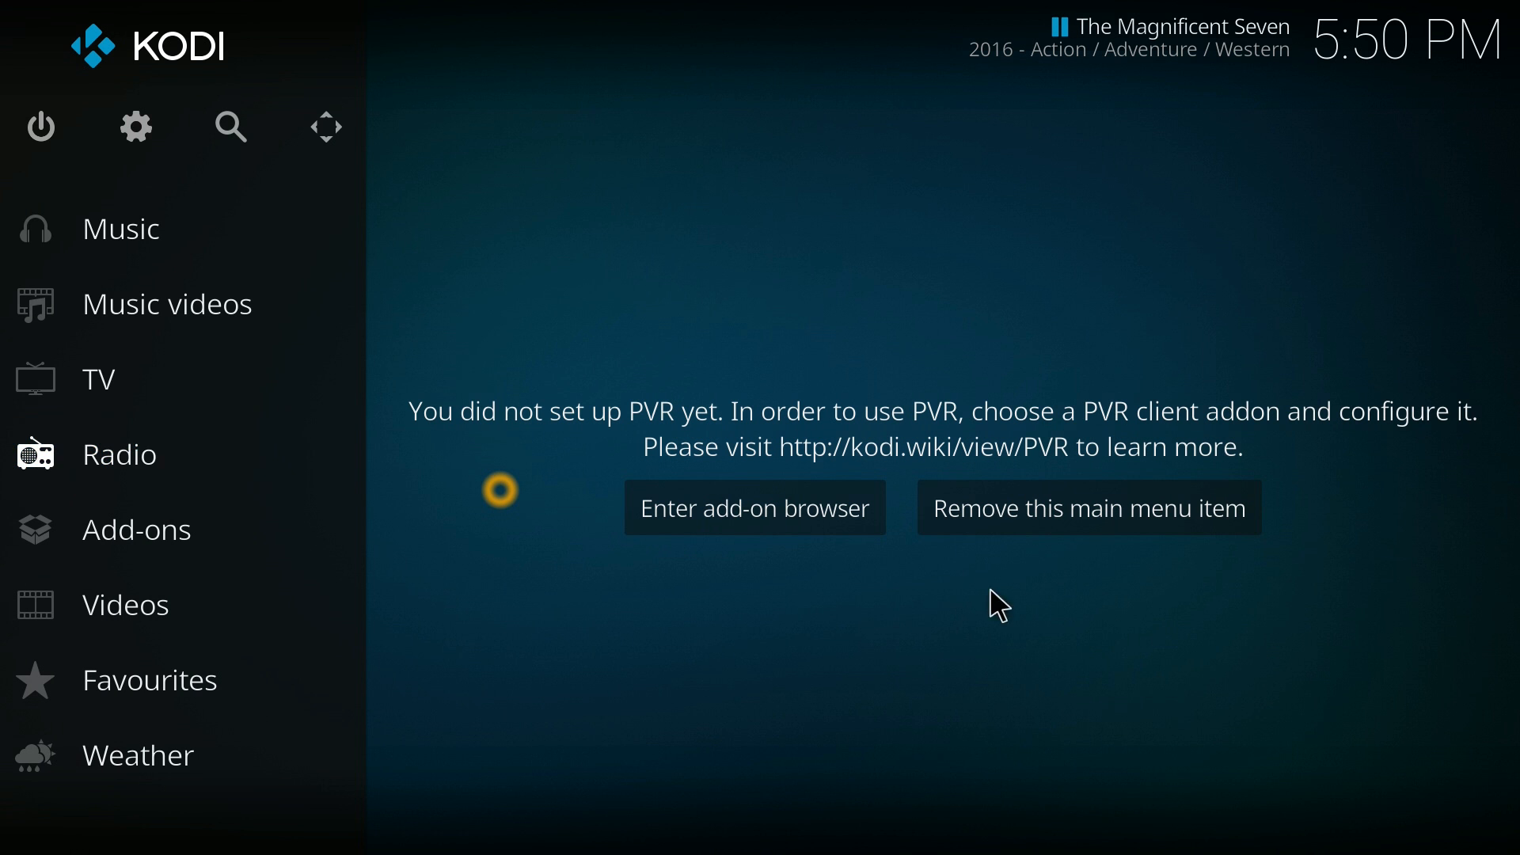
Go back through the home screen and launch the NBC Sports Live Extra video add-on.
click(167, 302)
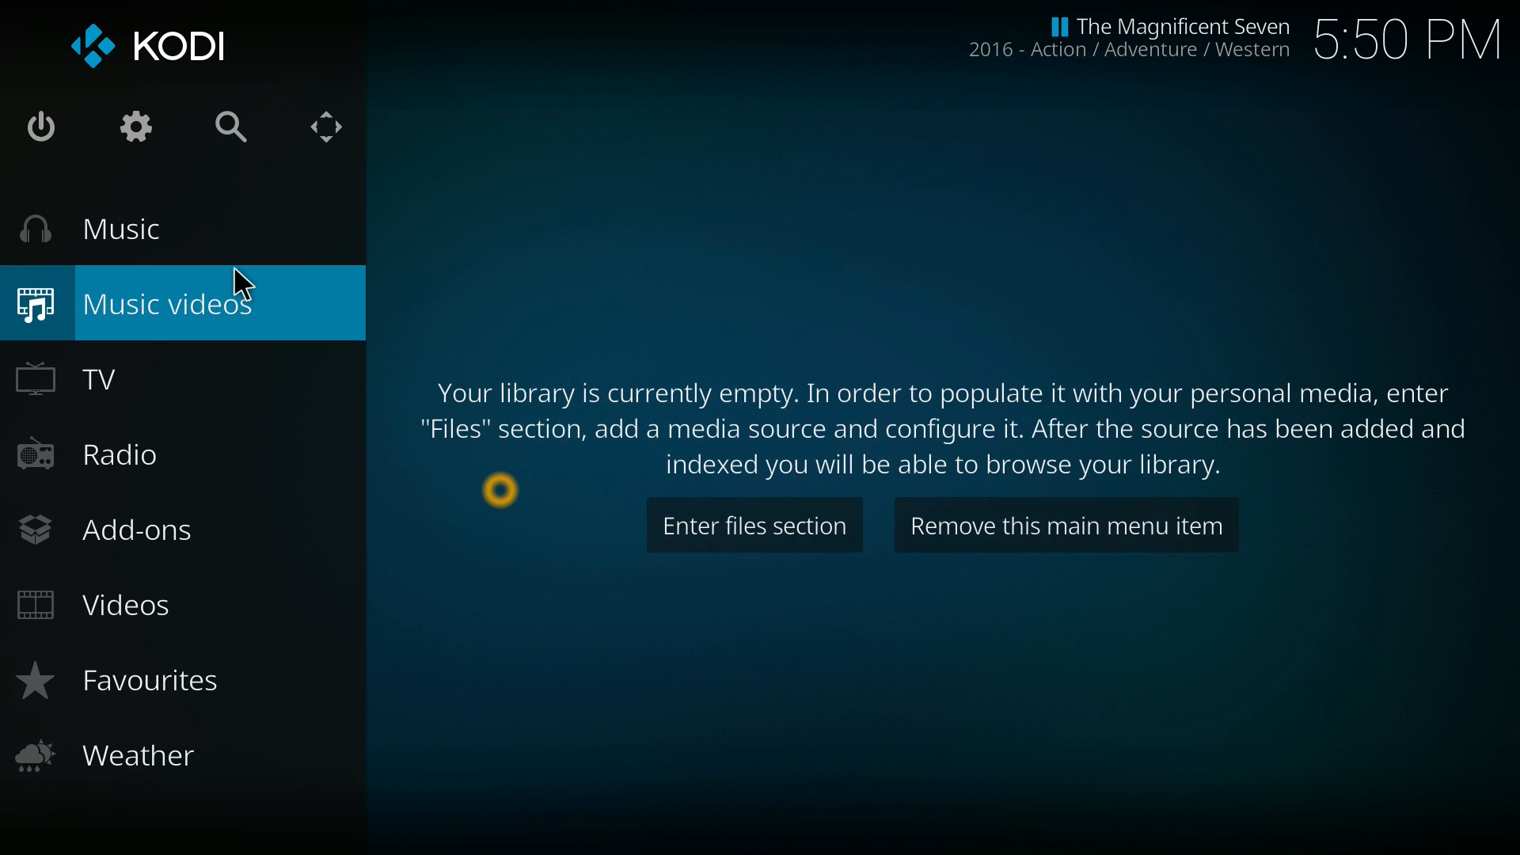
mouse_move(327, 127)
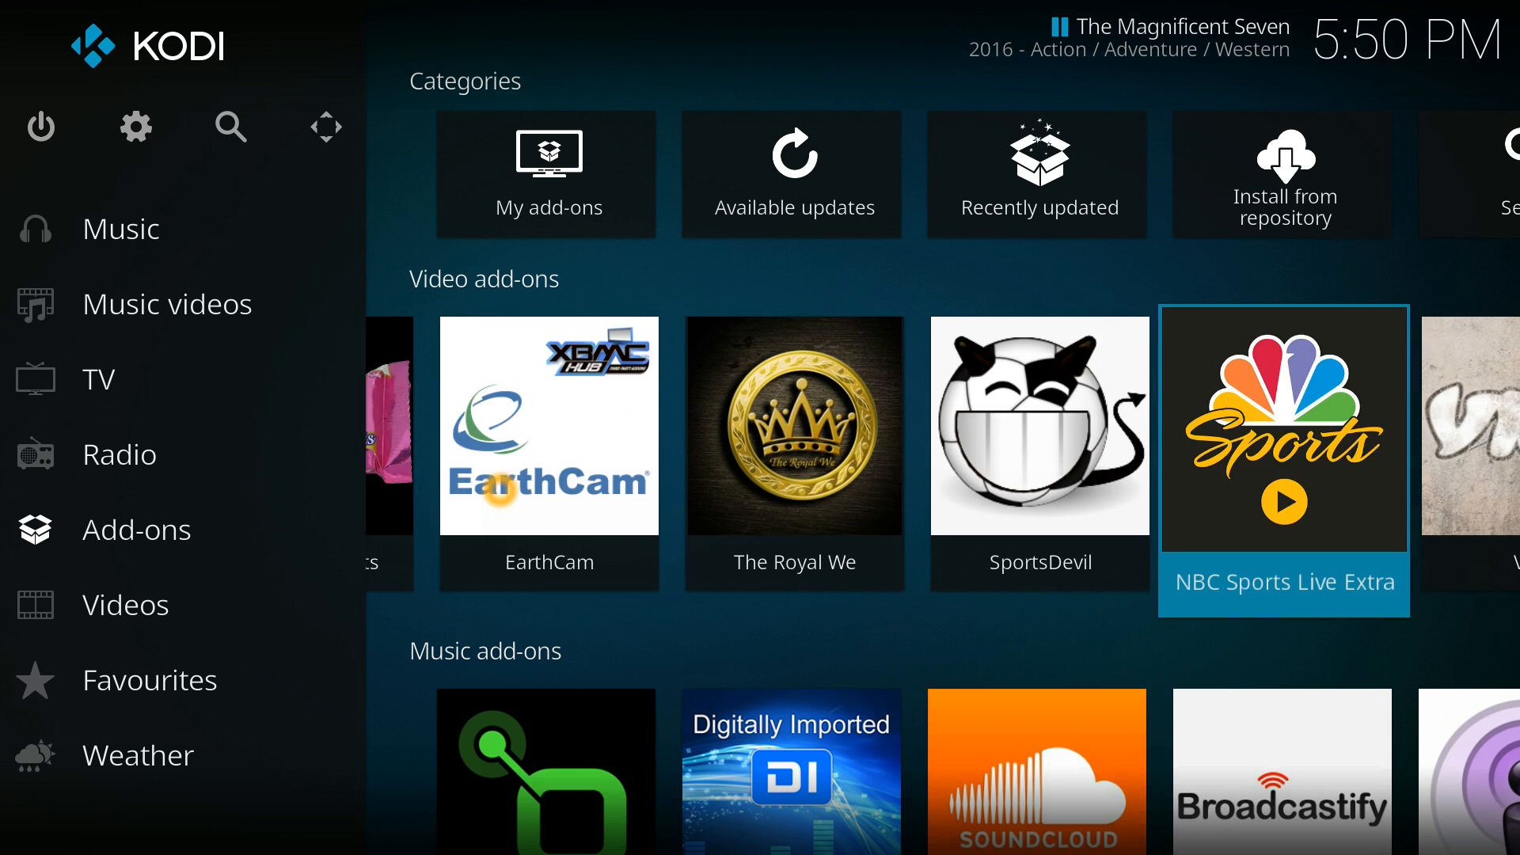
click(1282, 431)
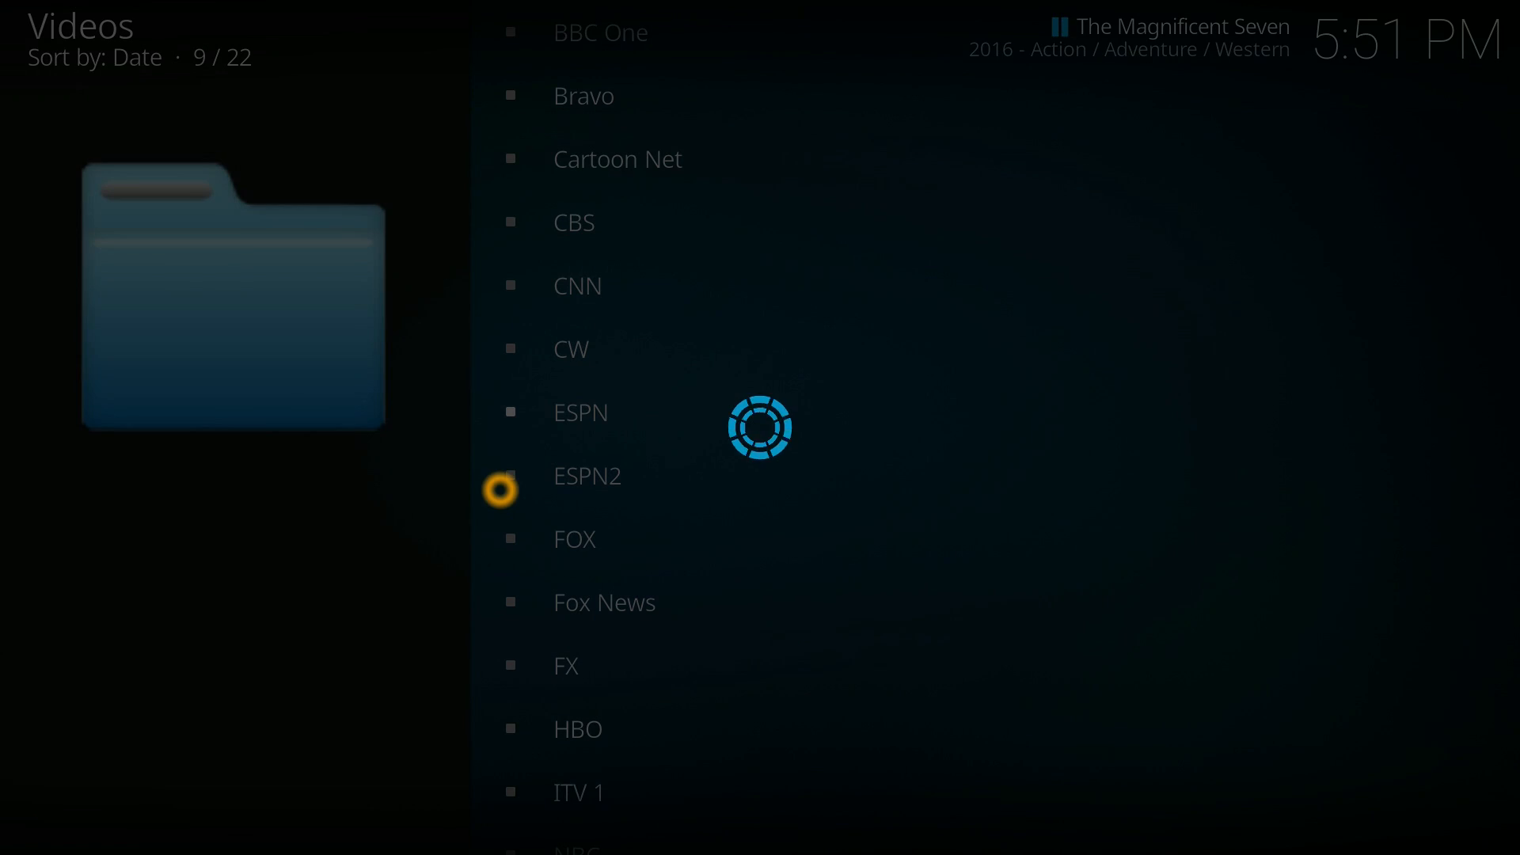
Play Nocturnal Animals (2016) from the Stream All The Sources movie list.
click(586, 476)
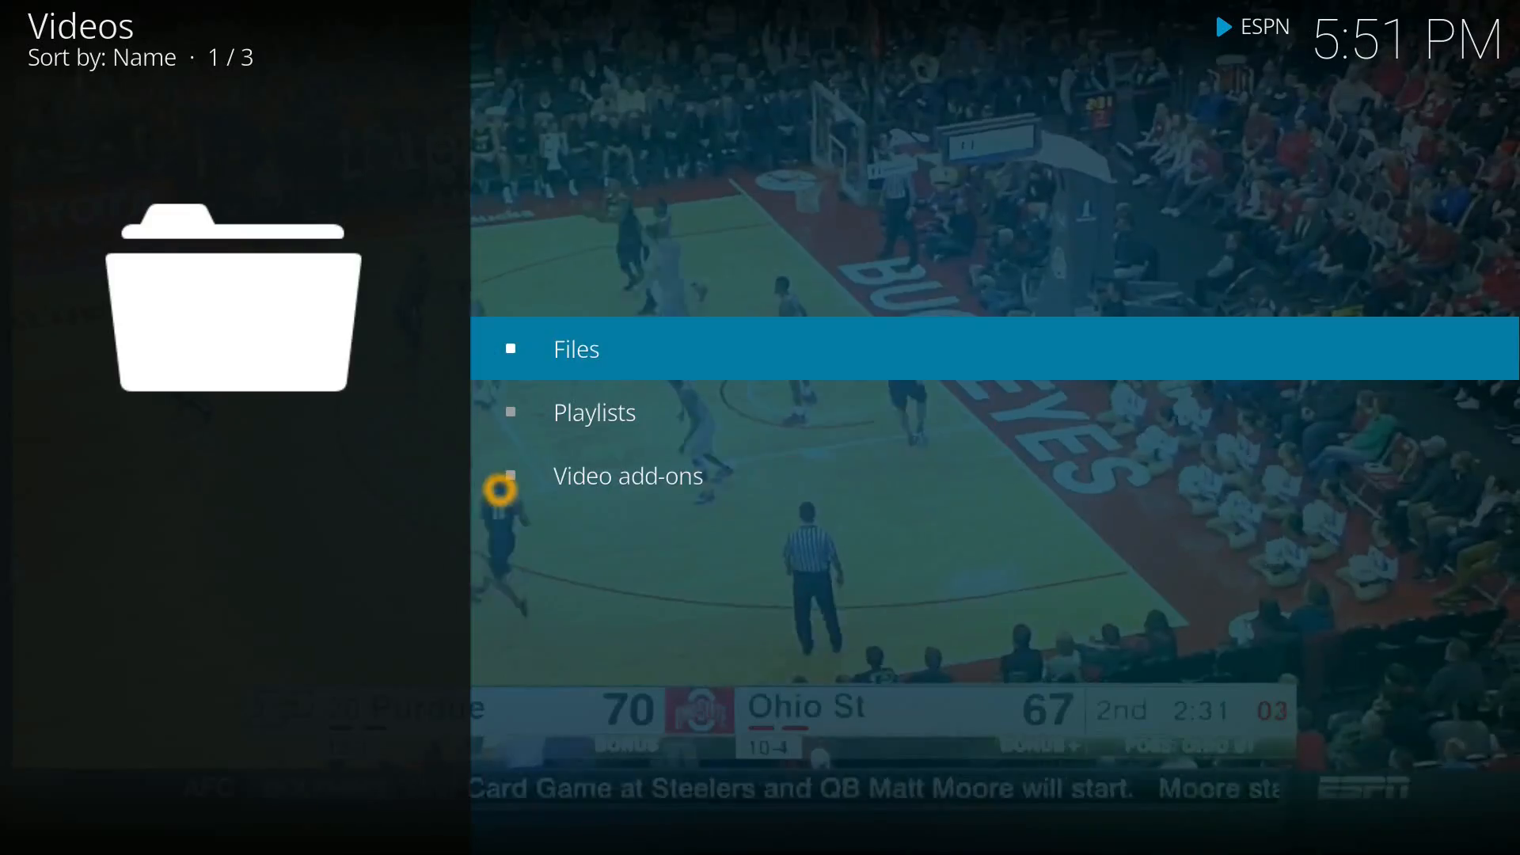
click(628, 476)
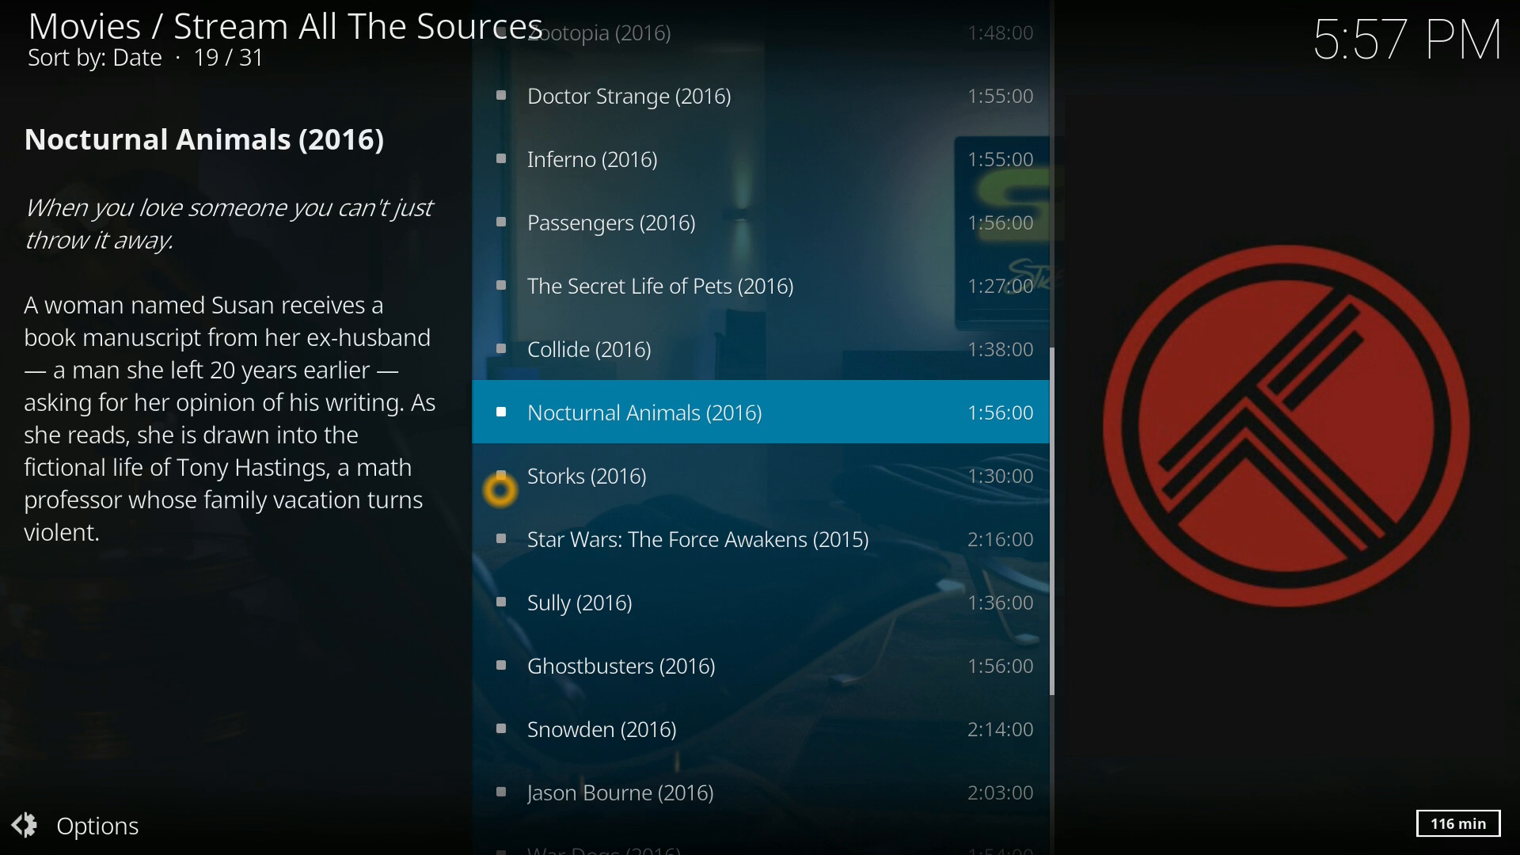
click(643, 412)
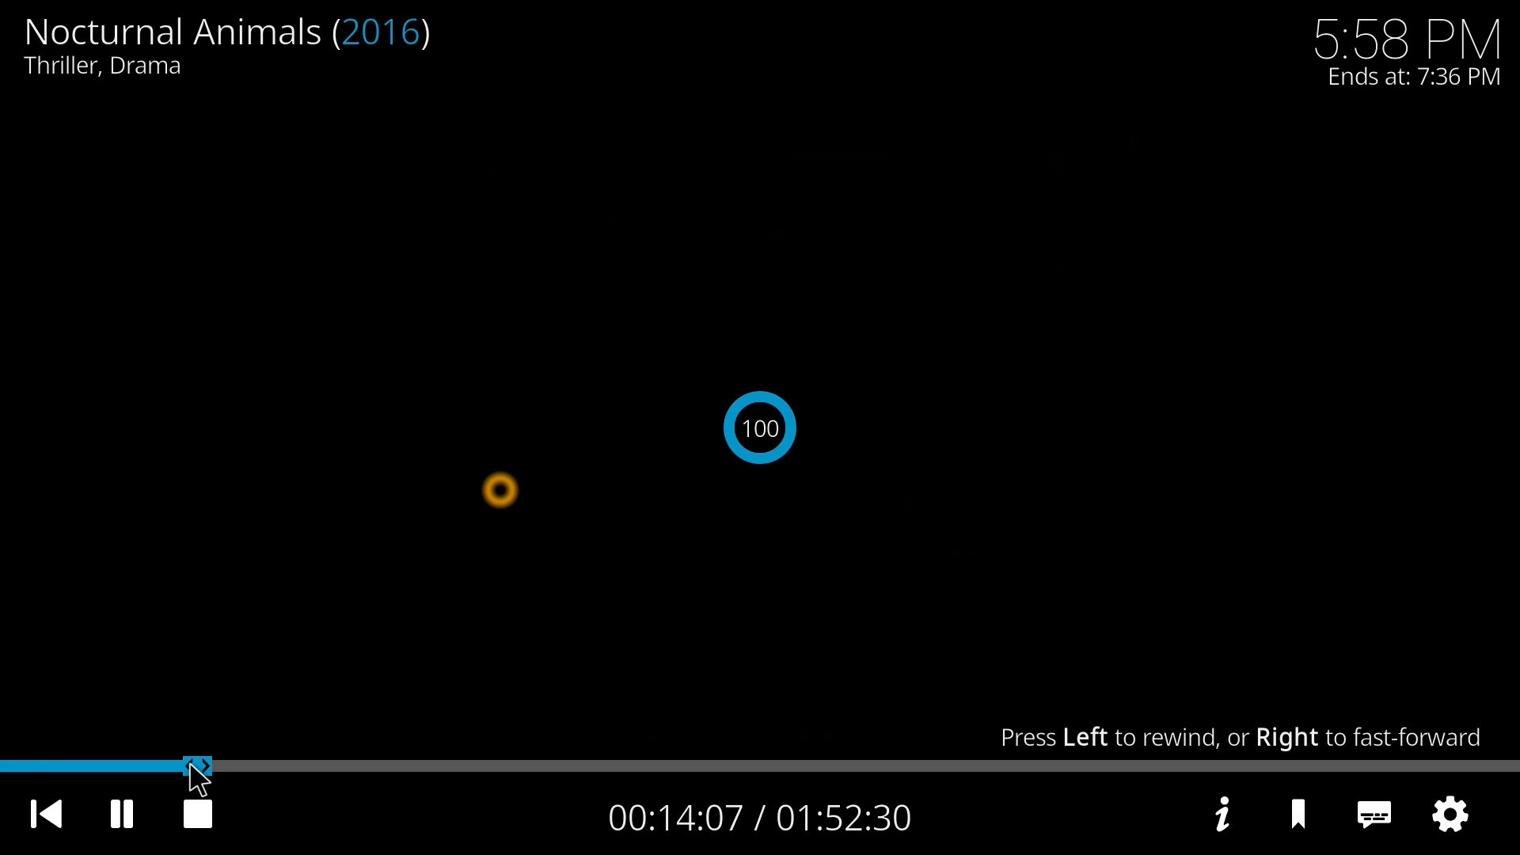
Seek forward on the progress bar to about 14 minutes of Nocturnal Animals.
click(122, 814)
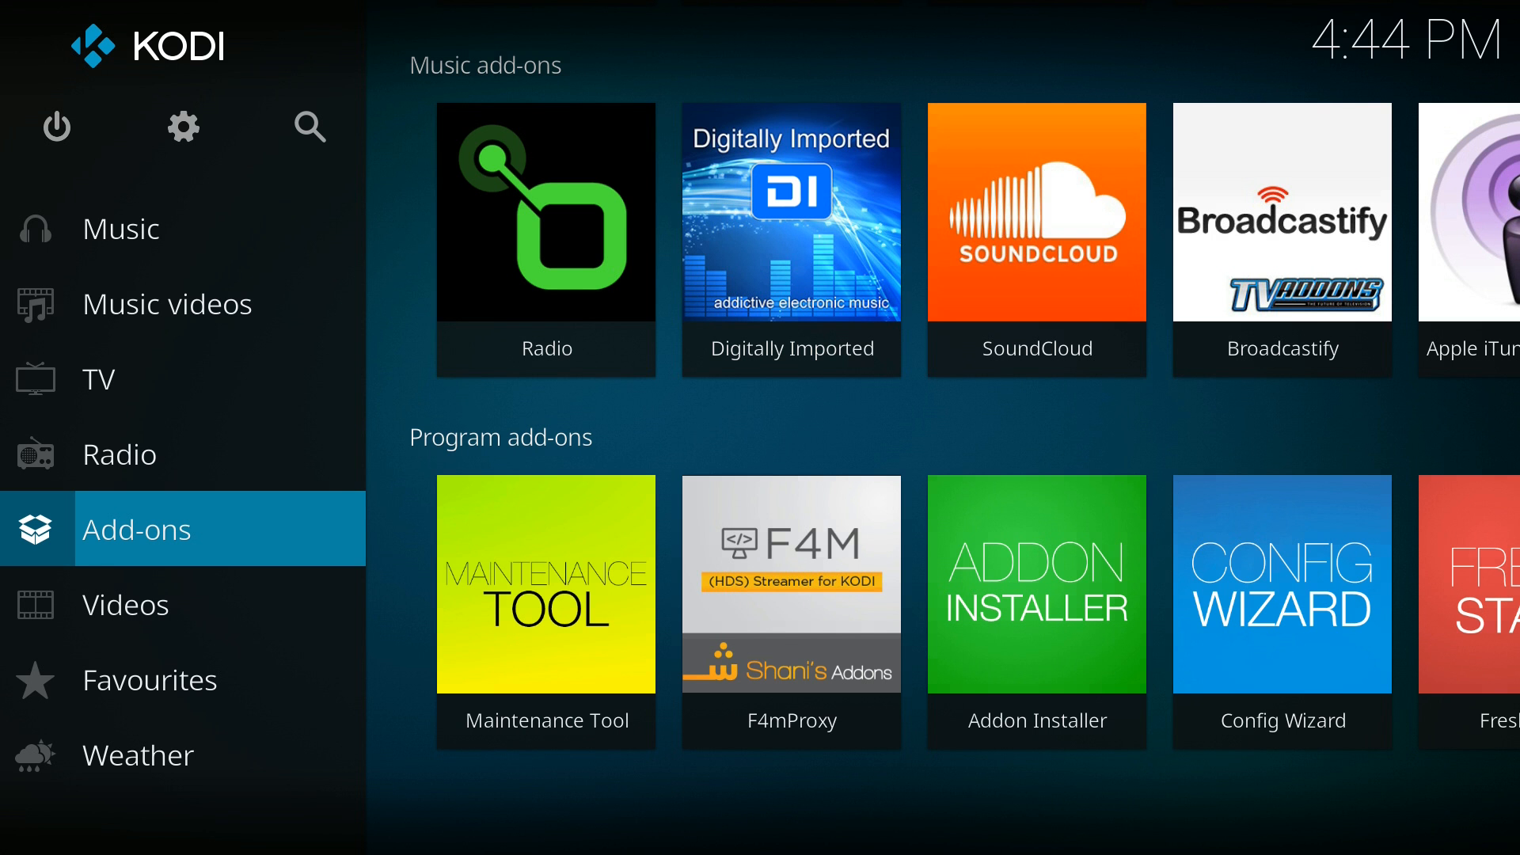
click(123, 604)
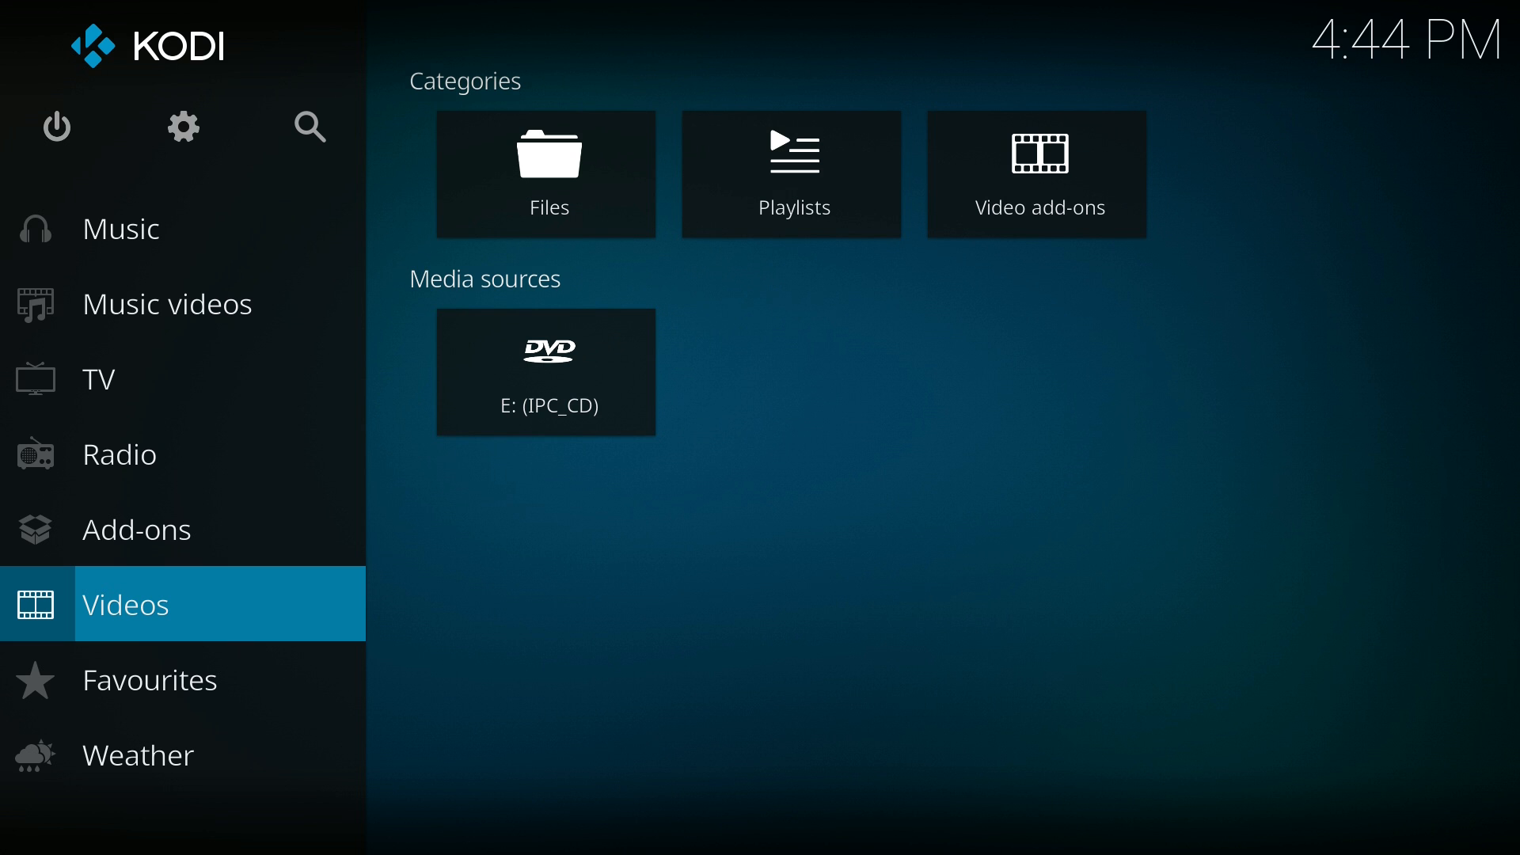
click(138, 529)
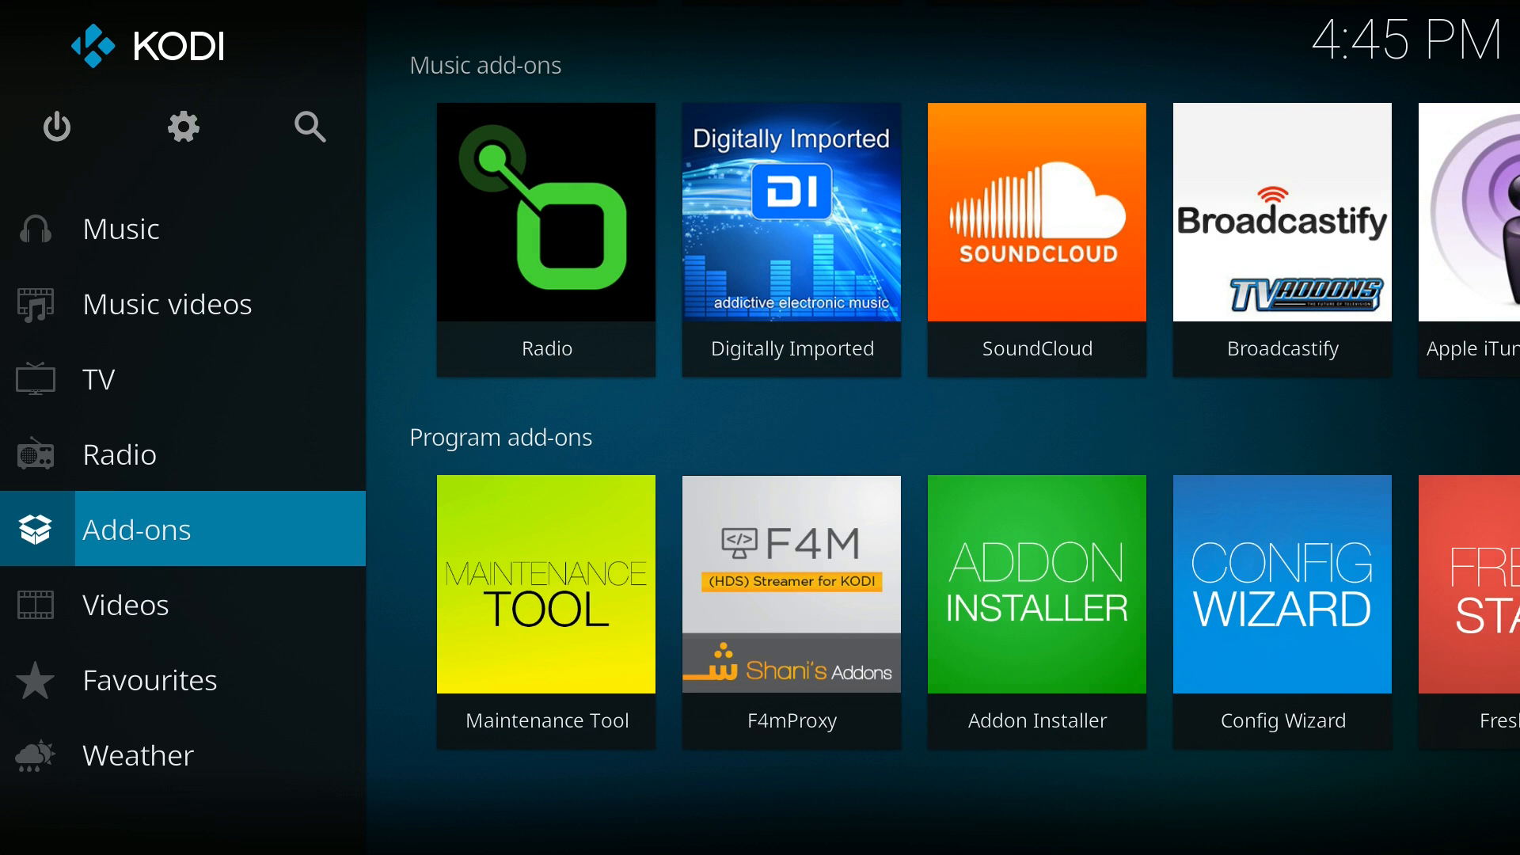
mouse_move(148, 604)
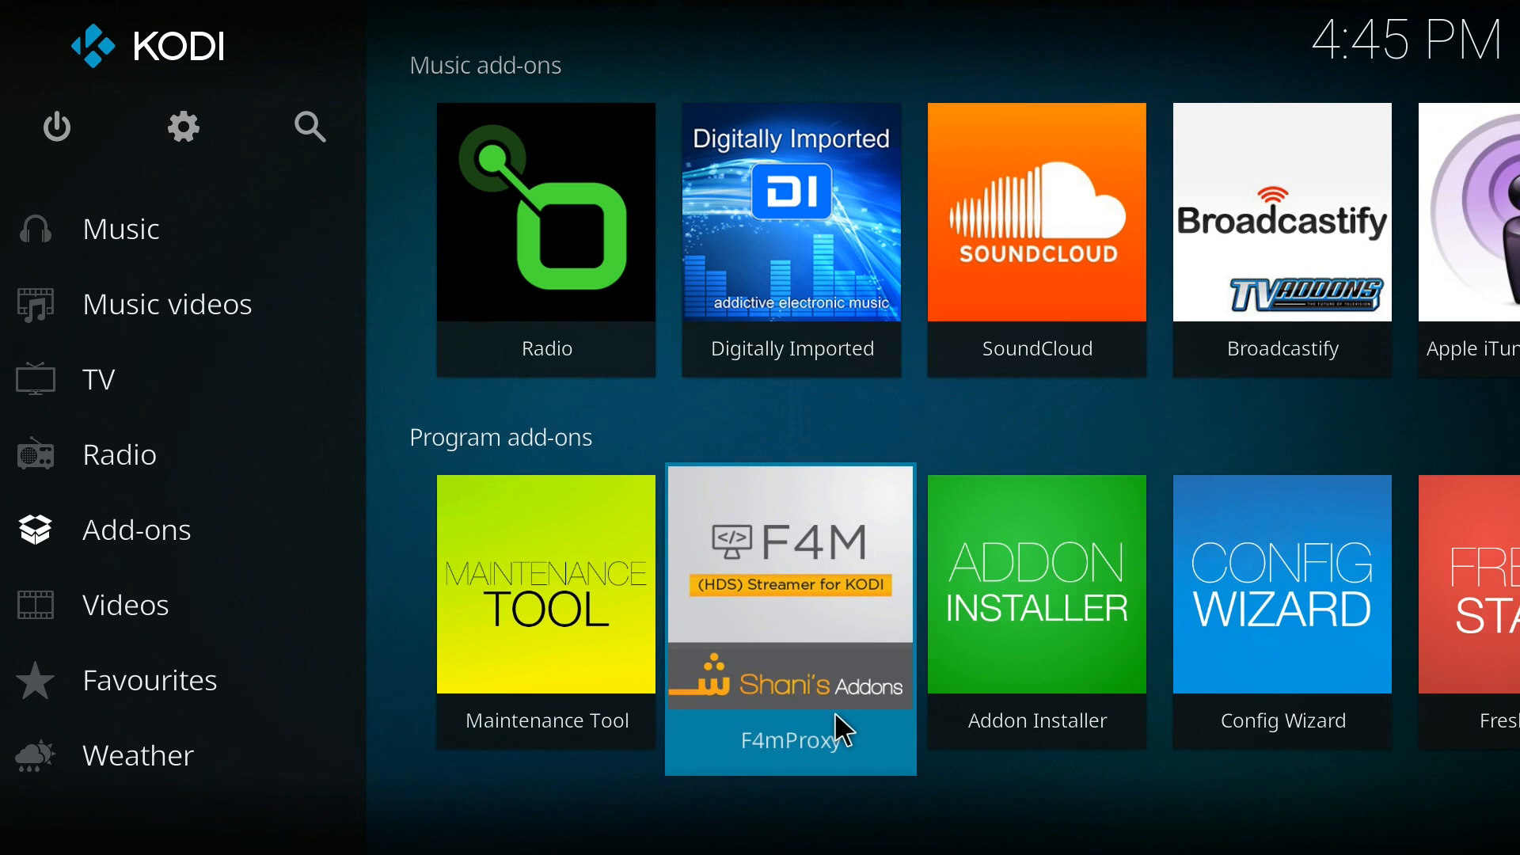
scroll(up, 3)
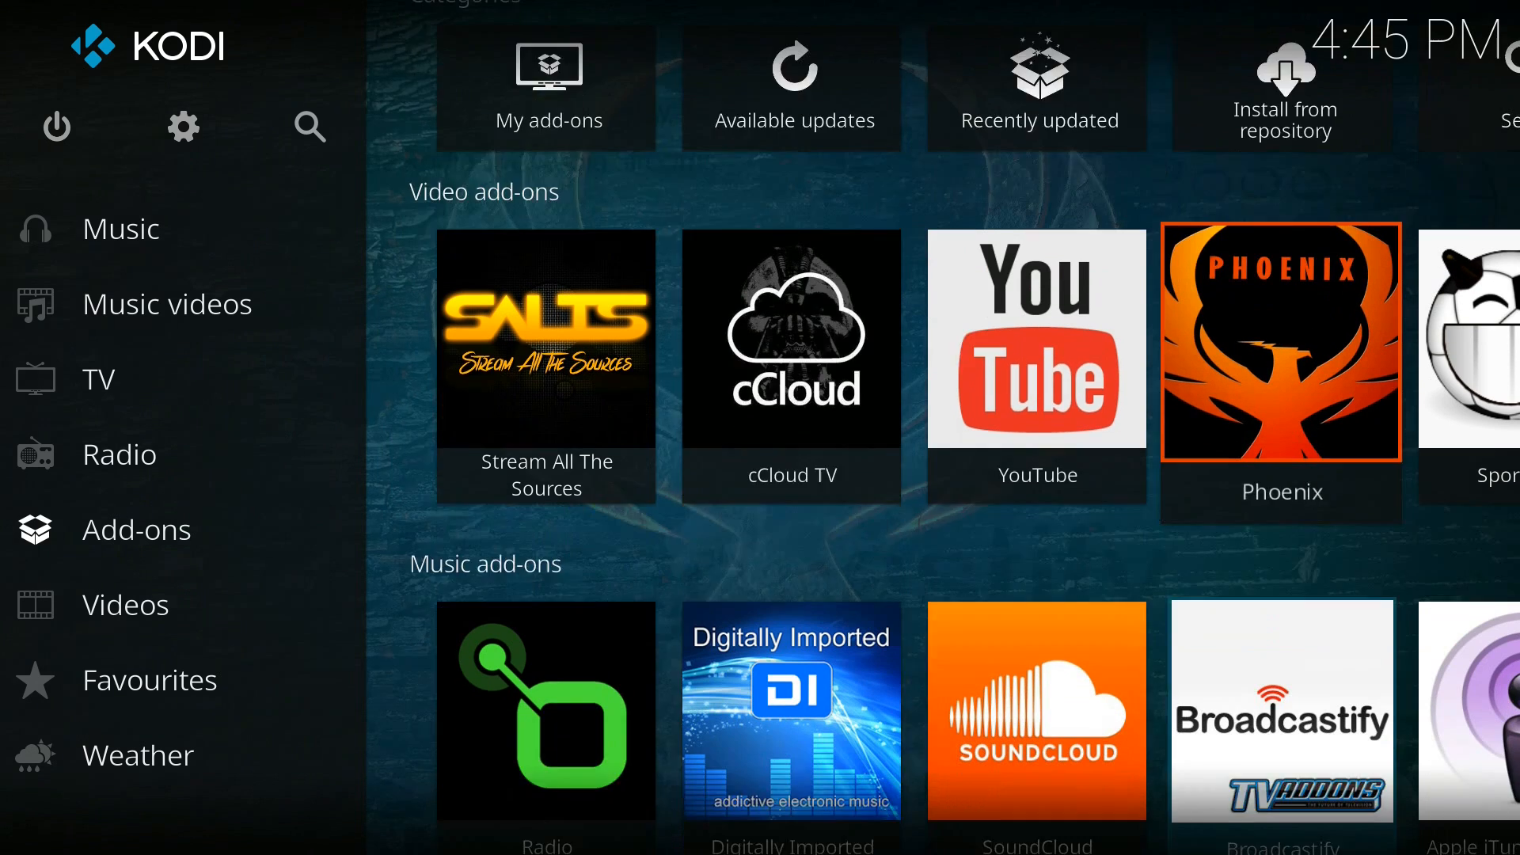
scroll(down, 3)
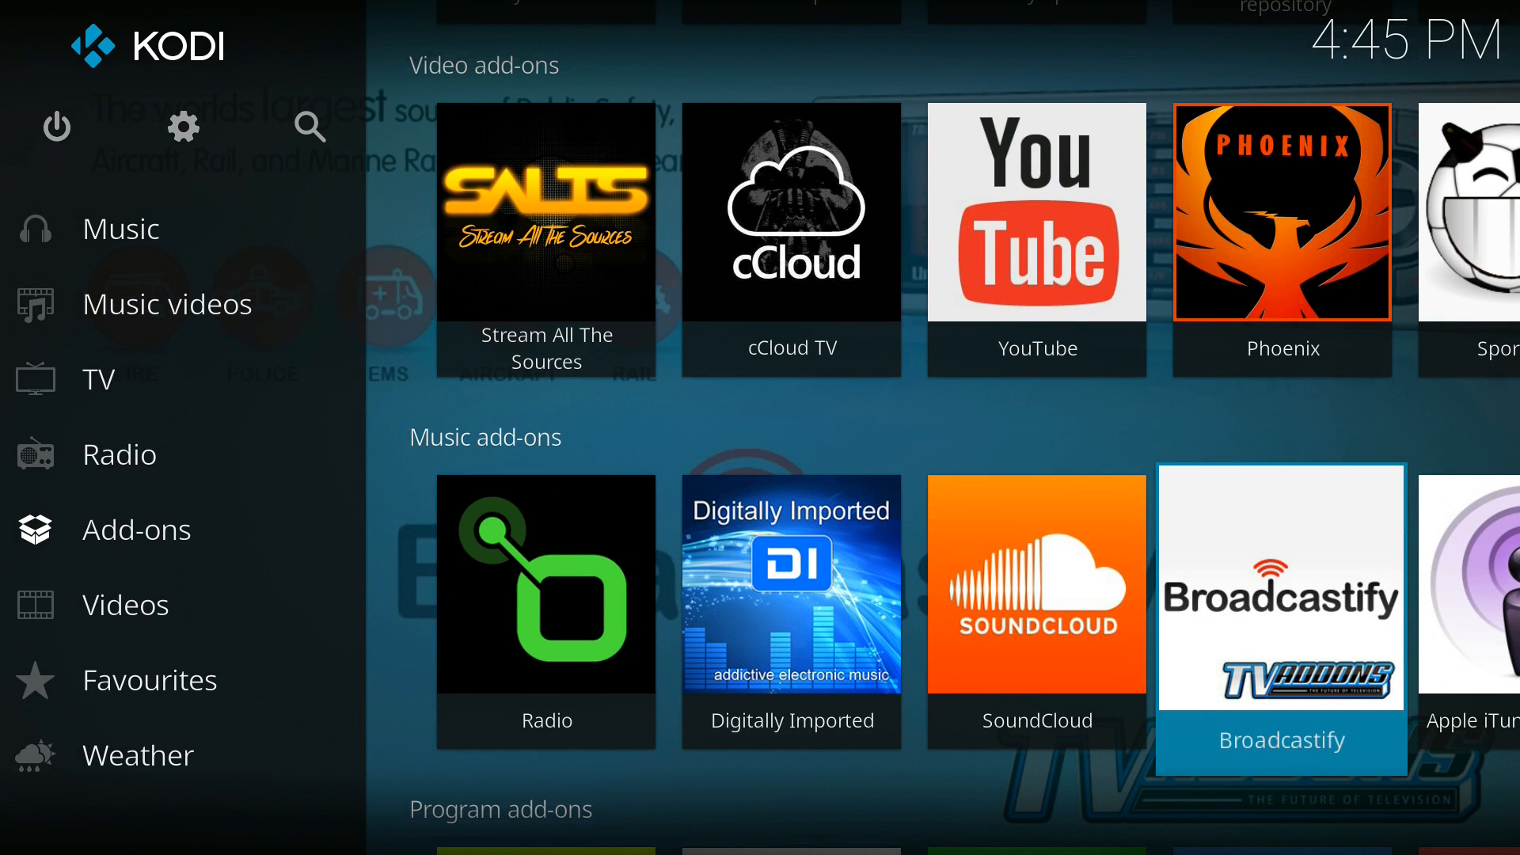
scroll(down, 3)
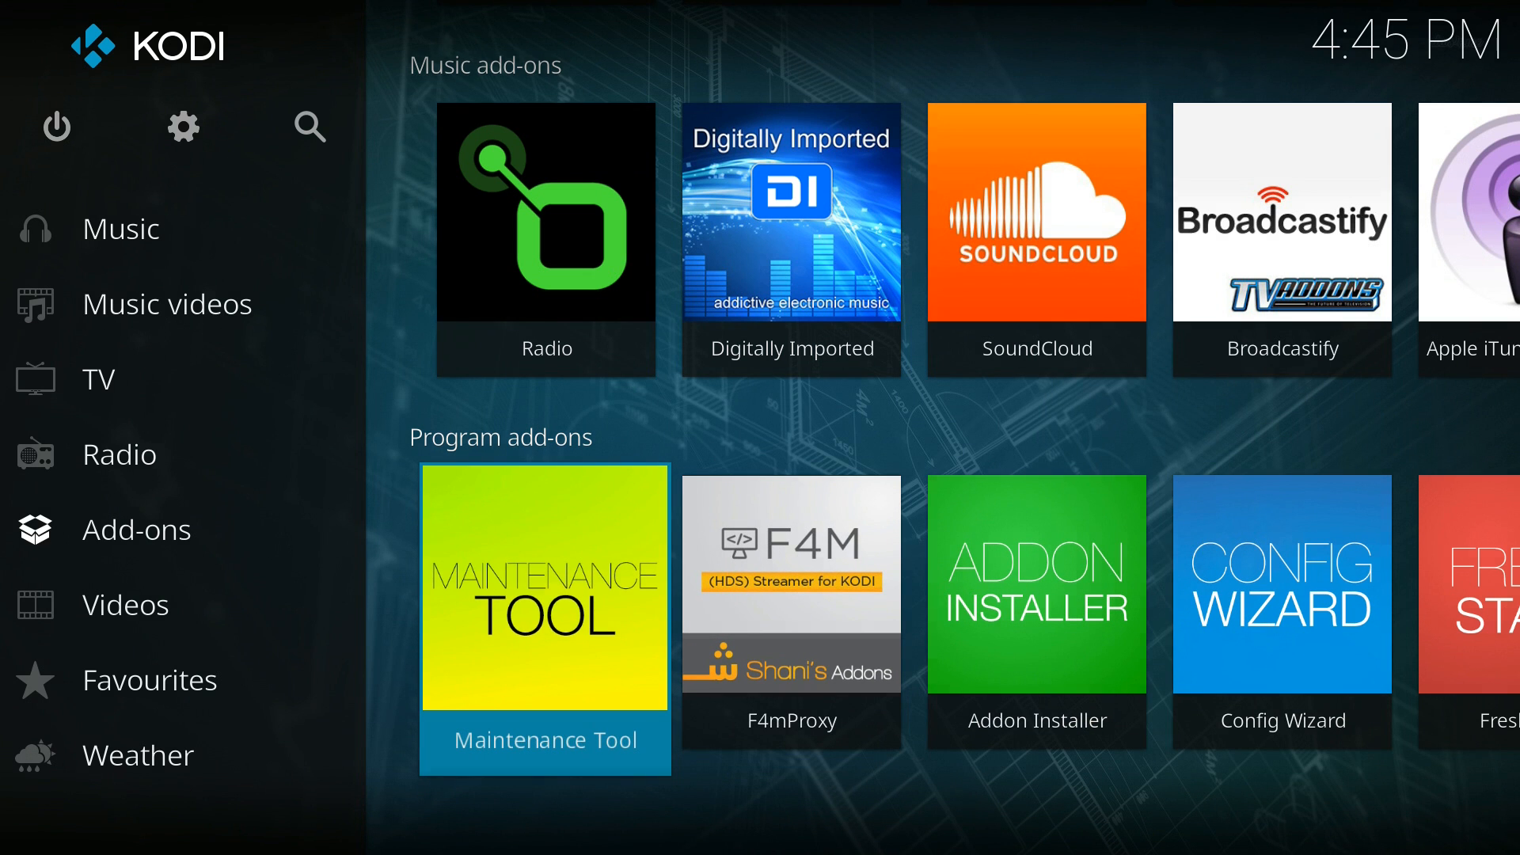
mouse_move(608, 621)
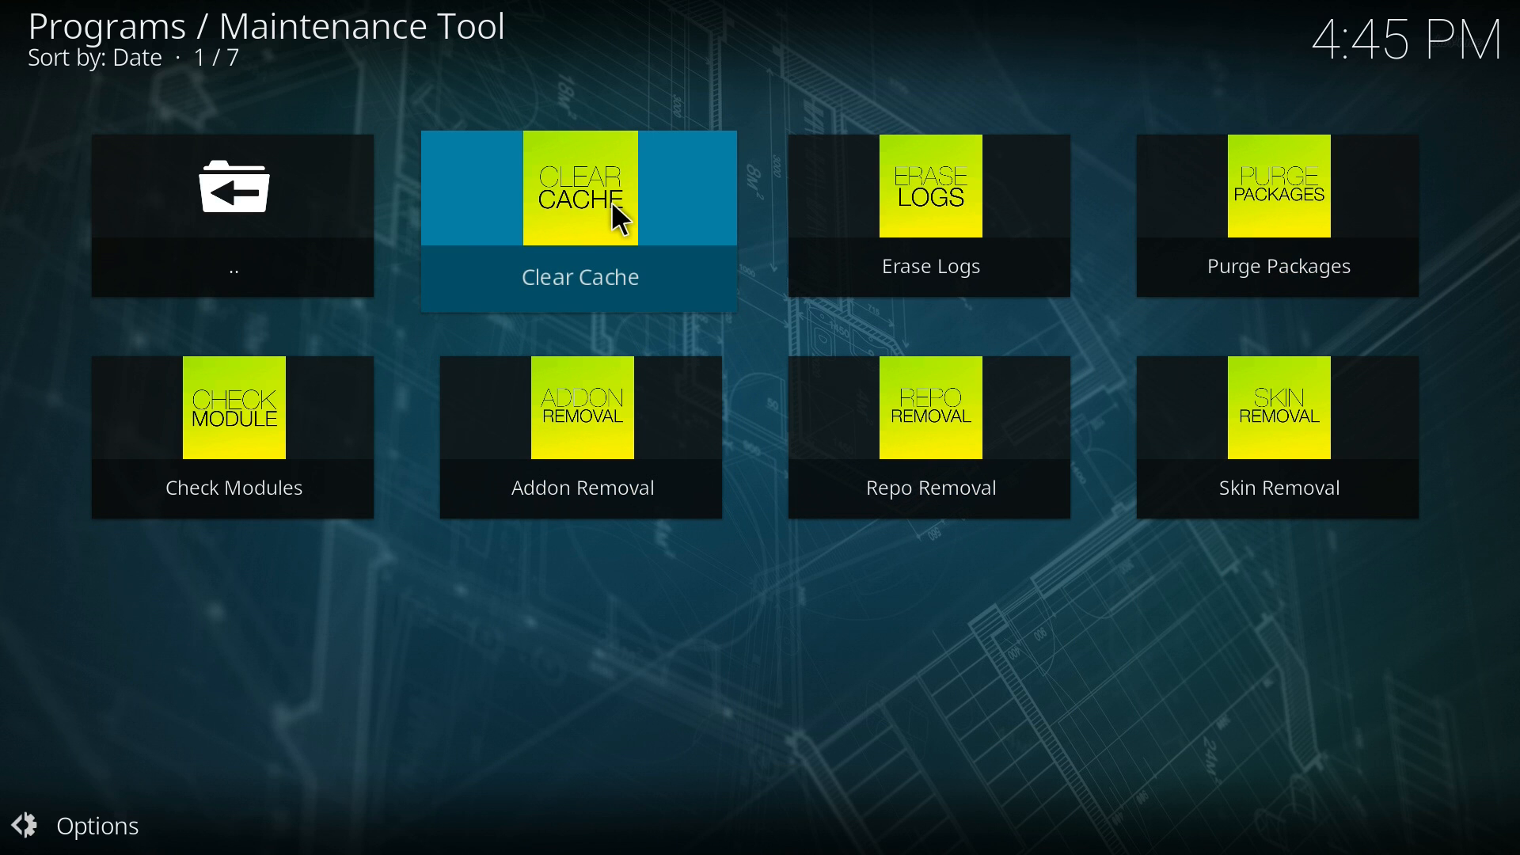
Run Clear Cache in the Maintenance Tool and confirm deleting the found cache file.
click(580, 188)
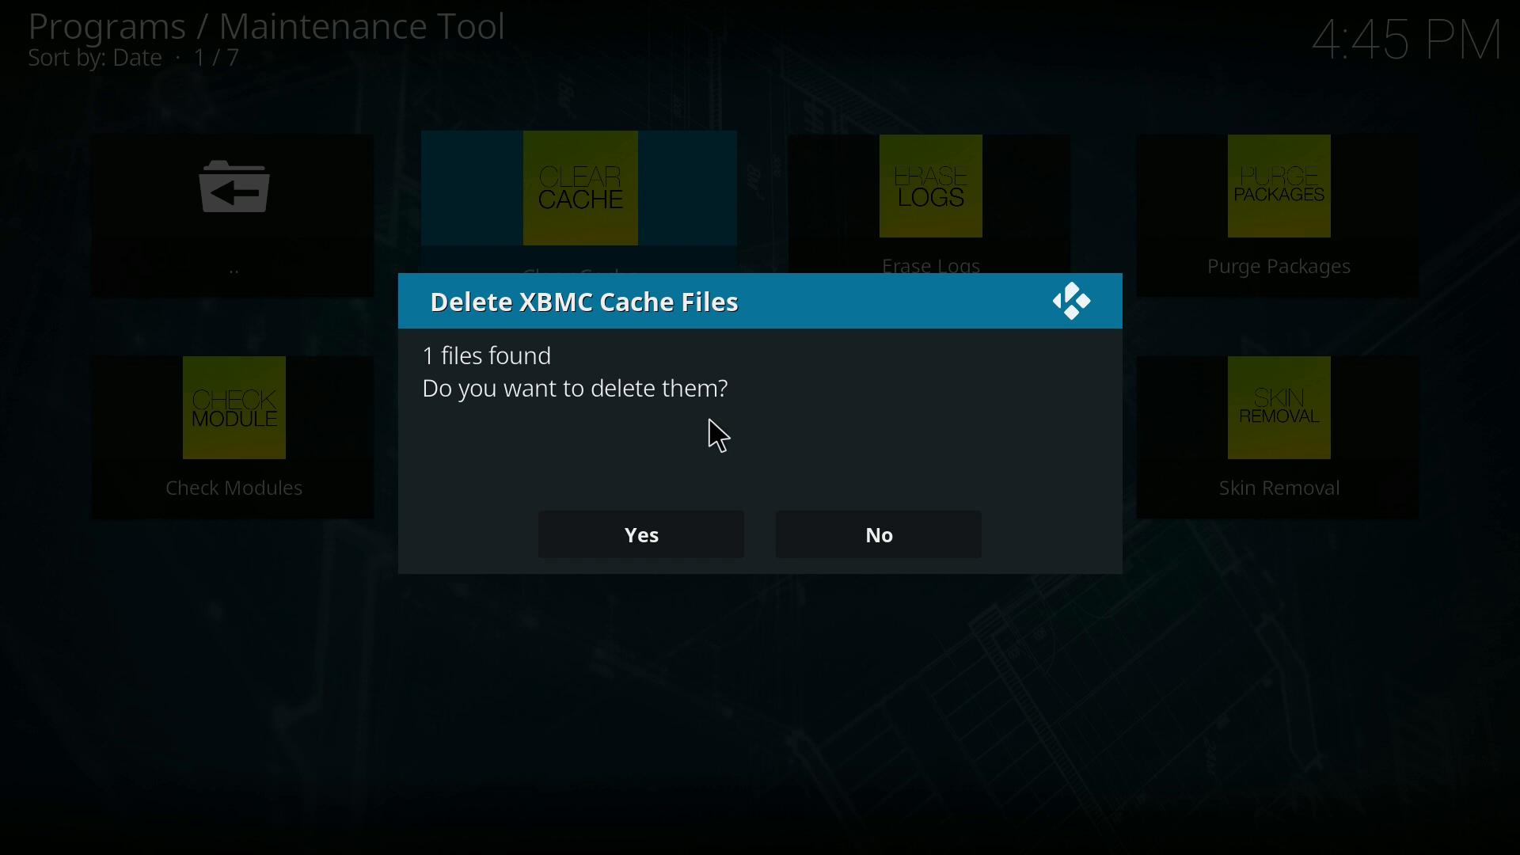
click(639, 534)
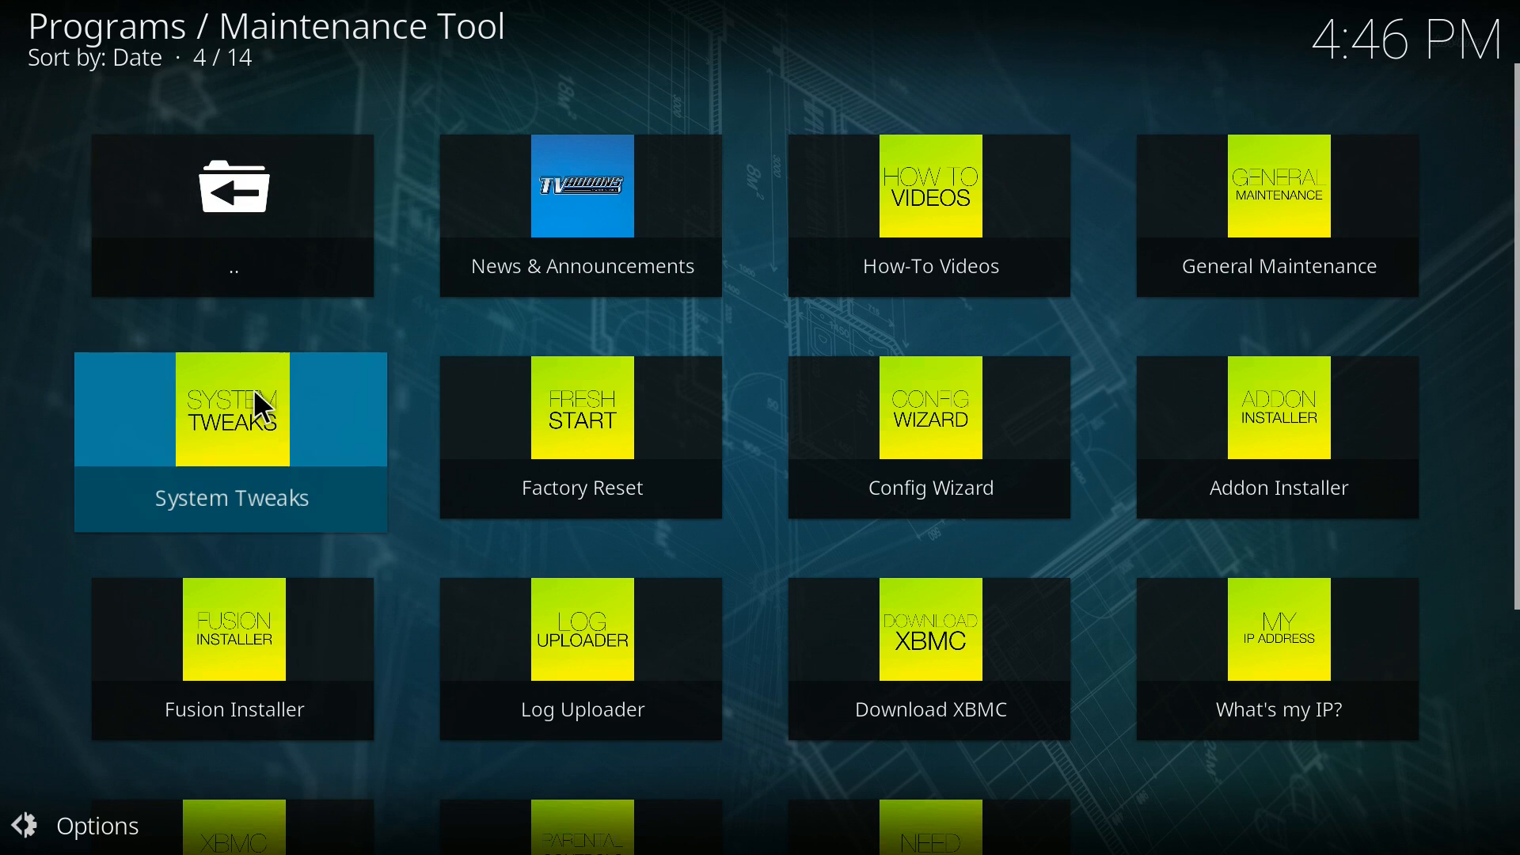
mouse_move(262, 451)
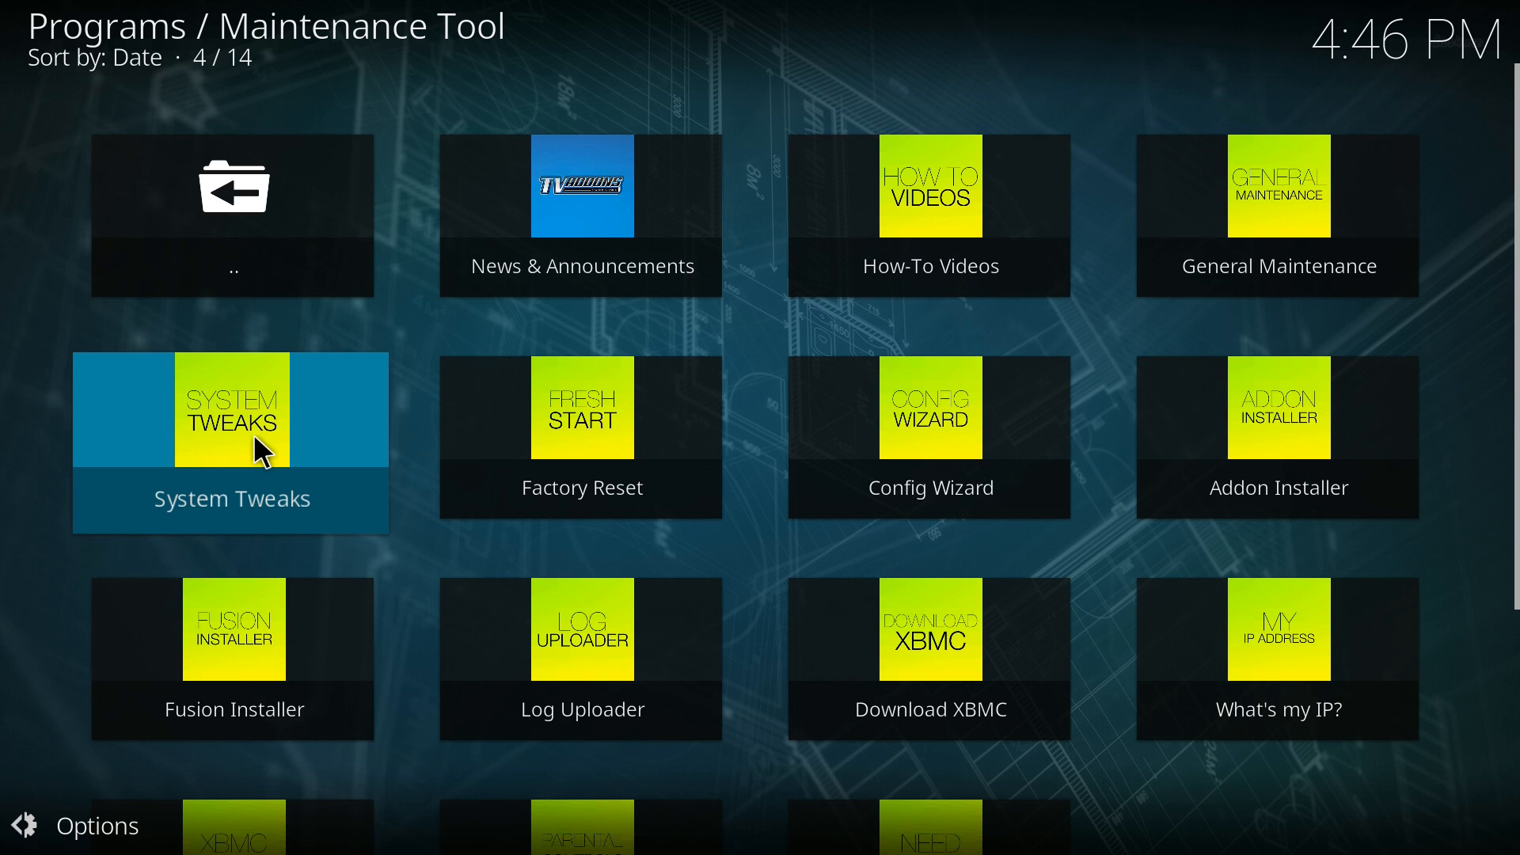
Enable Zero Caching Settings under System Tweaks, confirming the original is backed up.
click(231, 409)
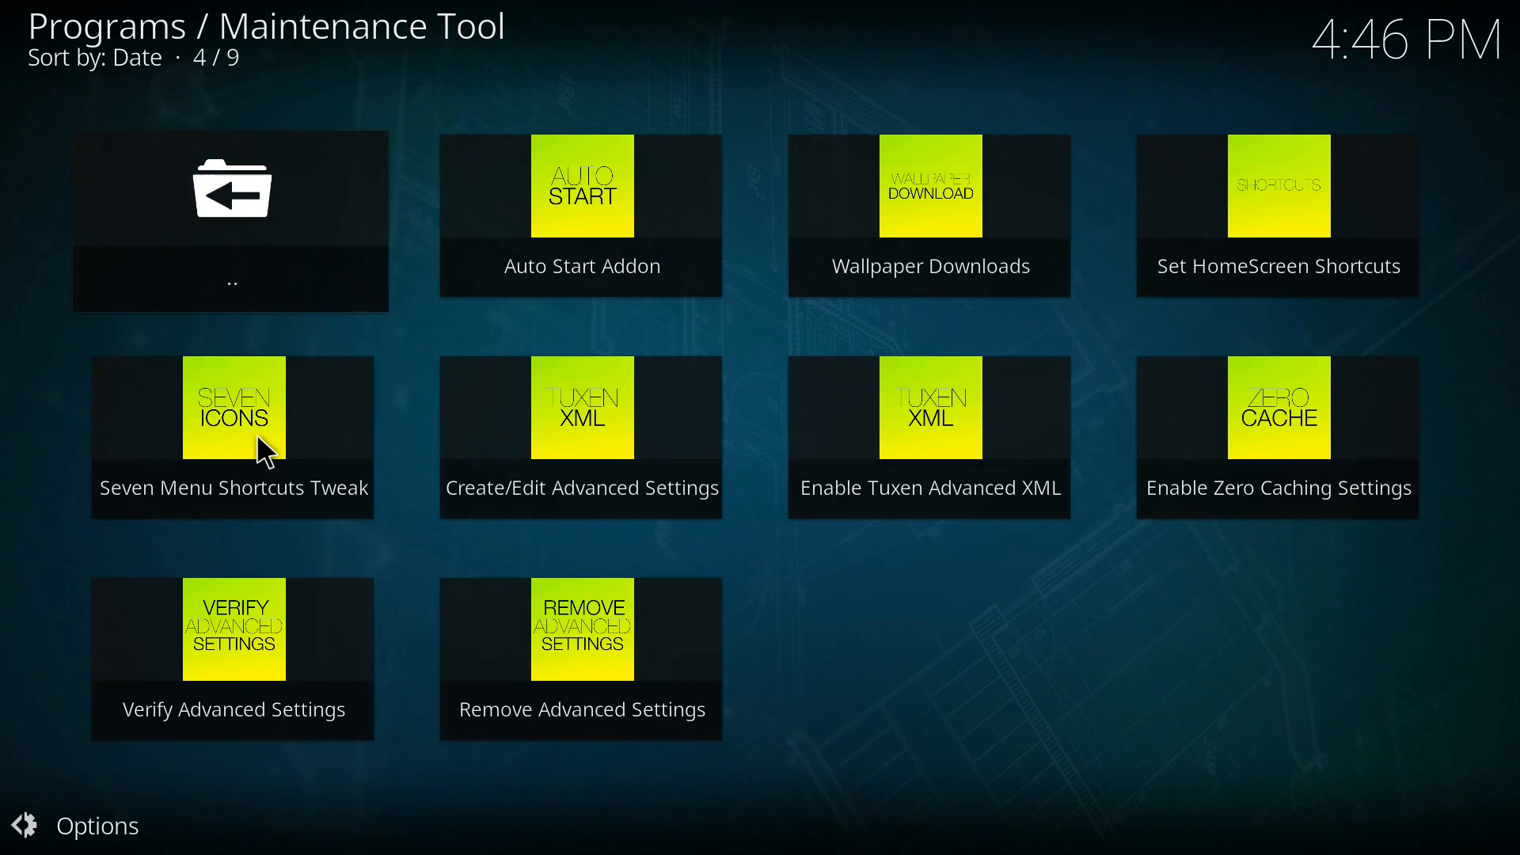
mouse_move(930, 193)
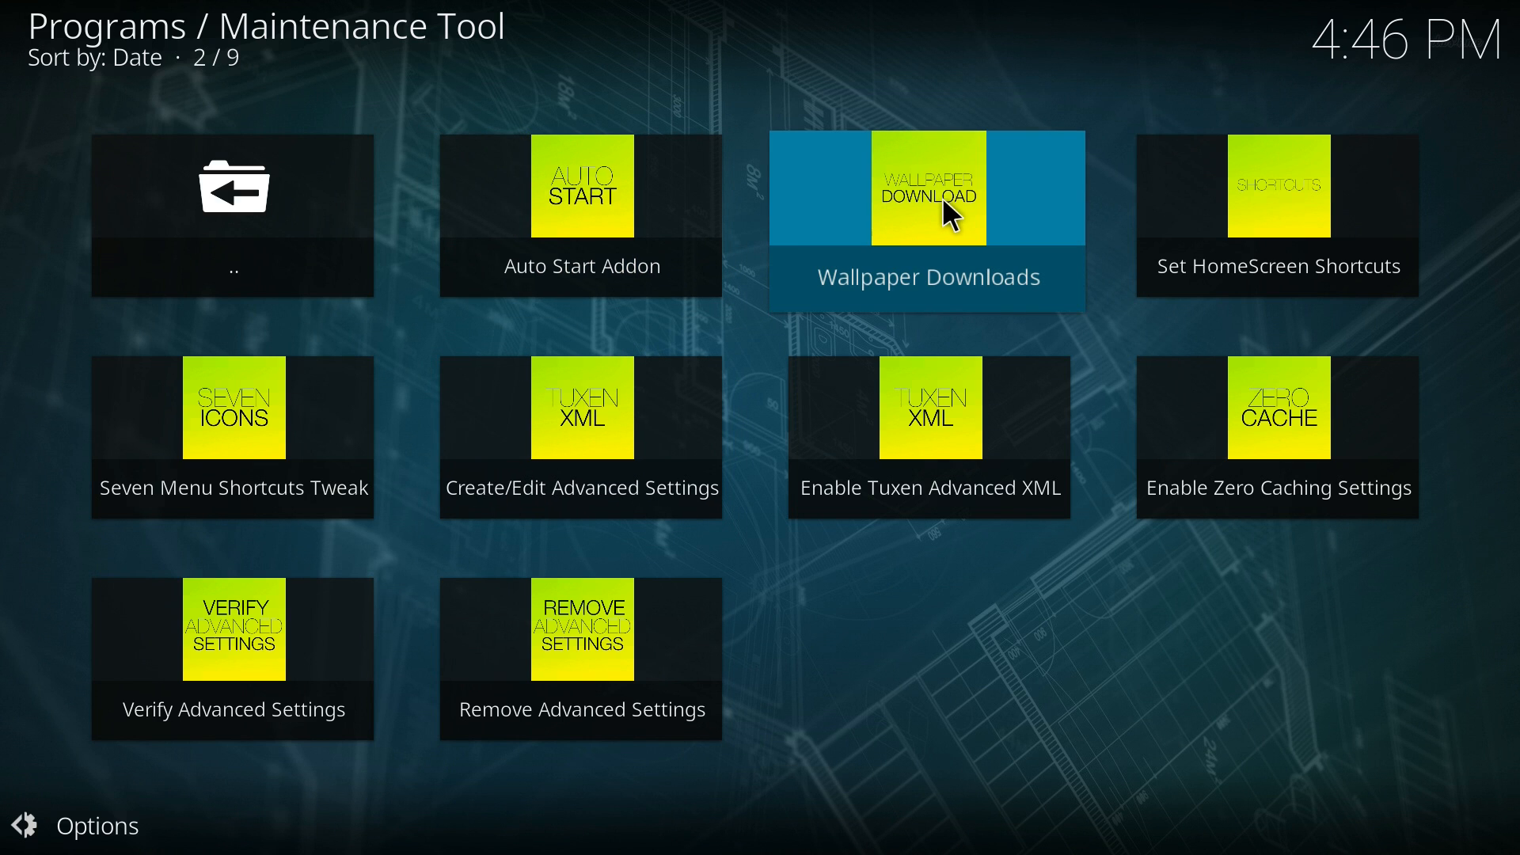
mouse_move(977, 220)
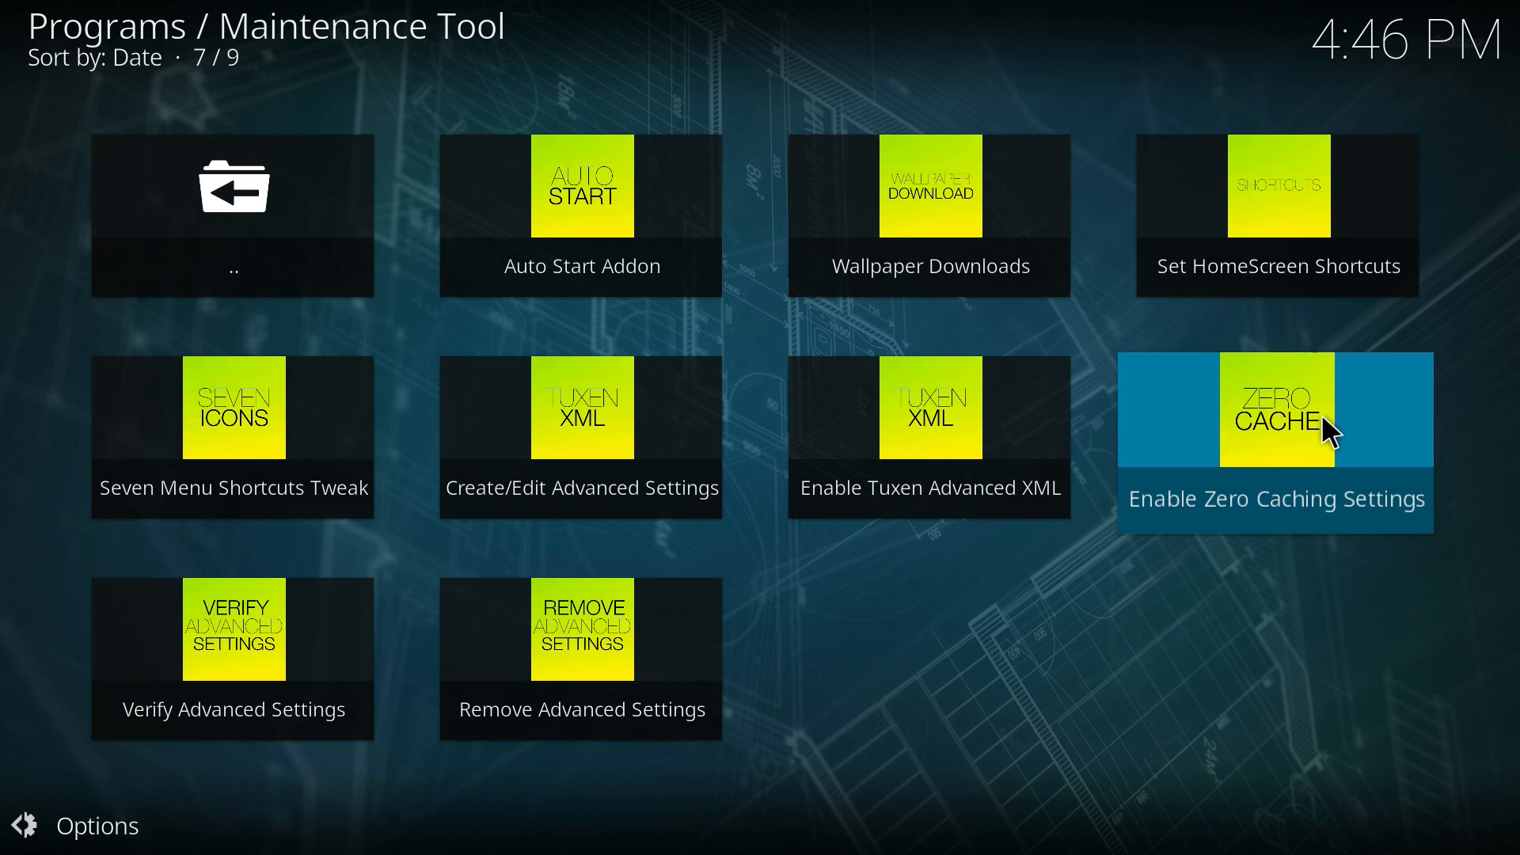
mouse_move(1334, 434)
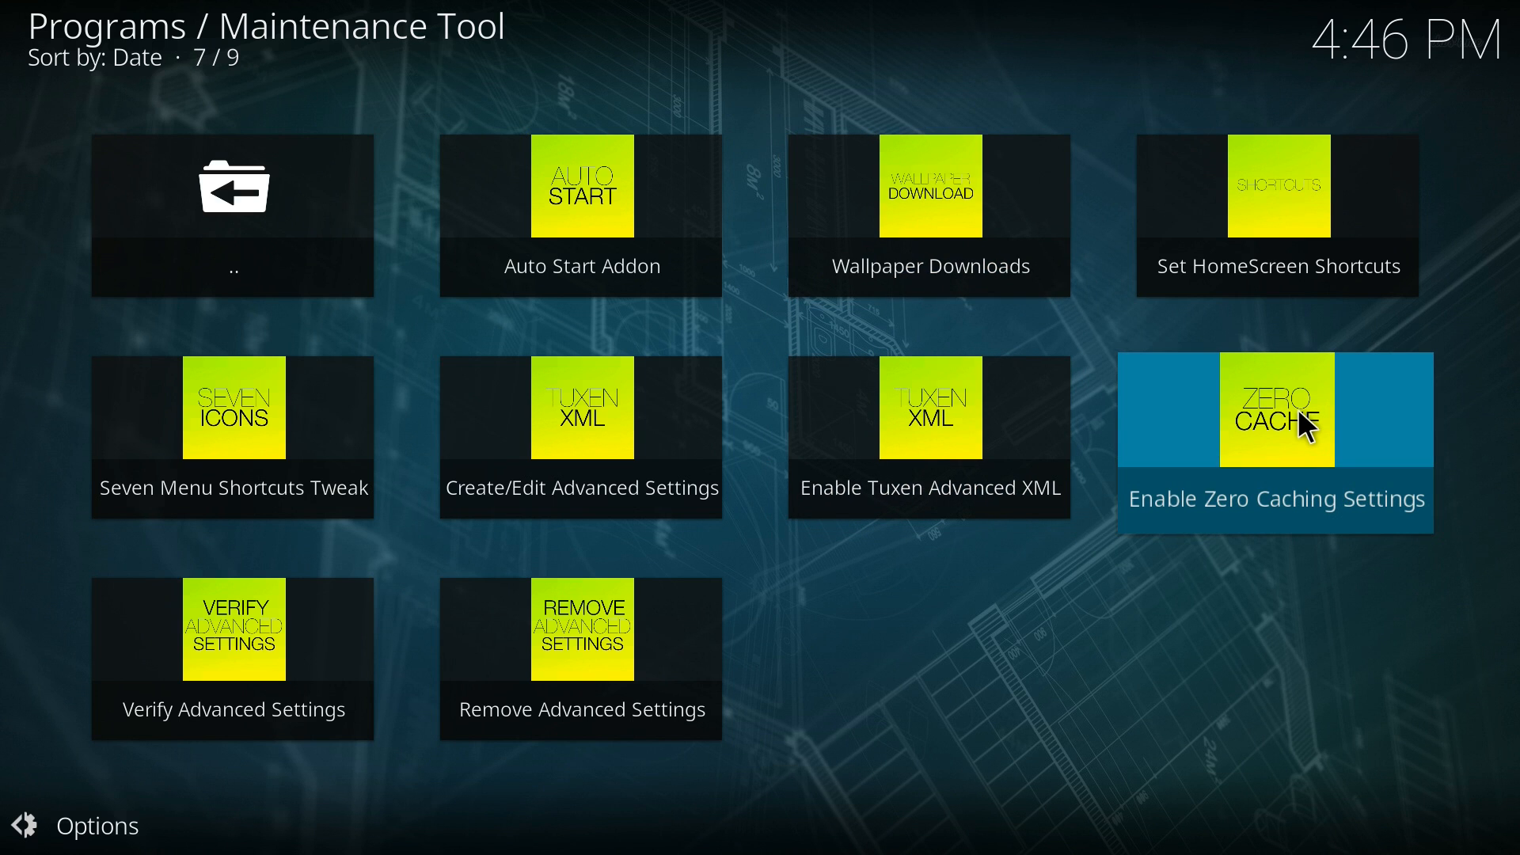
click(1277, 409)
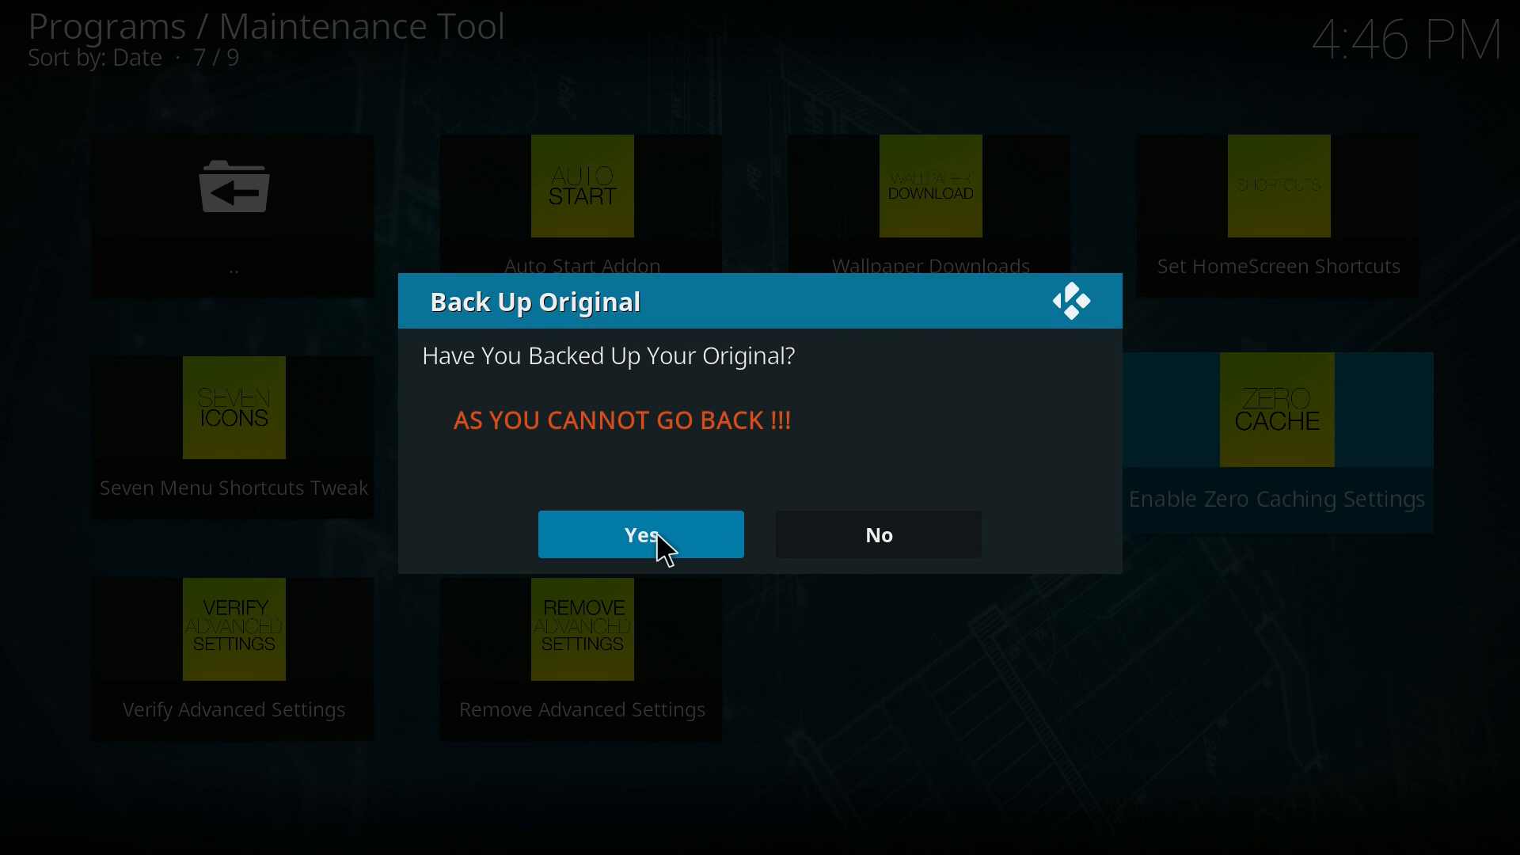
click(642, 534)
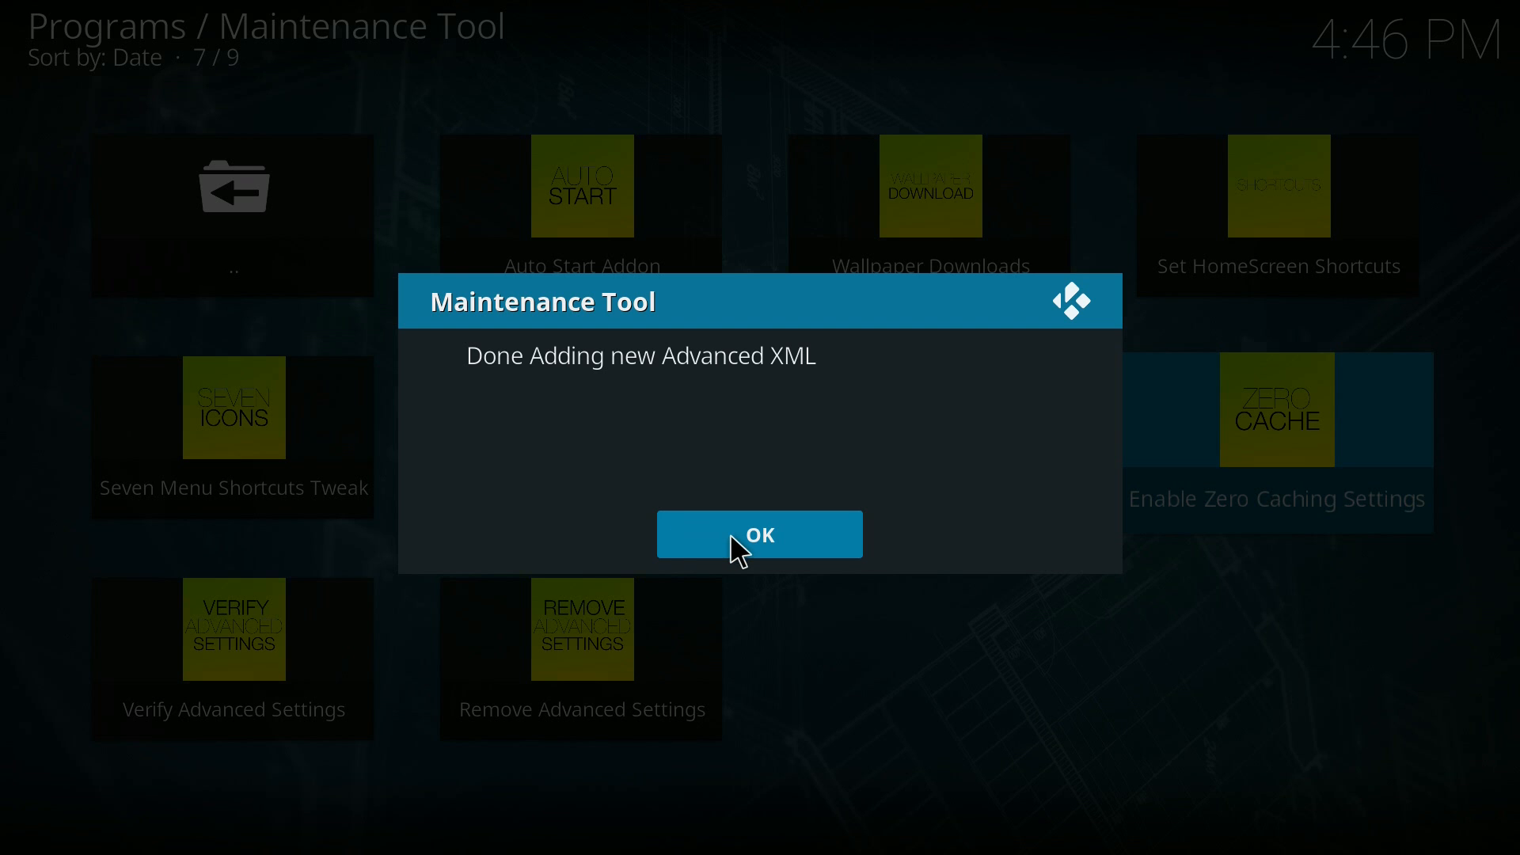
click(759, 534)
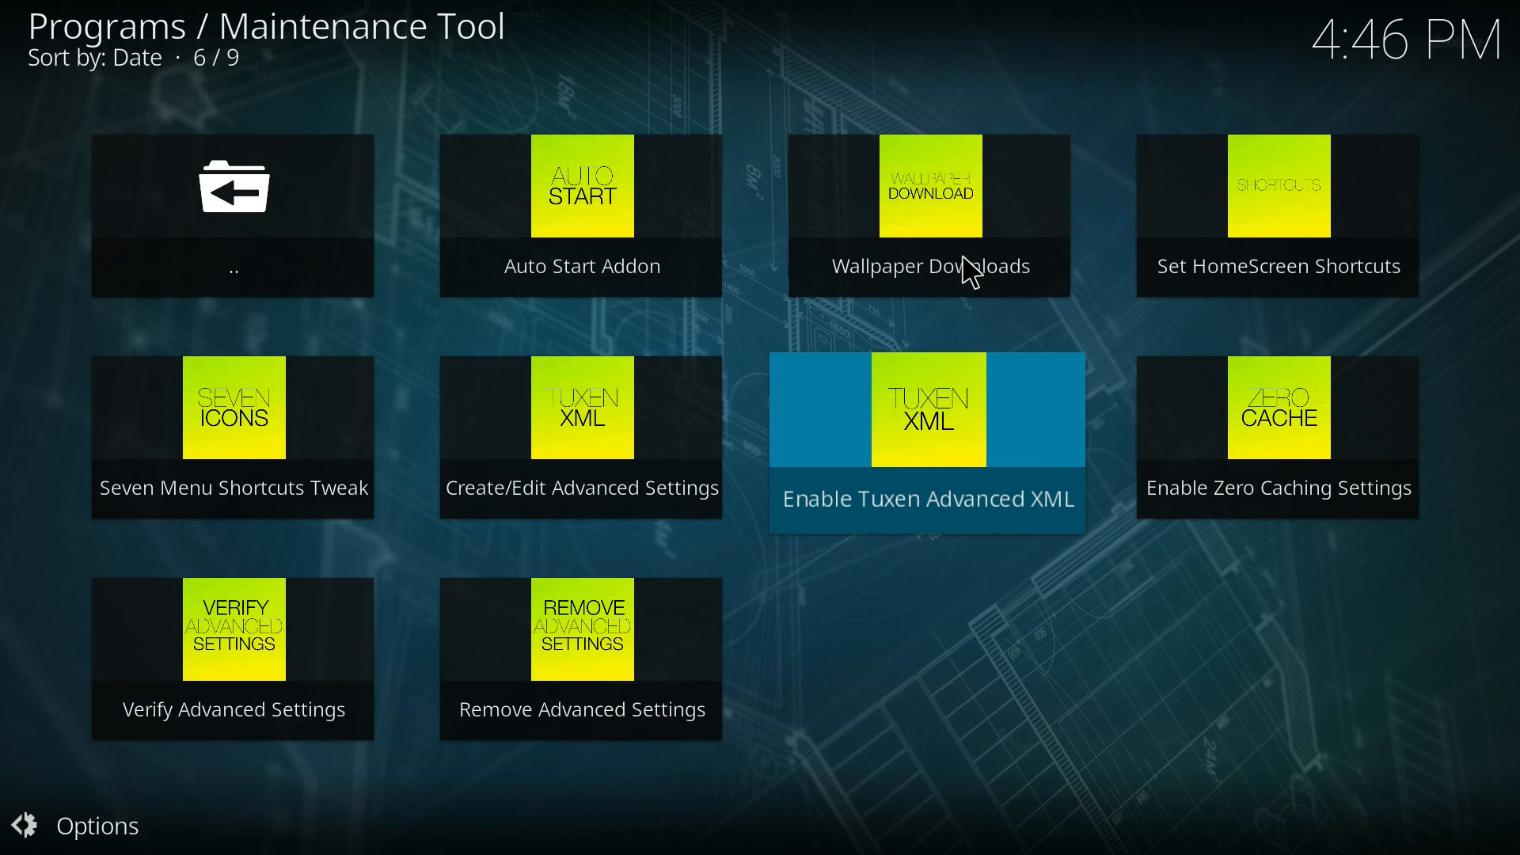